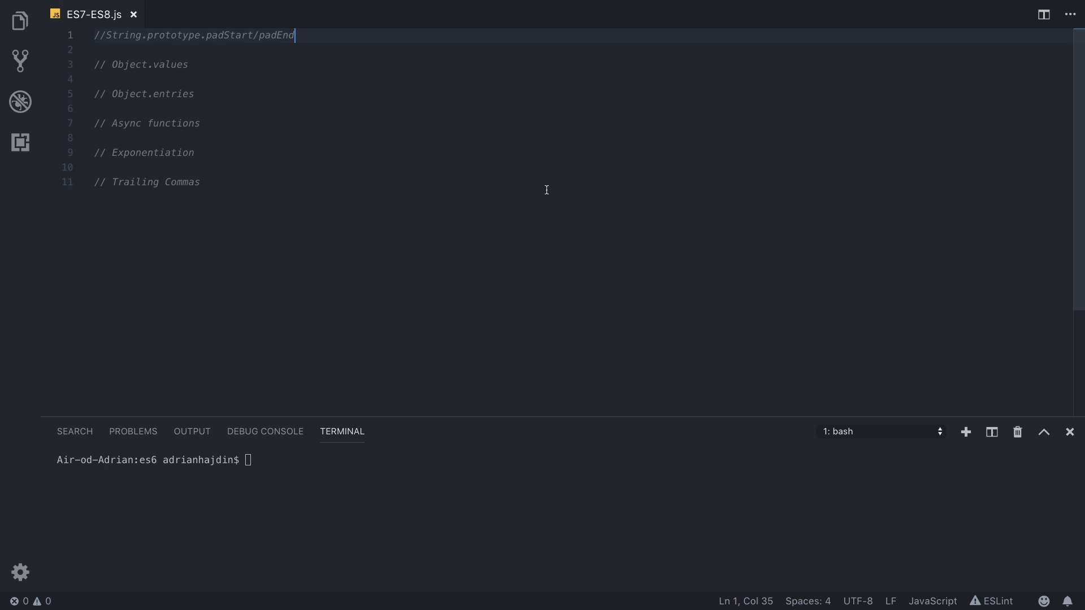
{"action": "mouse_move", "coordinate": [682, 207]}
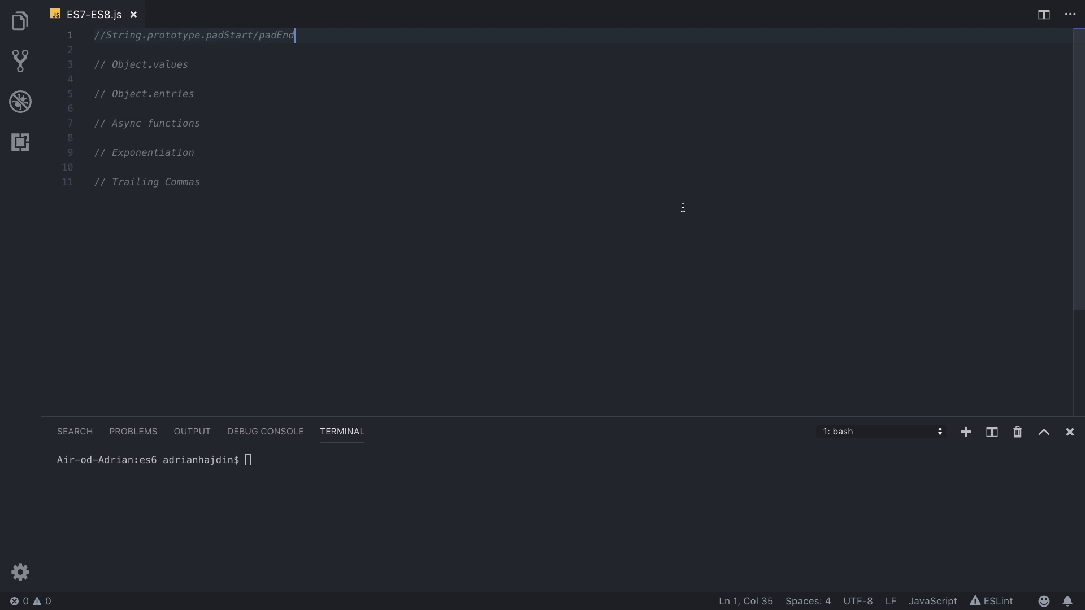
{"action": "mouse_move", "coordinate": [316, 31]}
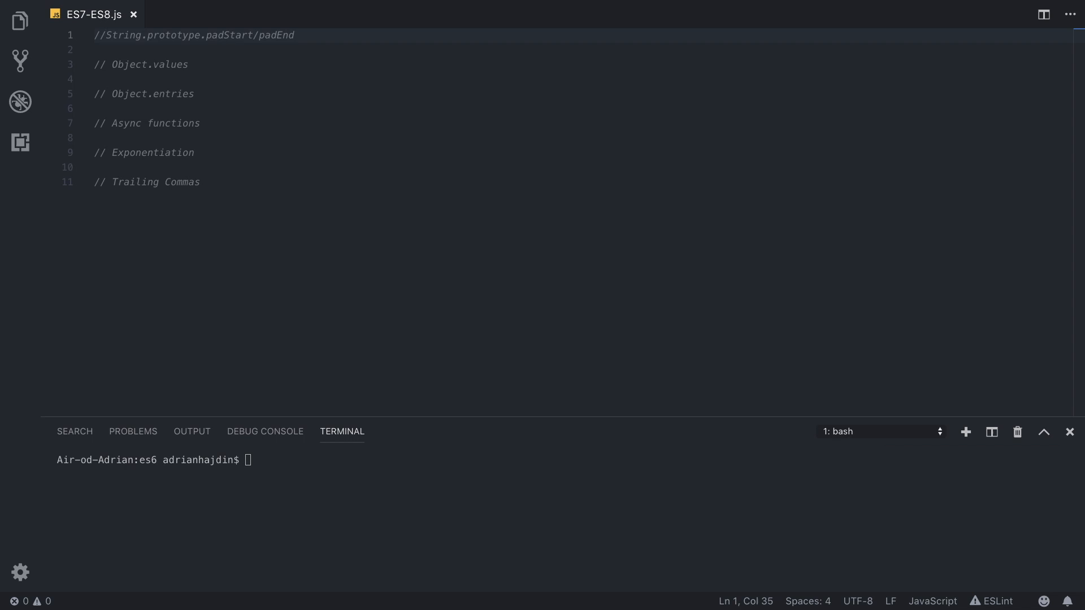
{"action": "mouse_move", "coordinate": [218, 79]}
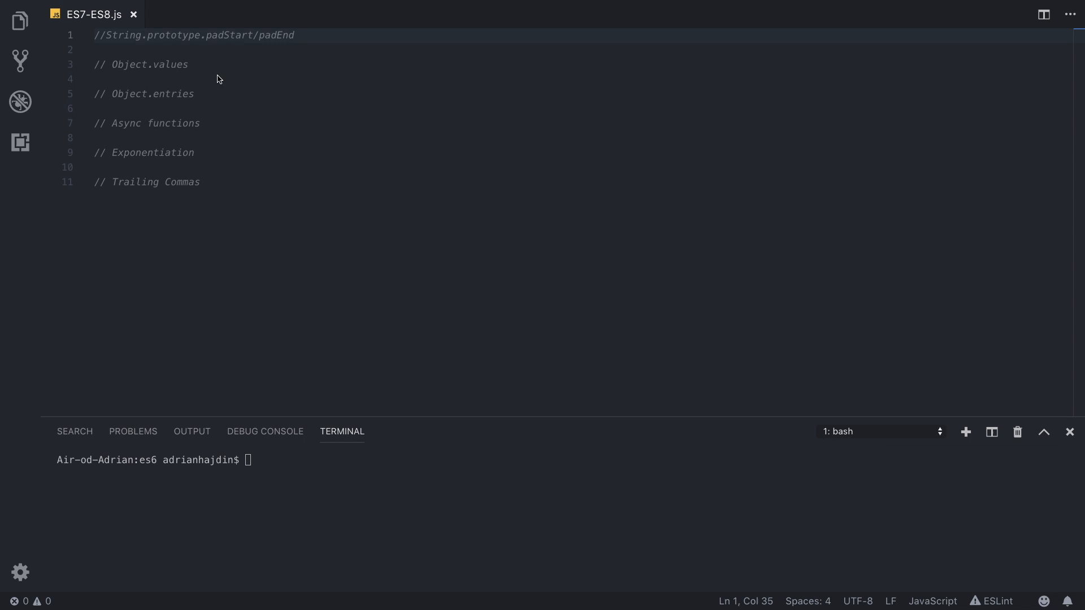
Step: Add a //padStart/padEnd(desiredLength, textToAdd) signature comment under the heading, then delete it again
{"action": "double_click", "coordinate": [276, 35]}
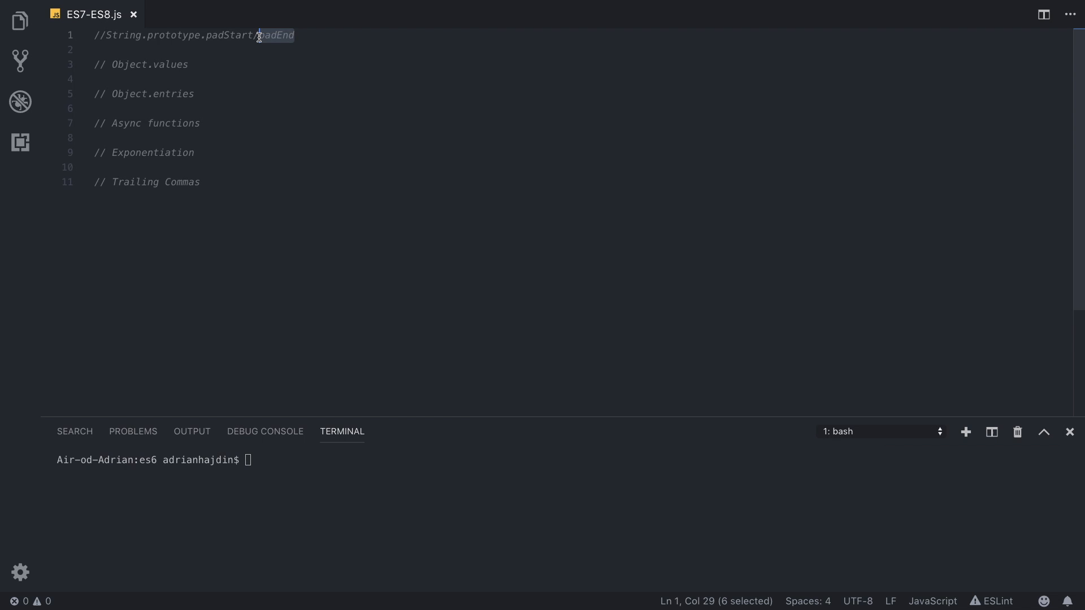
{"action": "mouse_move", "coordinate": [951, 295]}
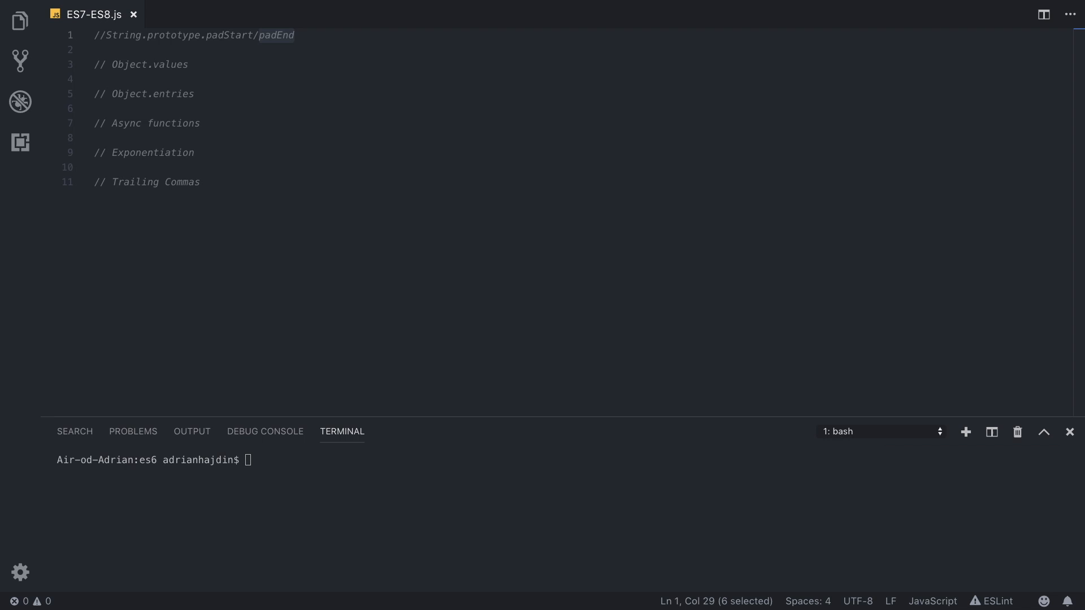
{"action": "key", "text": "Enter"}
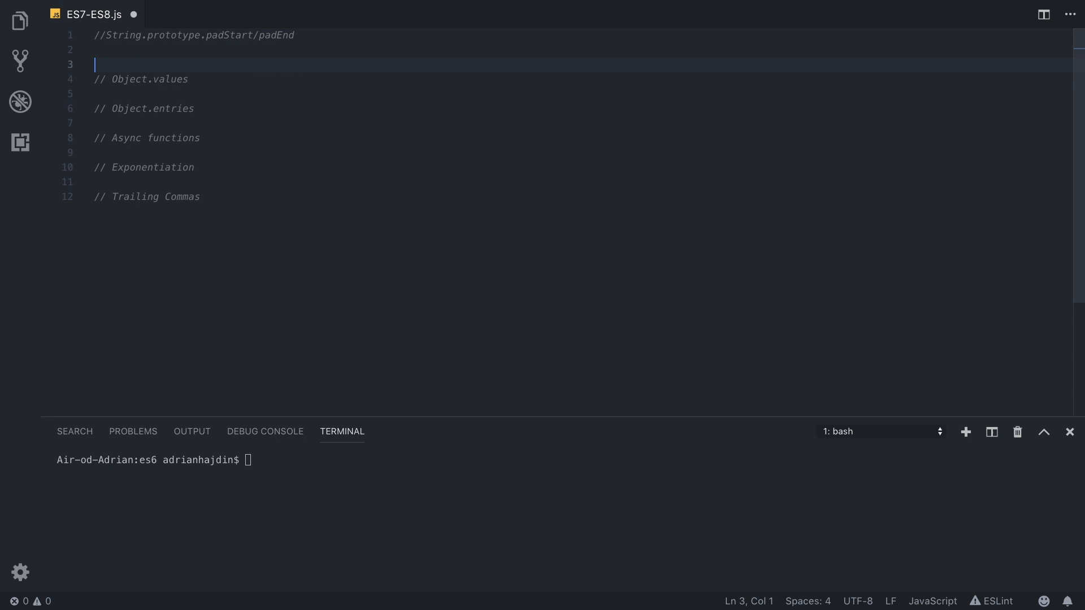
{"action": "type", "text": "//padStart/padEnd(desiredLength, textToAdd)"}
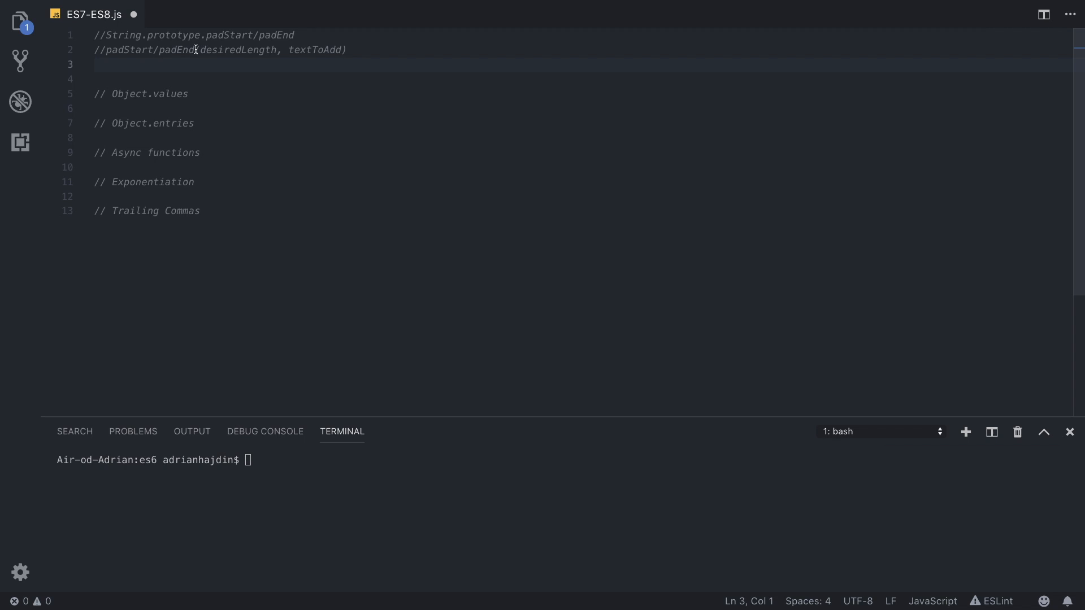
{"action": "left_click_drag", "start_coordinate": [242, 48], "coordinate": [346, 48]}
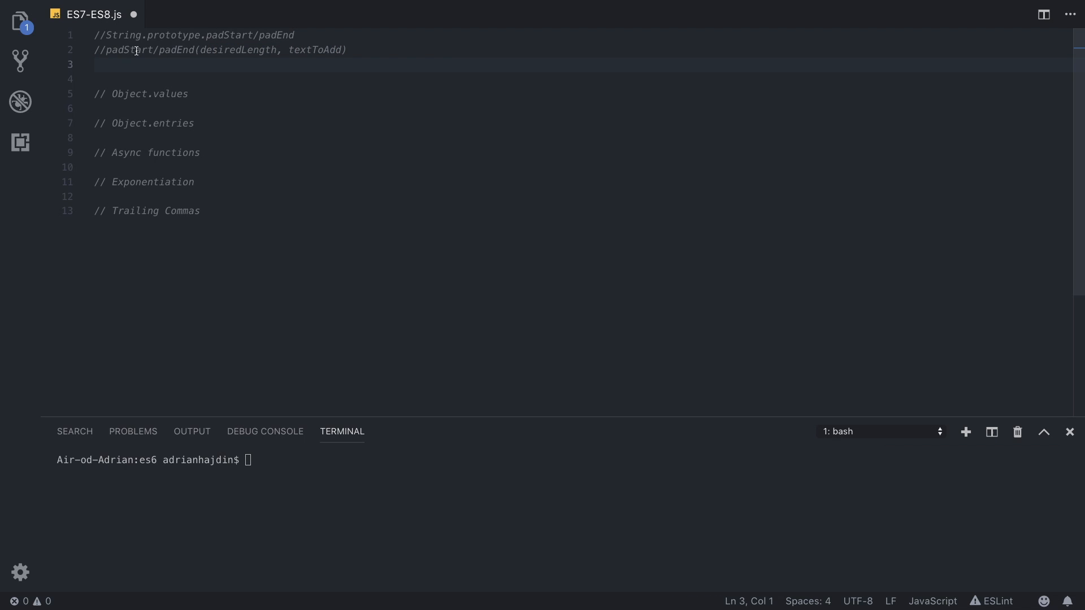
{"action": "mouse_move", "coordinate": [215, 49]}
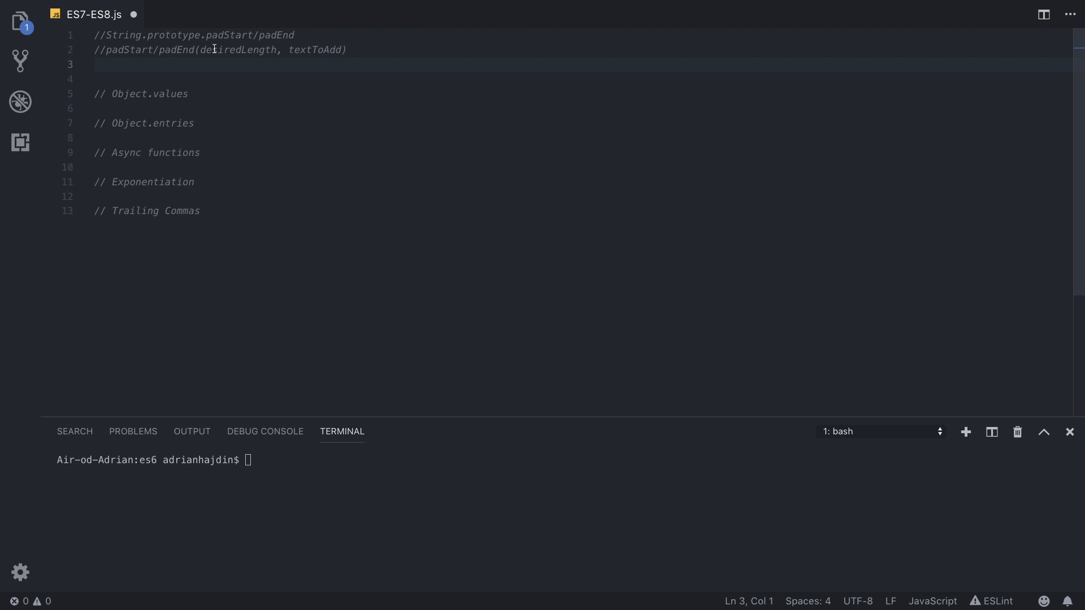
{"action": "double_click", "coordinate": [237, 49]}
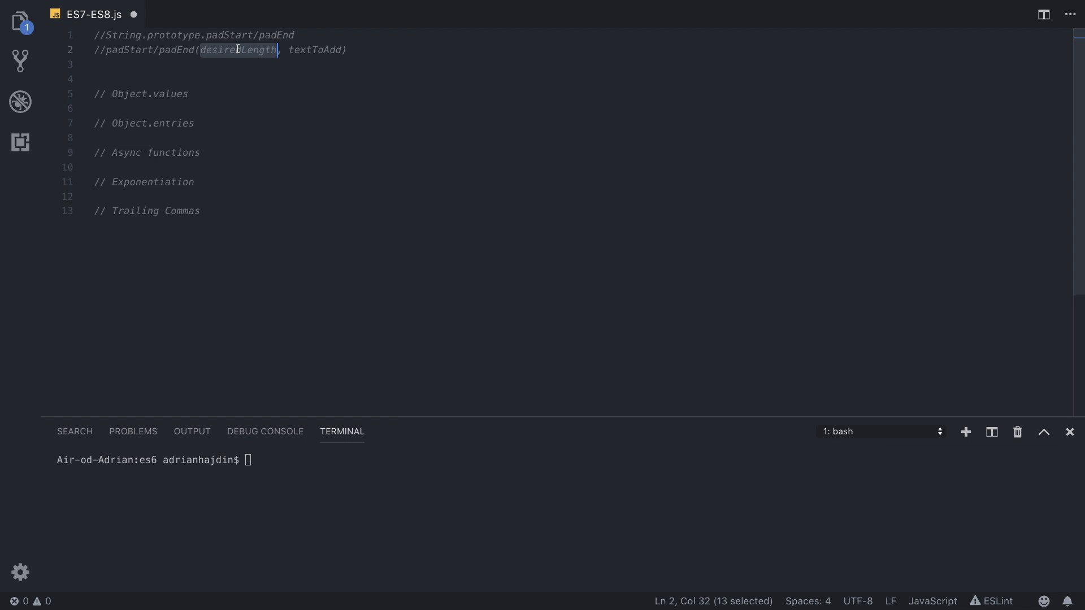
{"action": "double_click", "coordinate": [317, 48]}
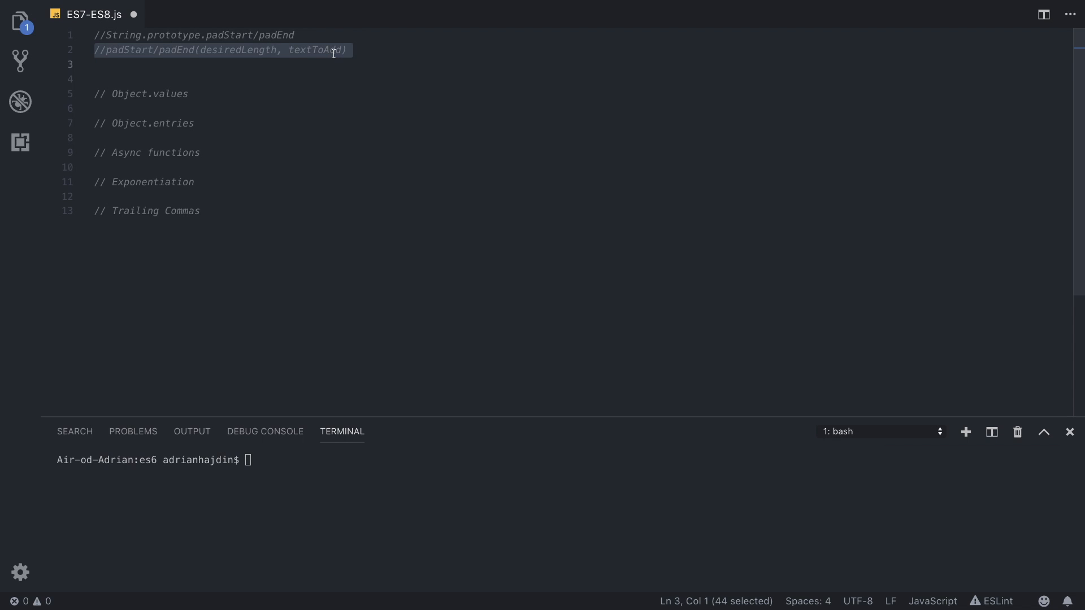
{"action": "key", "text": "Delete"}
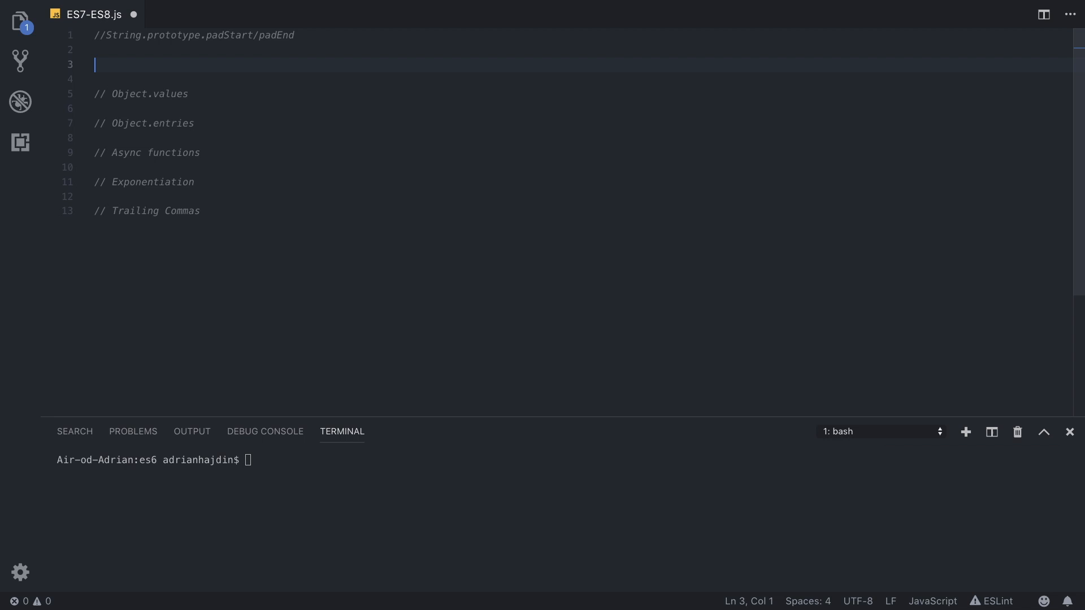
Step: Declare const string = '' and log string.padStart(10, 'Hi'), printing HiHiHiHiHi with node
{"action": "type", "text": "const si"}
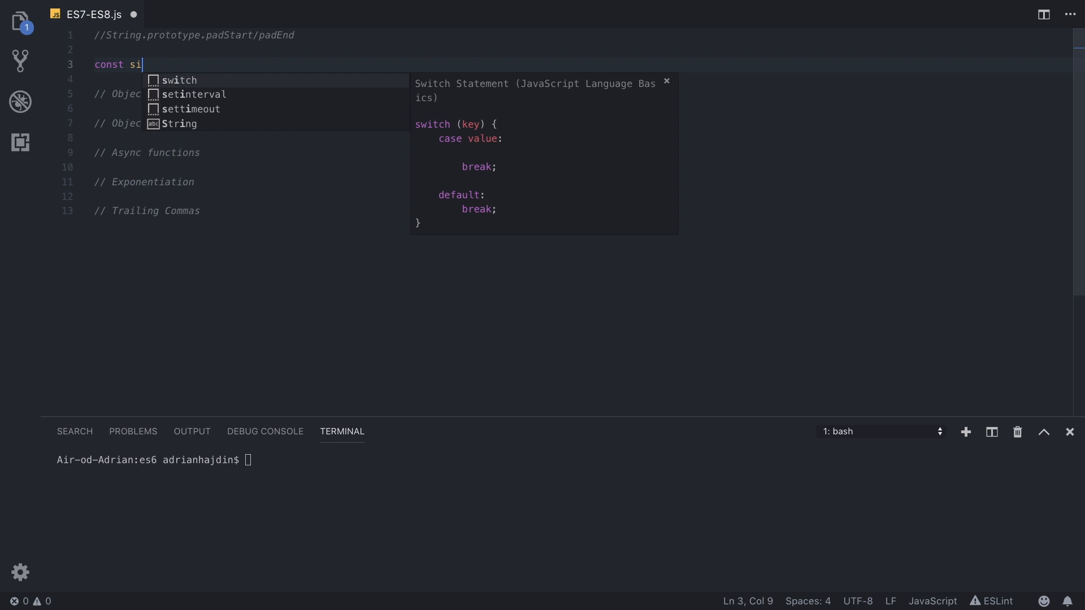
{"action": "type", "text": "tring = '';"}
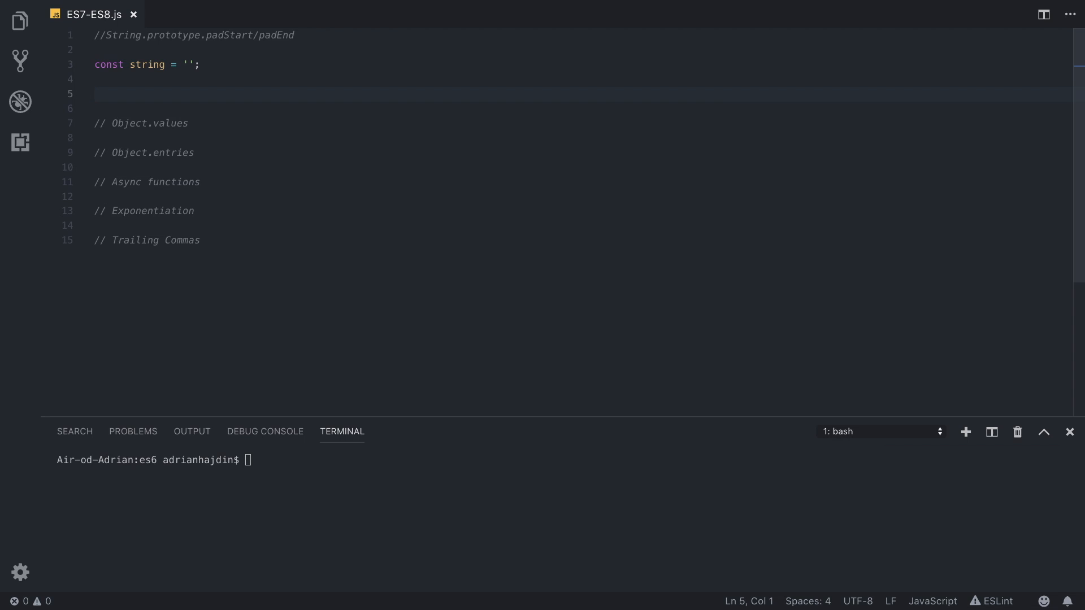
{"action": "type", "text": "strin"}
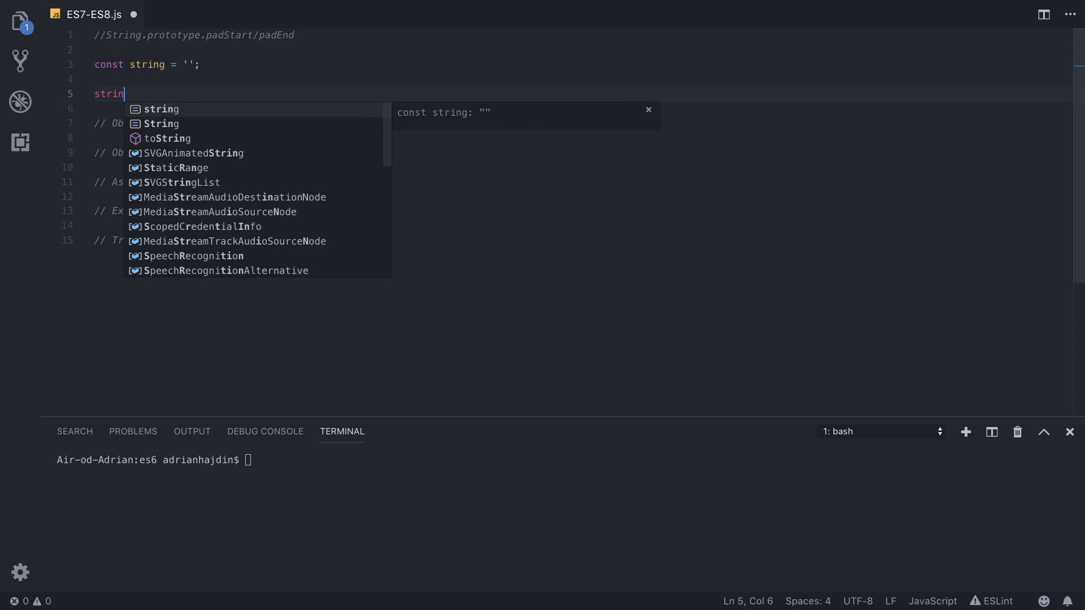
{"action": "type", "text": "g.padS"}
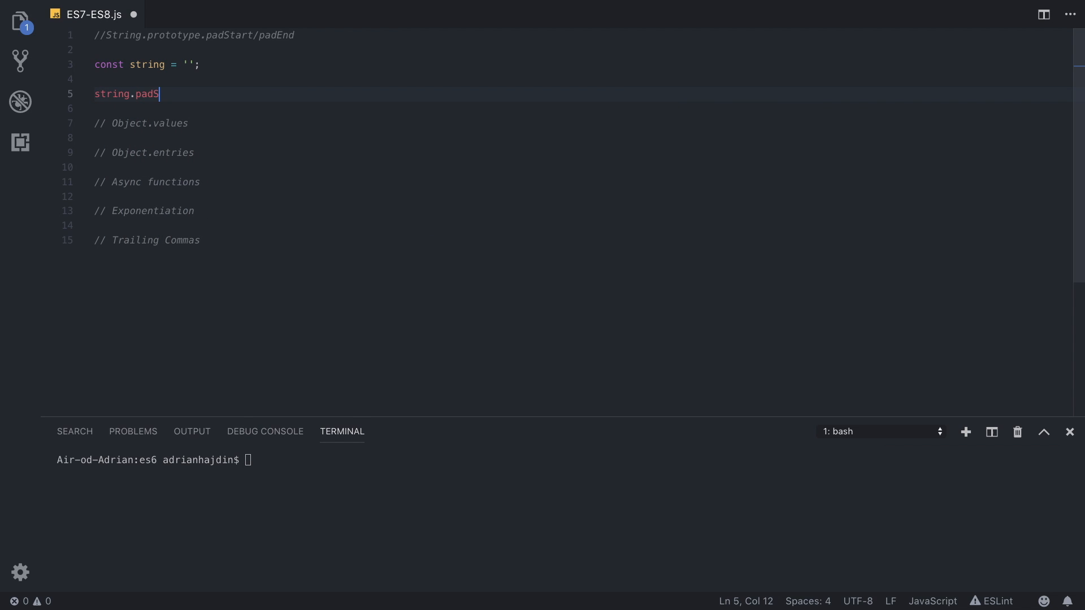
{"action": "type", "text": "tart()"}
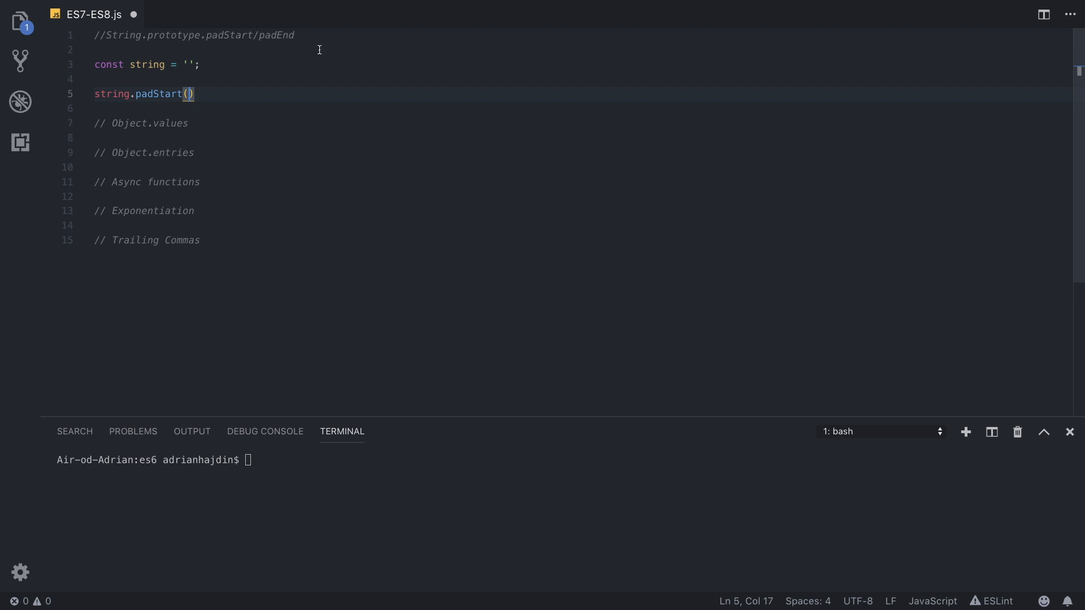
{"action": "mouse_move", "coordinate": [215, 95]}
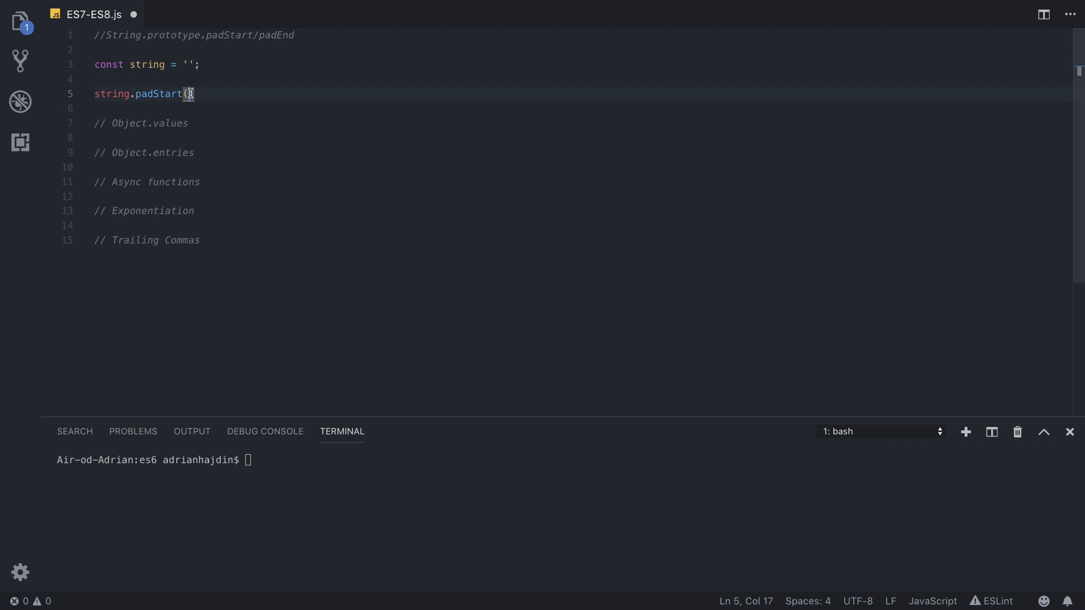
{"action": "type", "text": "10,"}
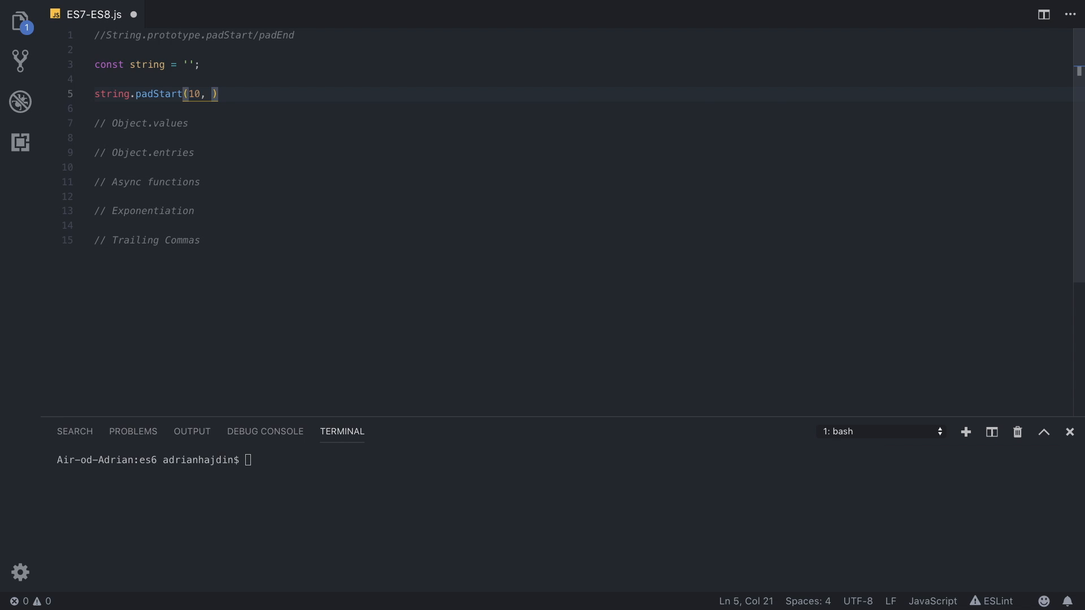
{"action": "type", "text": "'H'"}
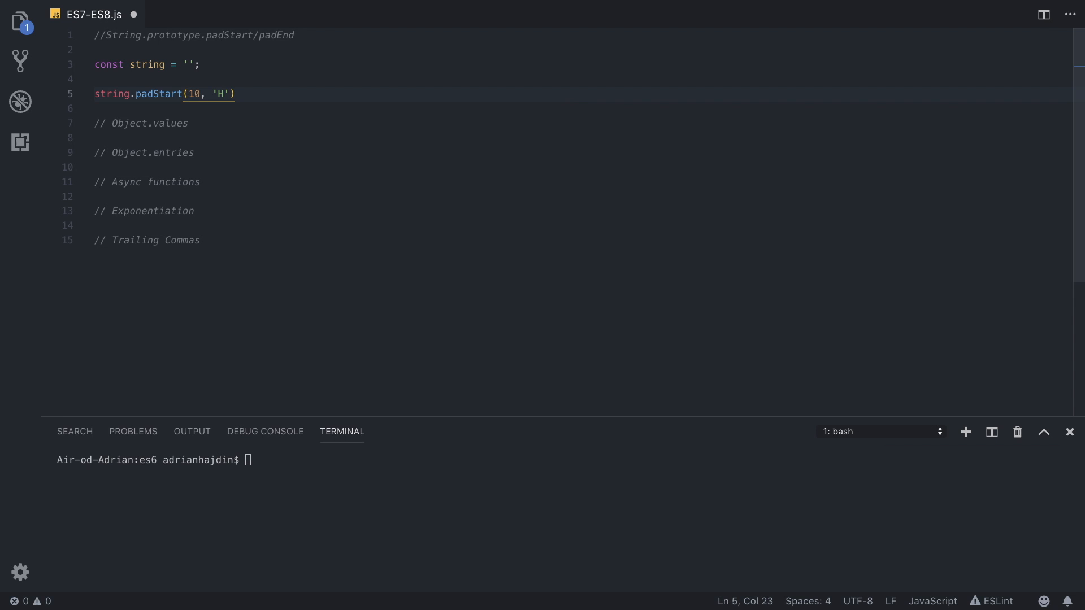
{"action": "type", "text": "i"}
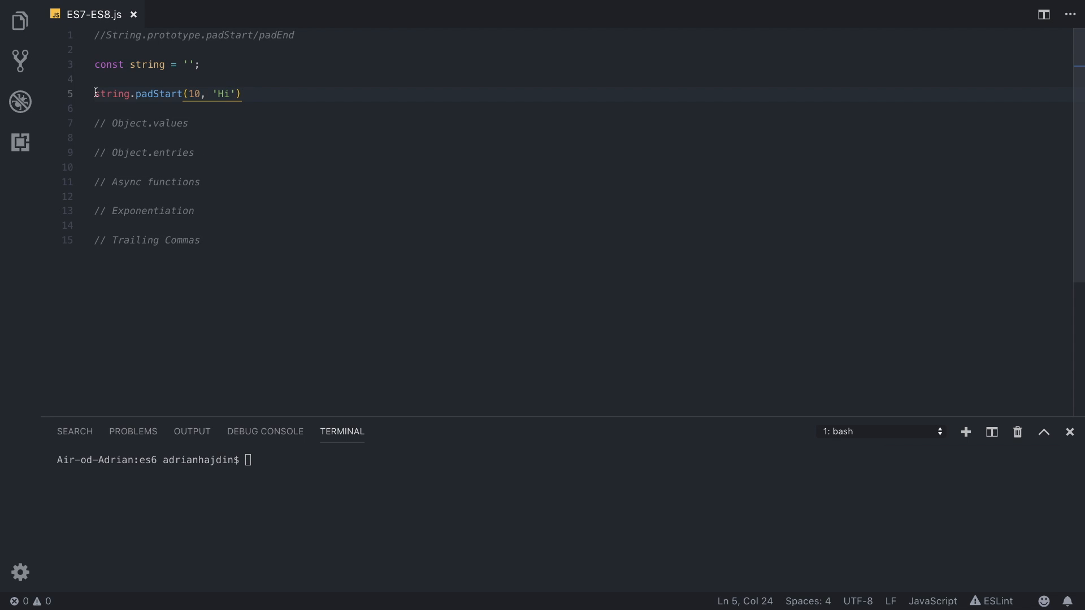
{"action": "type", "text": "console.log("}
{"action": "left_click", "coordinate": [198, 460]}
{"action": "type", "text": "node ES7-ES8.js"}
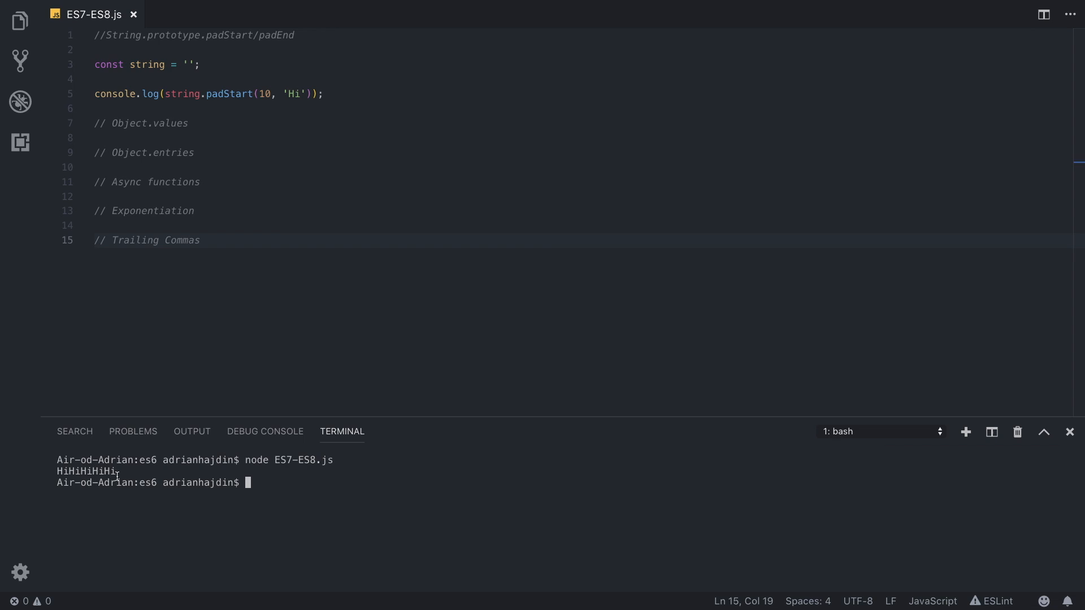
Step: Change the padStart fill to 'JavaScript Mastery' and rerun to see the output truncated to JavaScript
{"action": "double_click", "coordinate": [294, 93]}
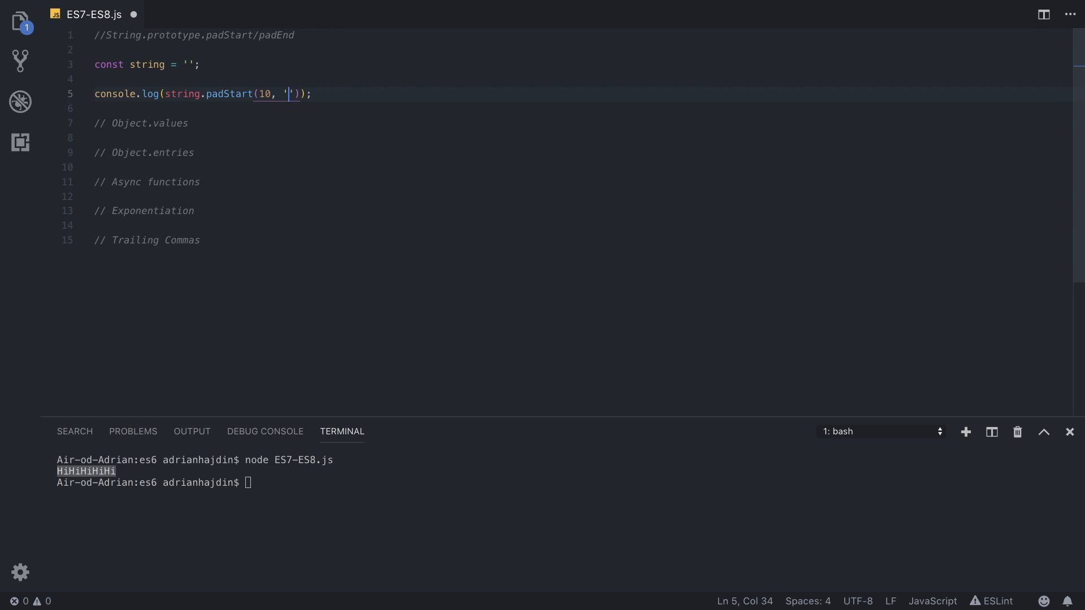
{"action": "type", "text": "JavaScript Mastery"}
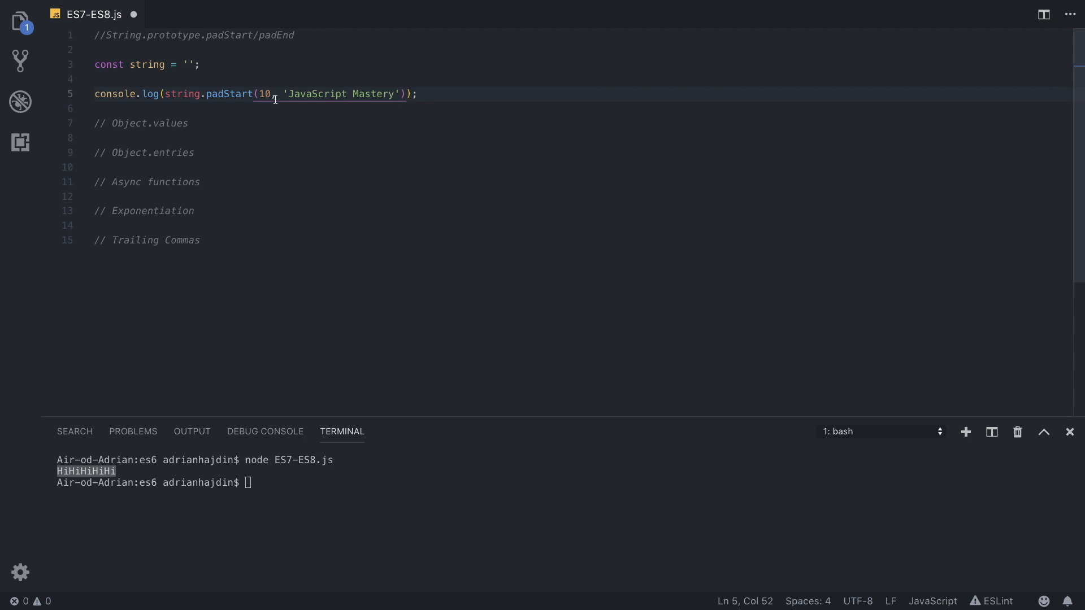
{"action": "double_click", "coordinate": [309, 94]}
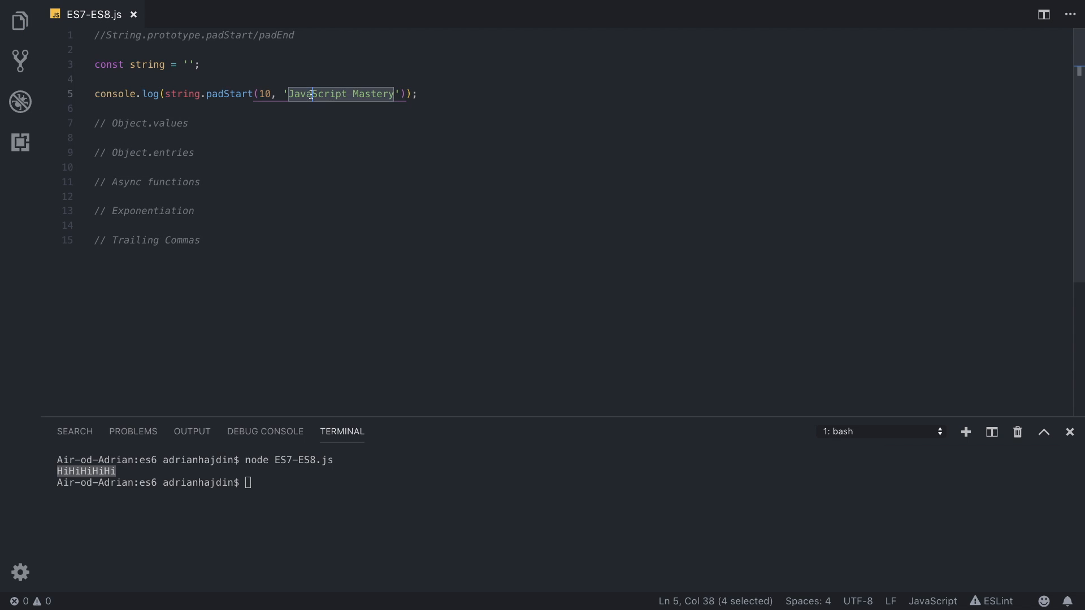
{"action": "left_click", "coordinate": [411, 94]}
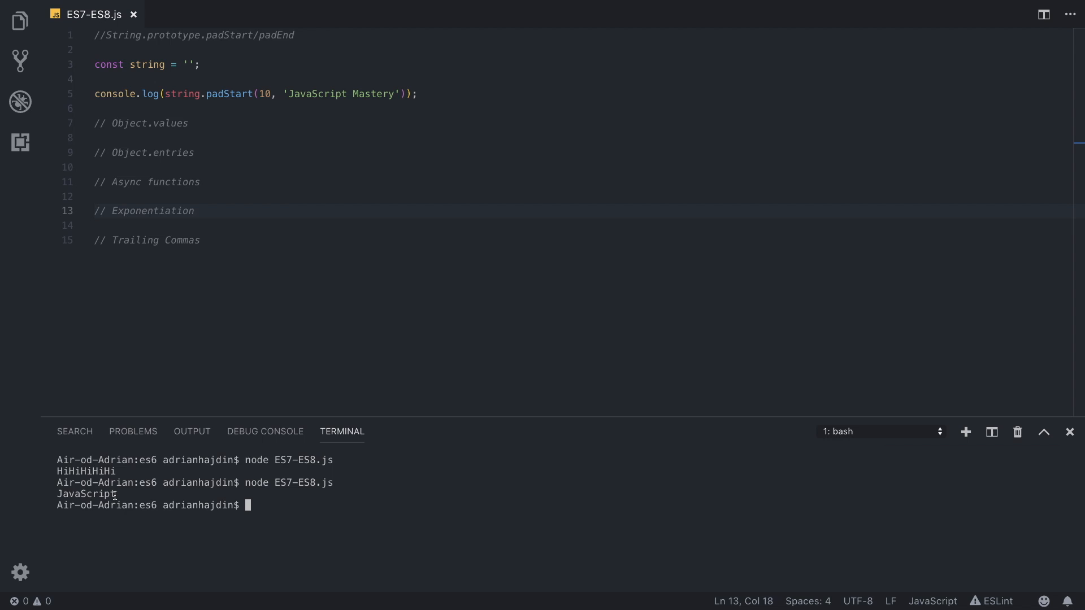
{"action": "double_click", "coordinate": [86, 494]}
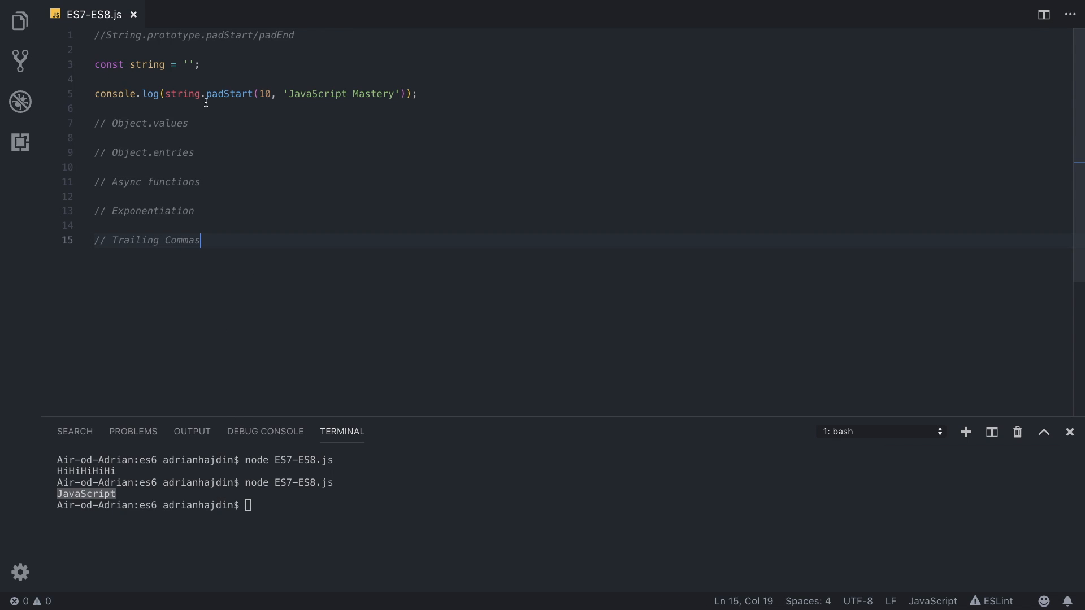
{"action": "double_click", "coordinate": [339, 94]}
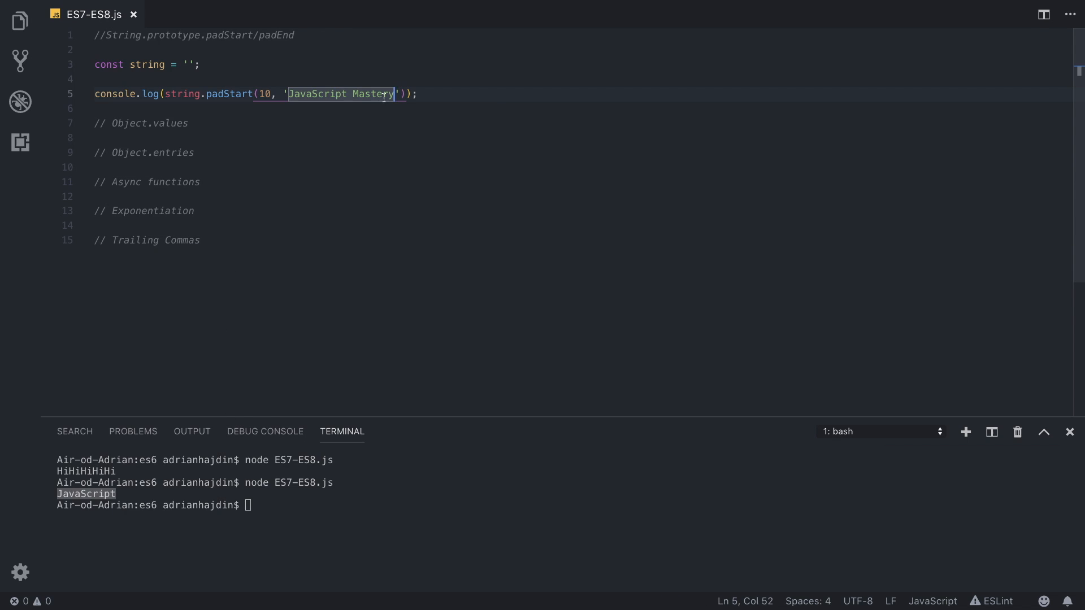
Step: Restore the 'Hi' fill and add a padEnd(10, 'Hi') log, both printing HiHiHiHiHi with node
{"action": "type", "text": "H"}
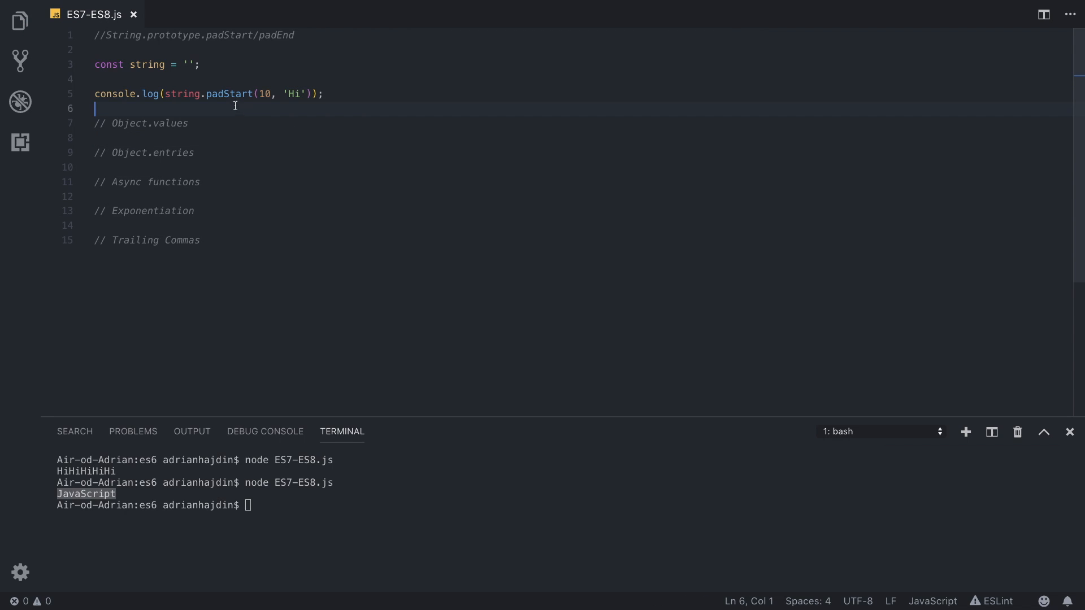
{"action": "mouse_move", "coordinate": [220, 182]}
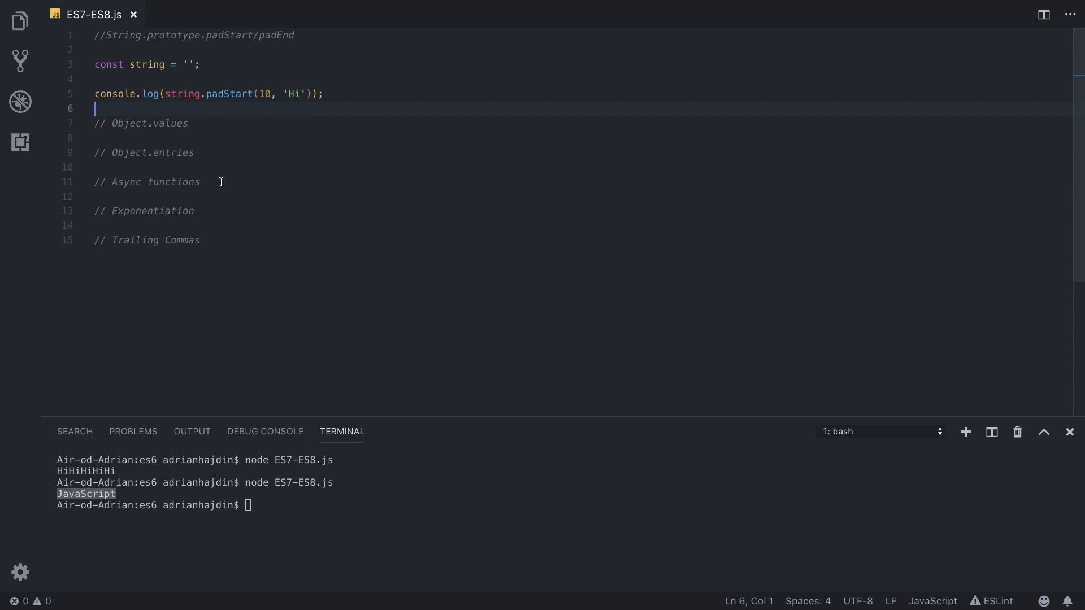
{"action": "type", "text": "console.log(string.padStart(10, 'Hi'));"}
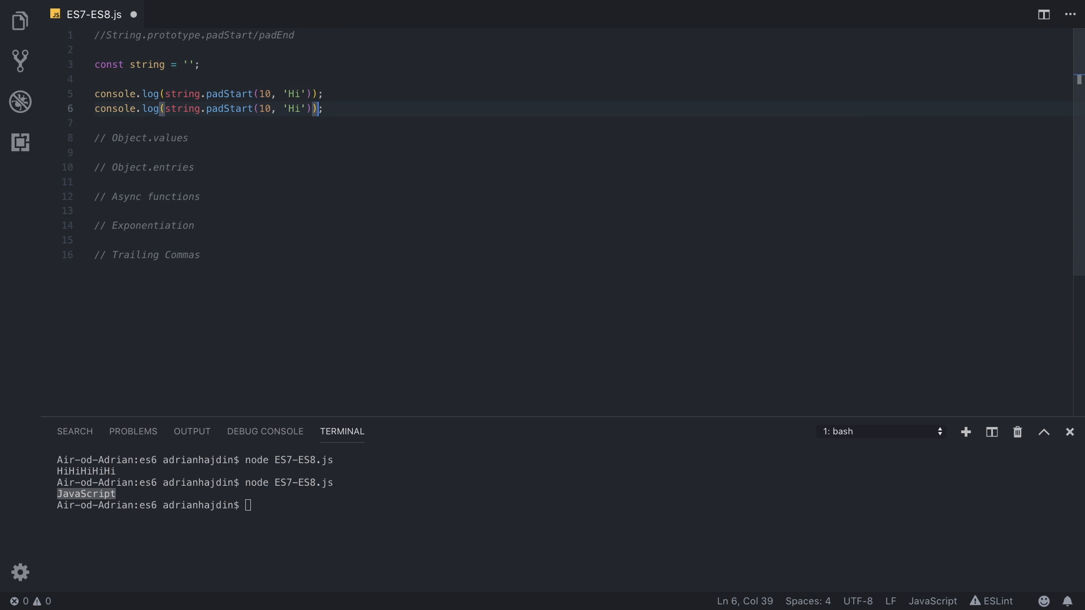
{"action": "key", "text": "Backspace"}
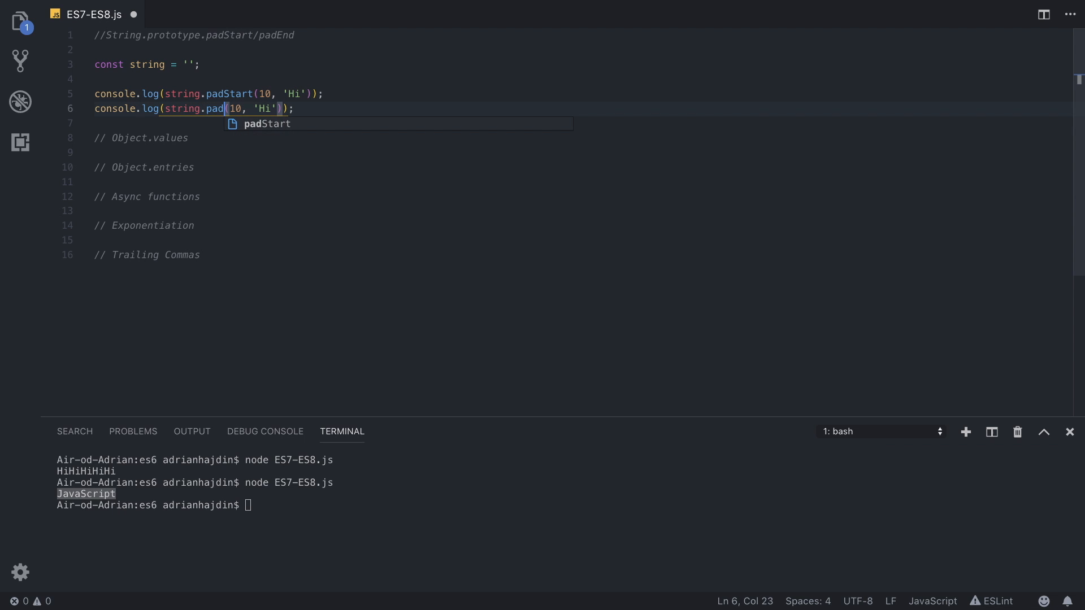
{"action": "type", "text": "End"}
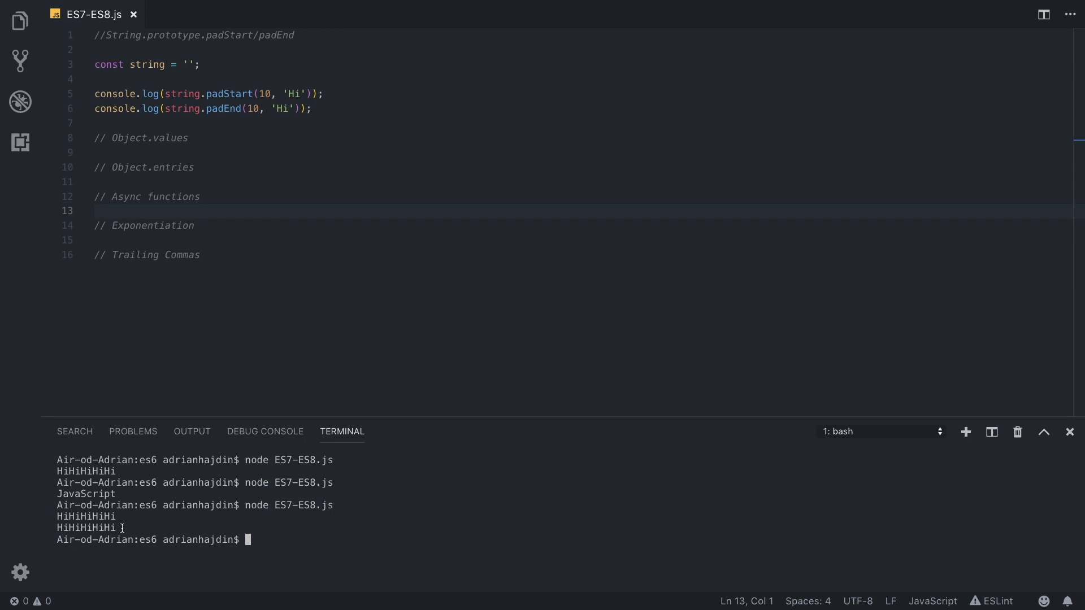
{"action": "double_click", "coordinate": [87, 516]}
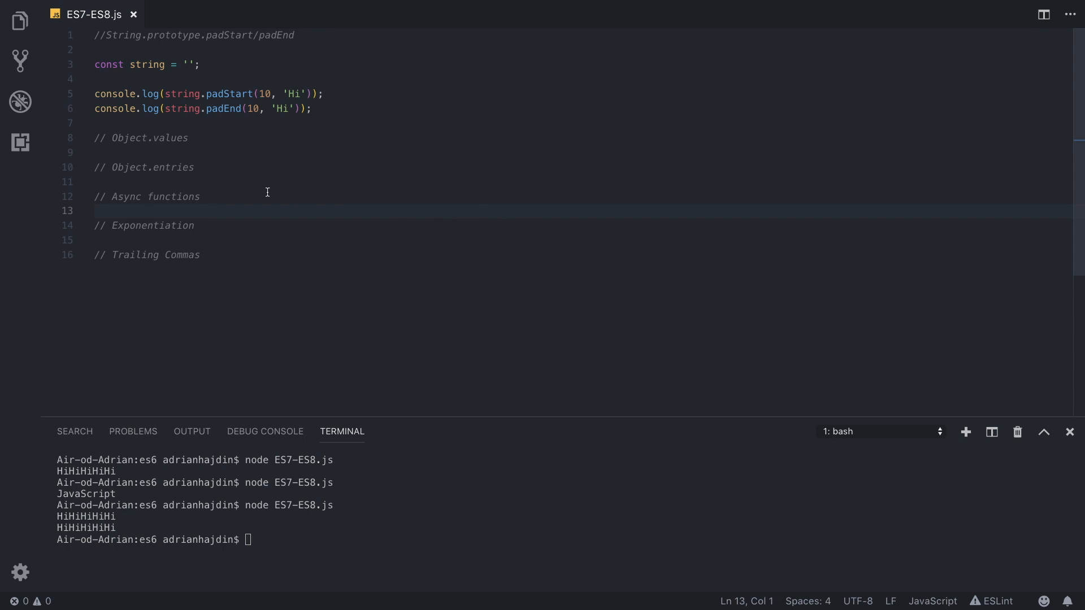
{"action": "mouse_move", "coordinate": [312, 109]}
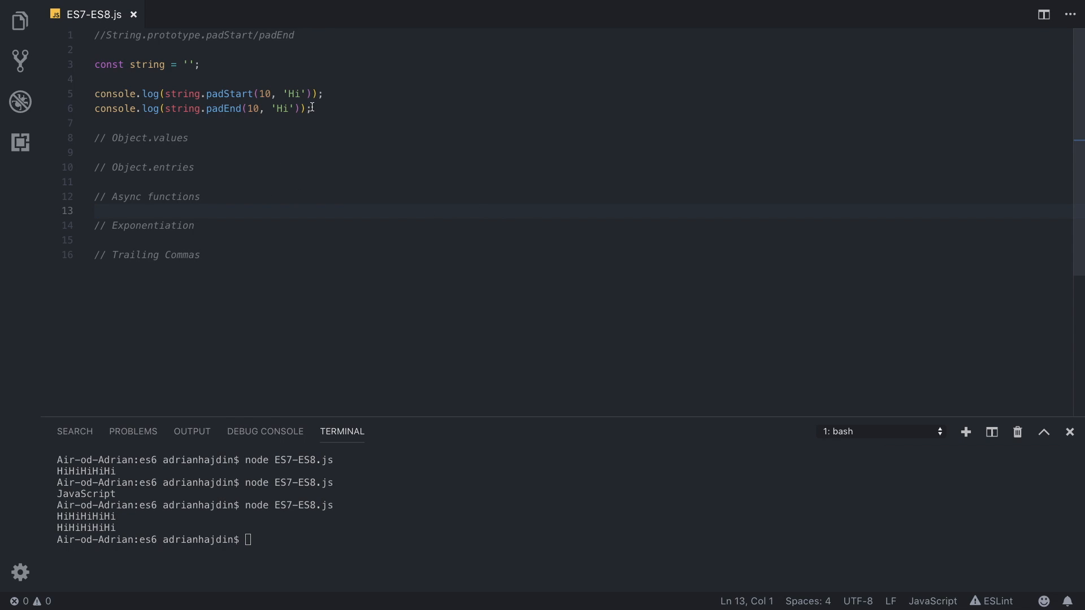
{"action": "mouse_move", "coordinate": [649, 217]}
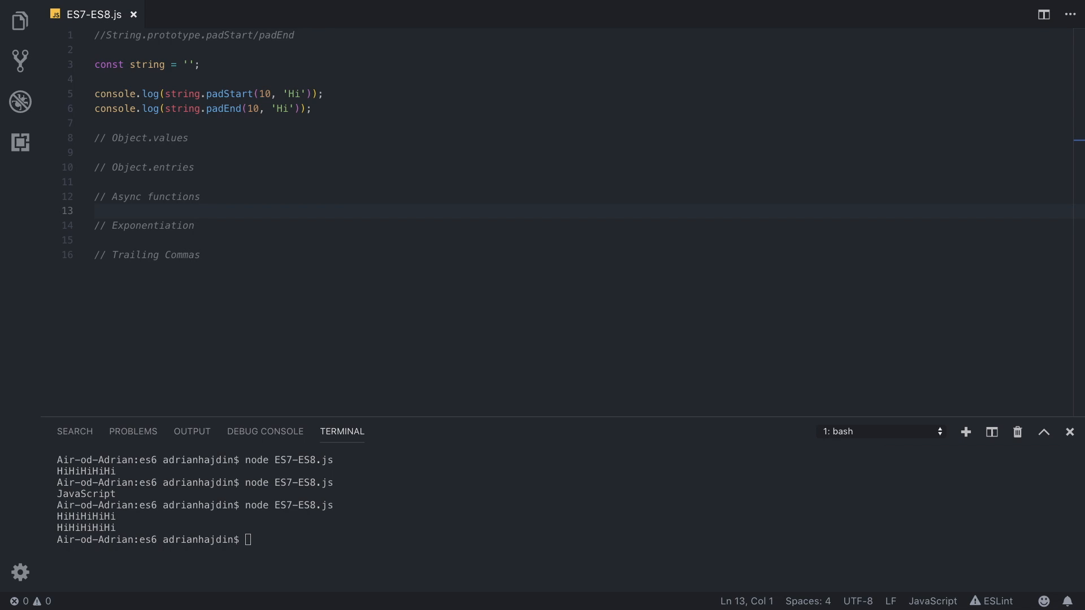
{"action": "mouse_move", "coordinate": [331, 195]}
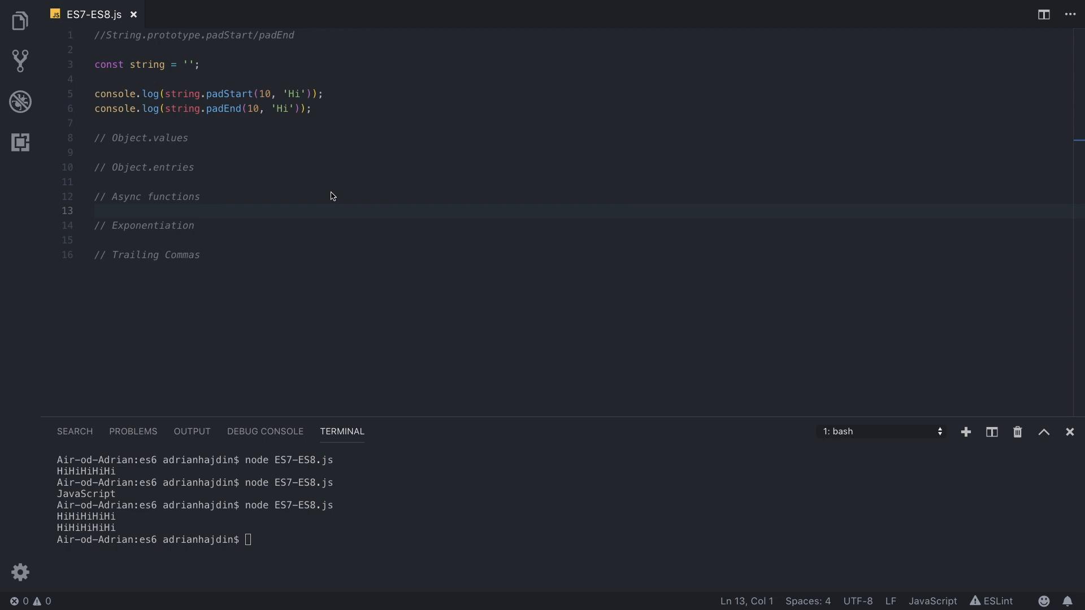
Step: Set string to '12345' with '.' fills and run node to print .....12345 and 12345....
{"action": "left_click", "coordinate": [316, 109]}
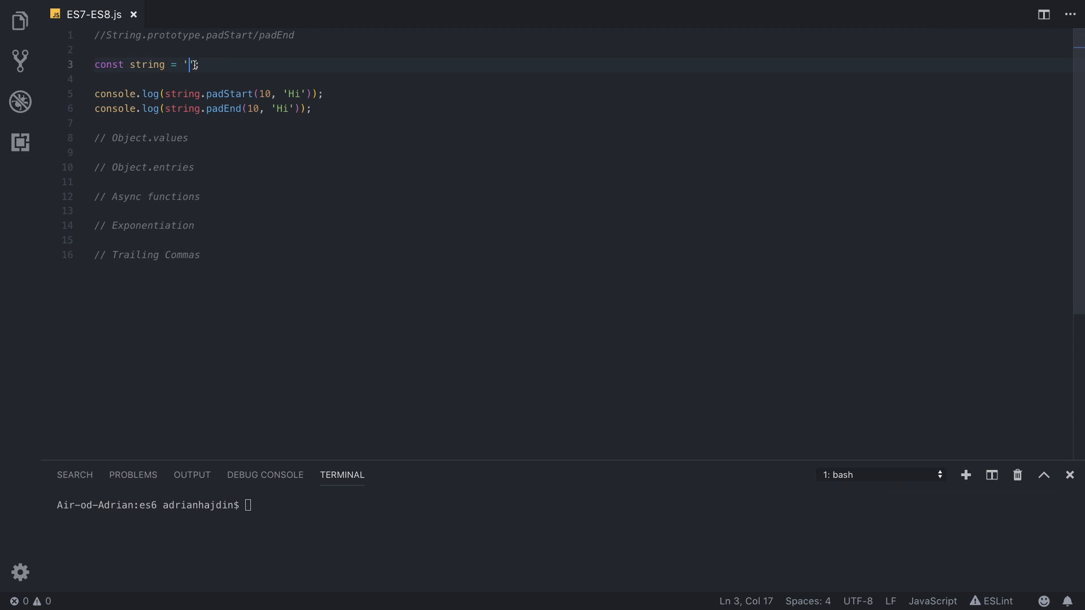
{"action": "type", "text": "12345';"}
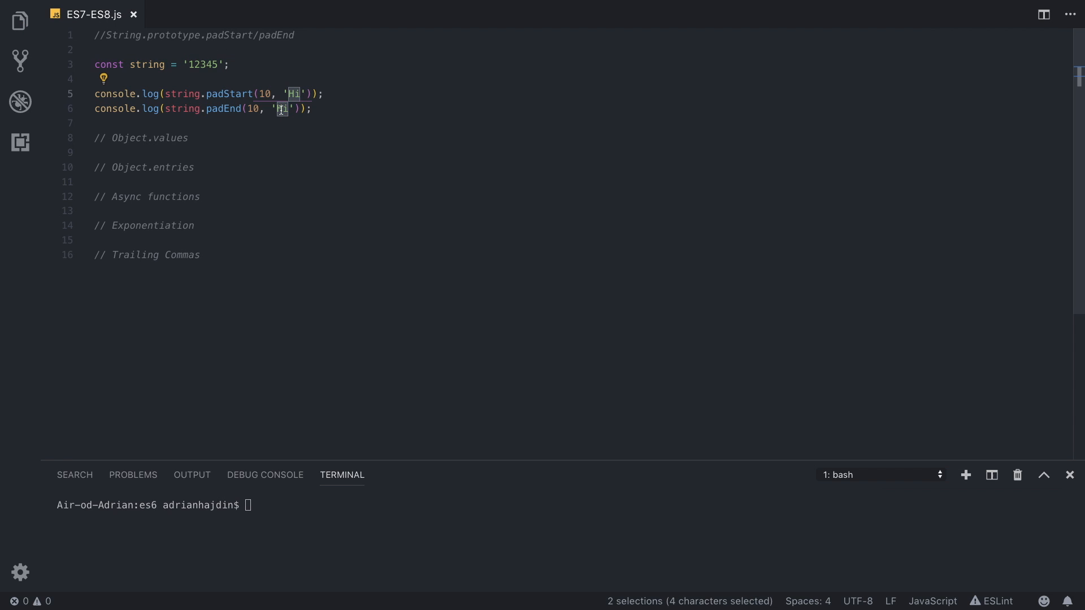
{"action": "type", "text": "."}
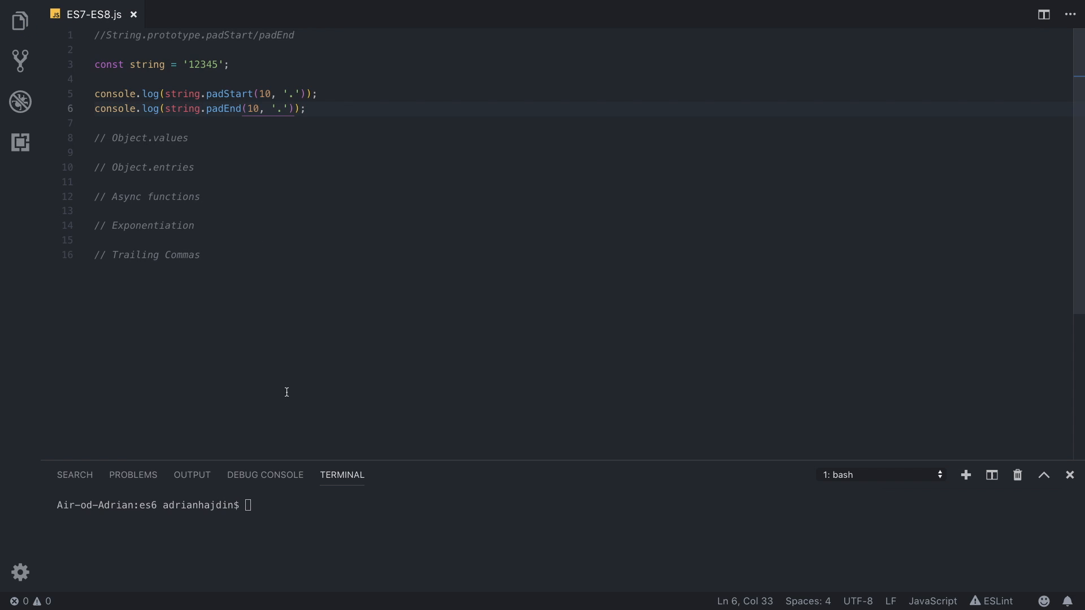
{"action": "type", "text": "node ES7-ES8.js"}
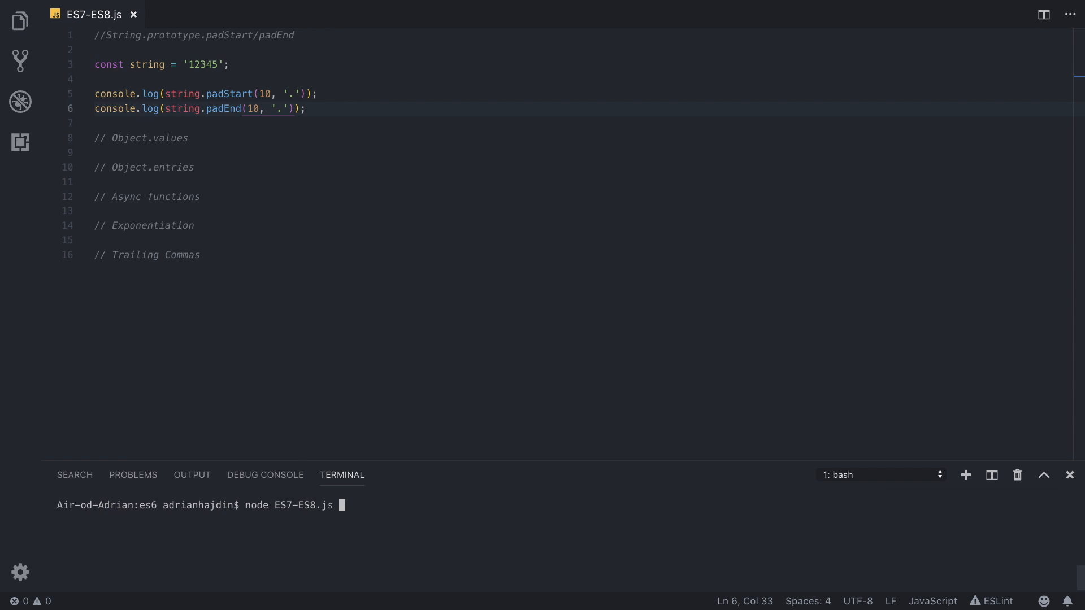
{"action": "key", "text": "Enter"}
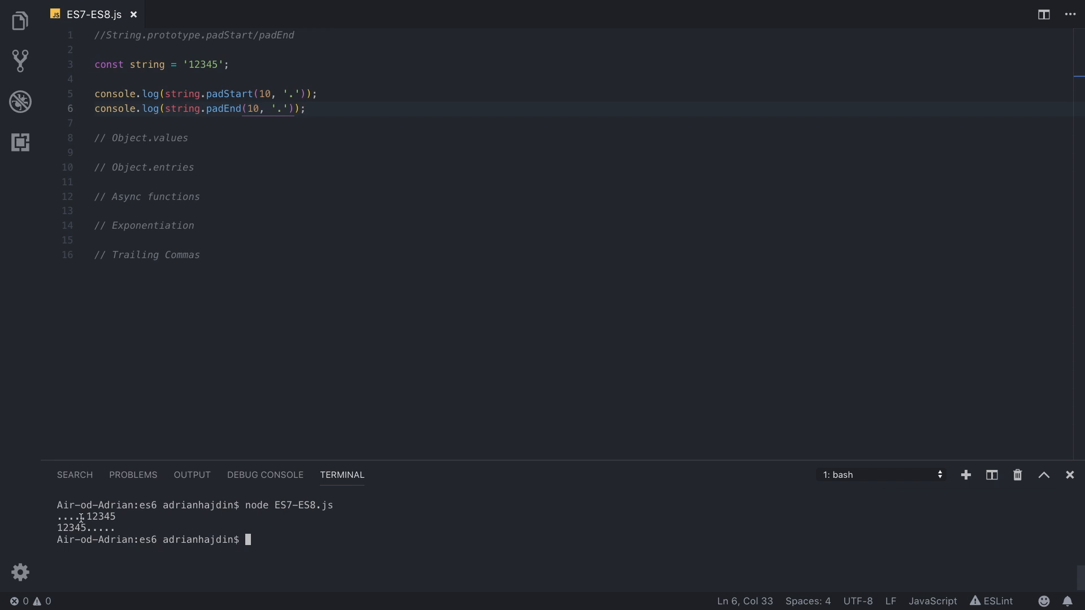
{"action": "double_click", "coordinate": [100, 517]}
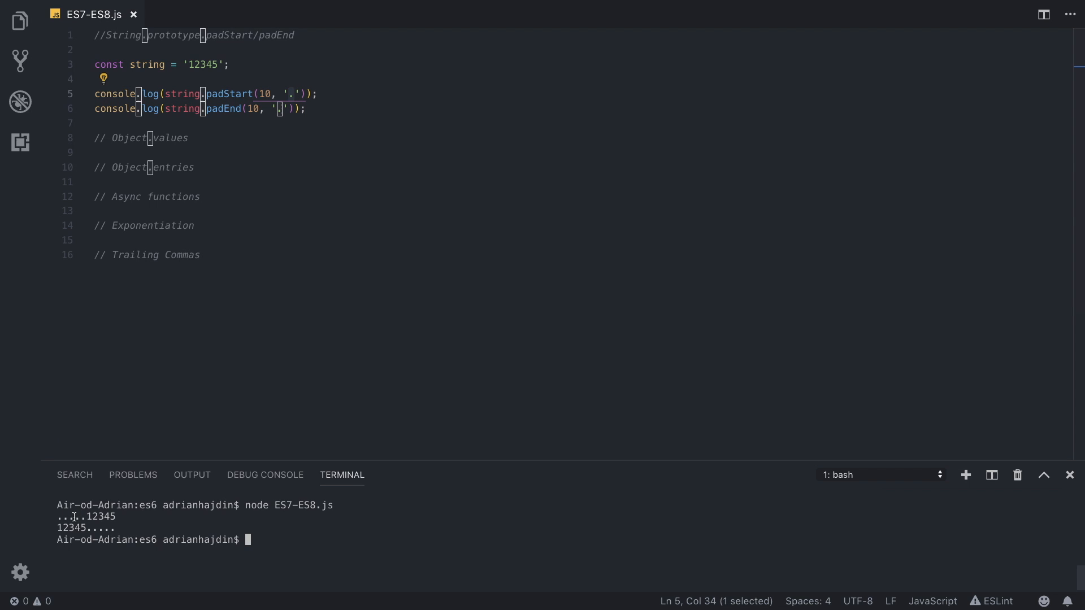
{"action": "mouse_move", "coordinate": [283, 97]}
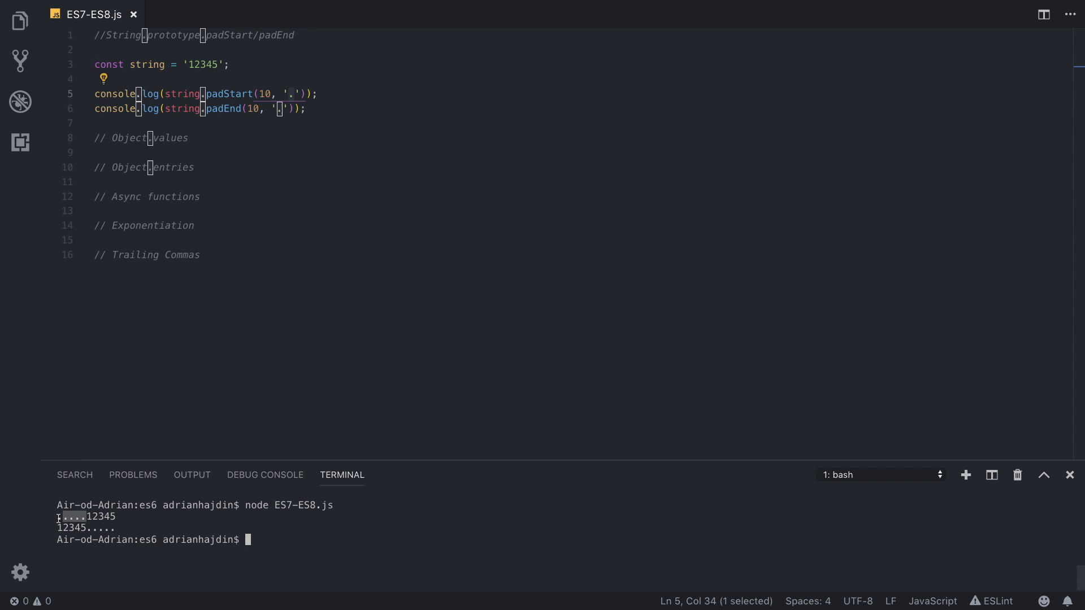
{"action": "double_click", "coordinate": [223, 108]}
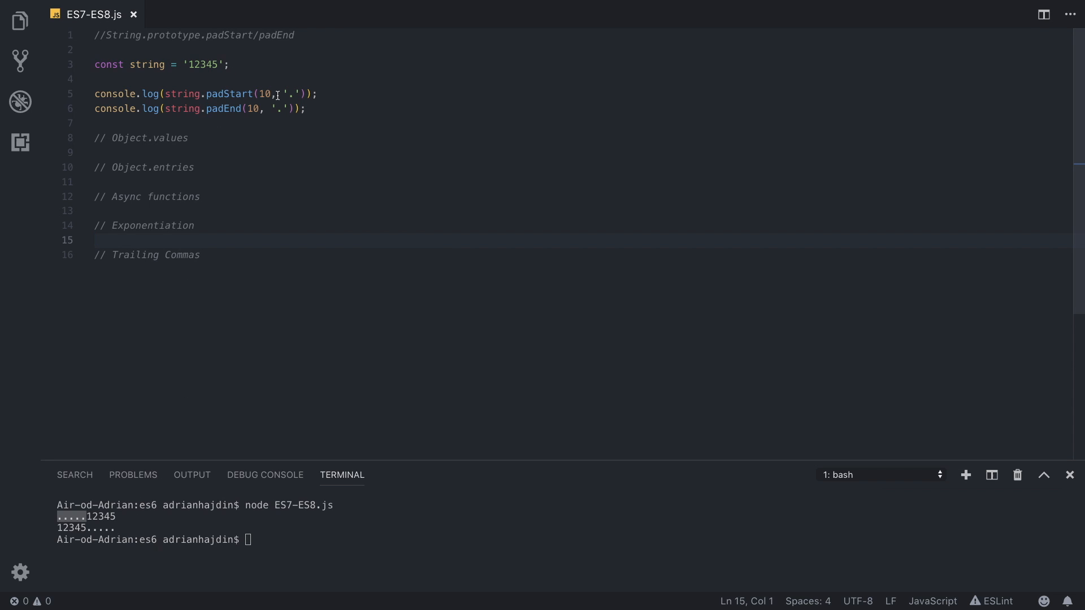
{"action": "mouse_move", "coordinate": [263, 108]}
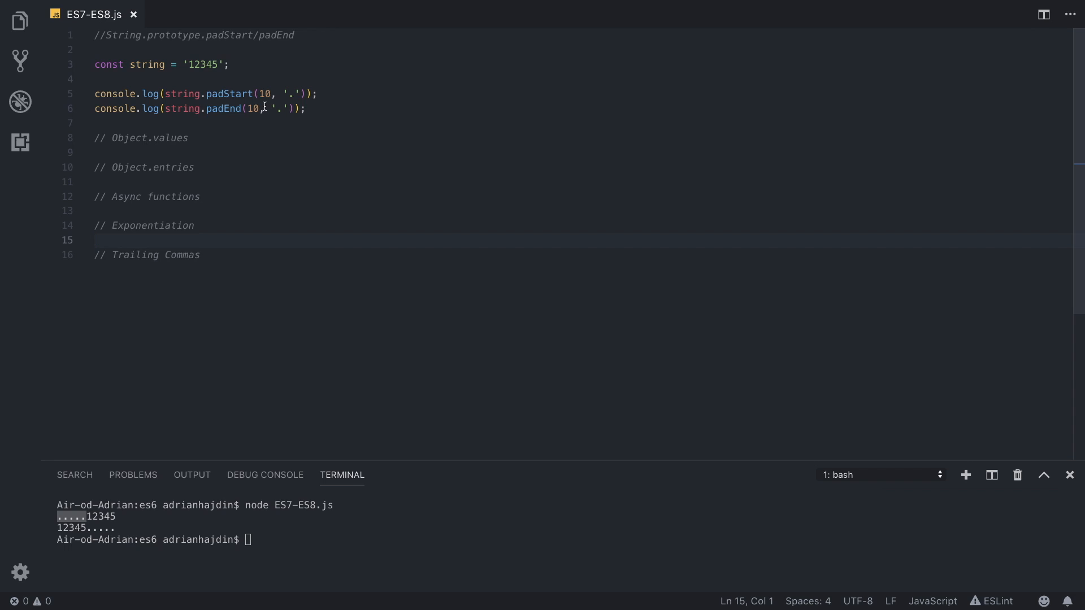
{"action": "left_click", "coordinate": [187, 138]}
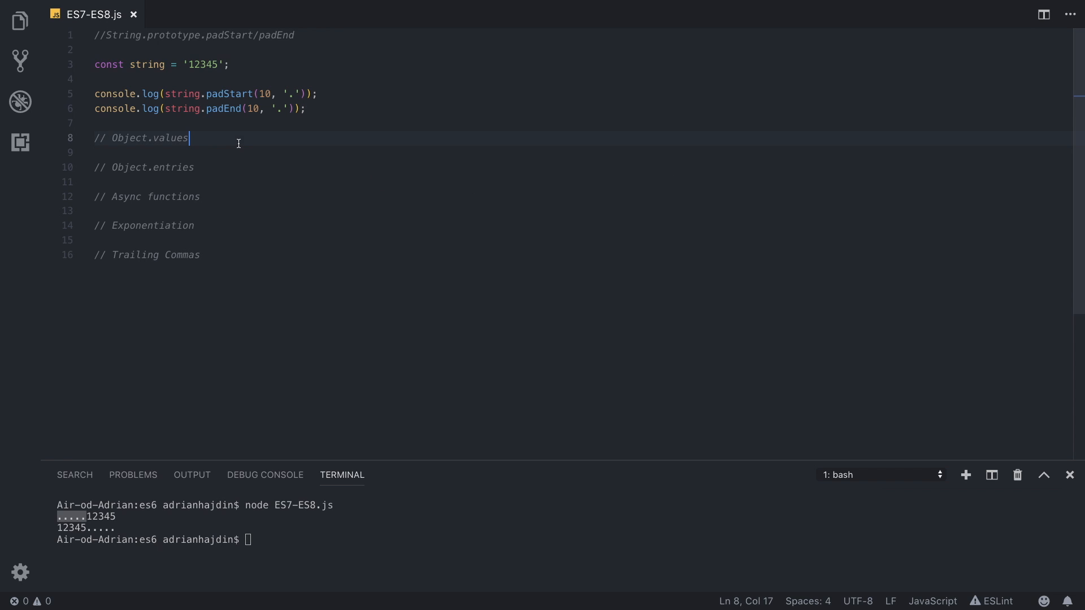
Step: Under the Object.values heading, write an empty Object.values() call and declare const object = {}
{"action": "key", "text": "Enter"}
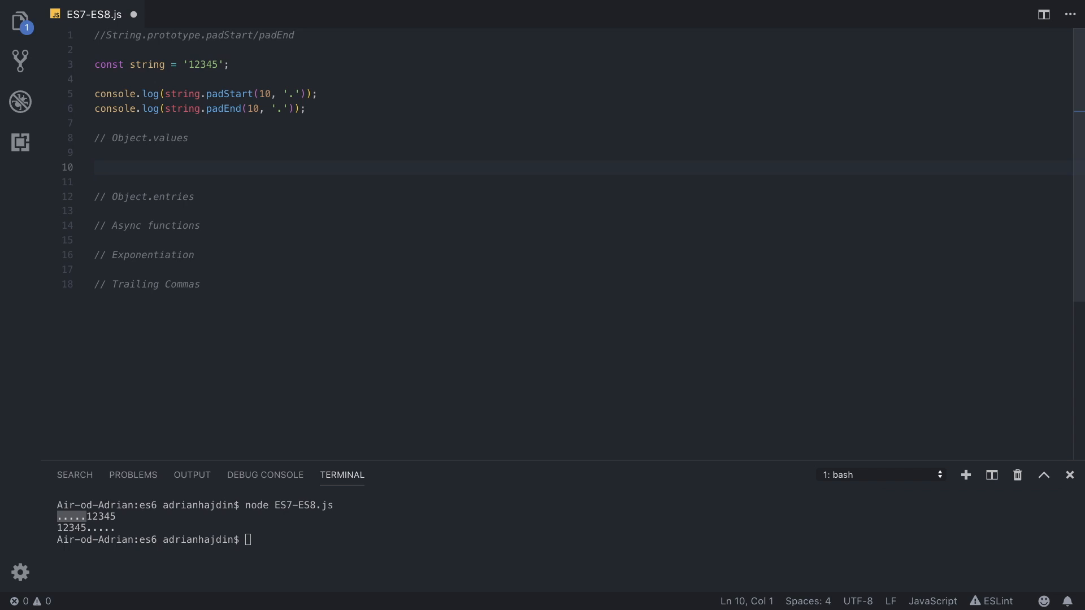
{"action": "type", "text": "Object."}
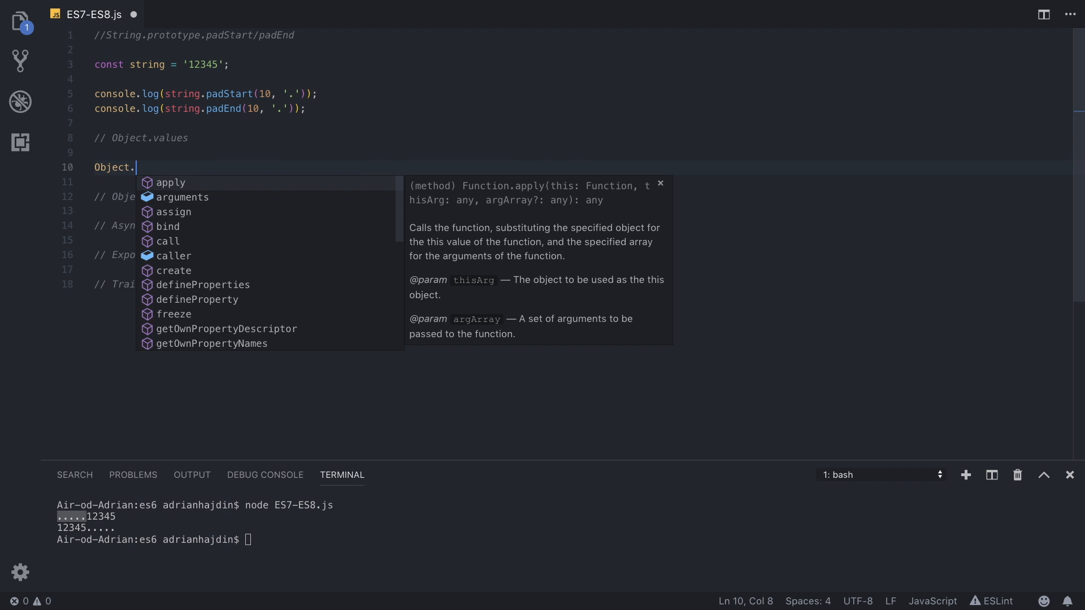
{"action": "type", "text": "values()"}
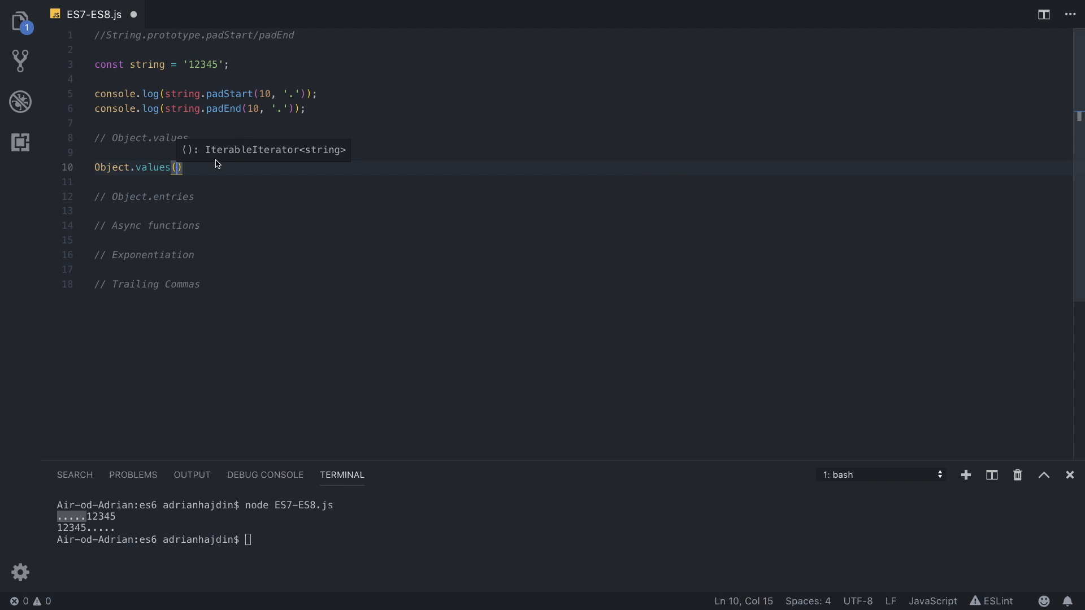
{"action": "type", "text": ";"}
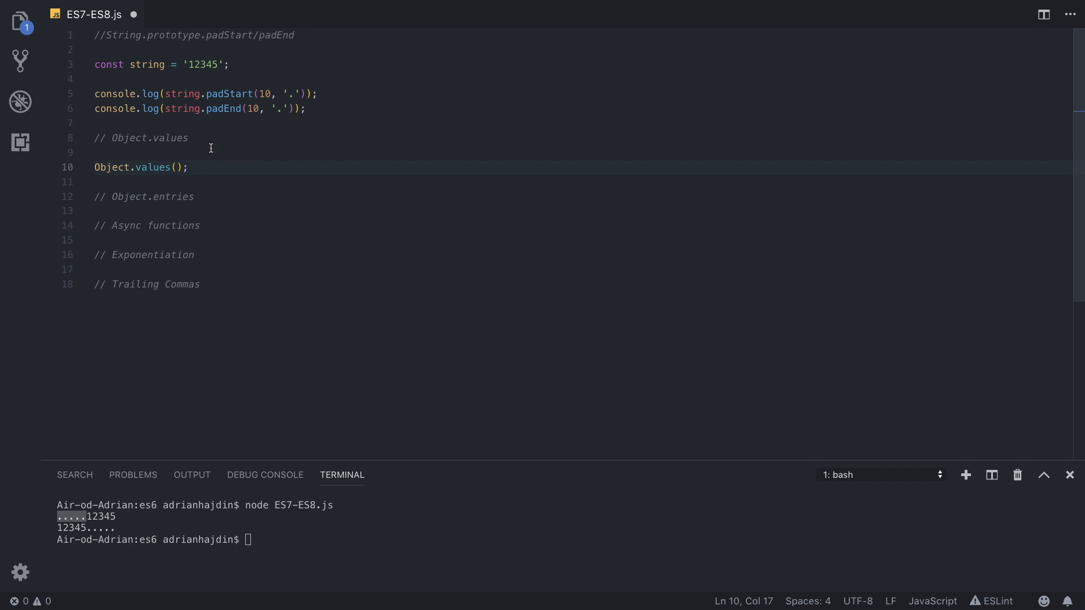
{"action": "type", "text": "const"}
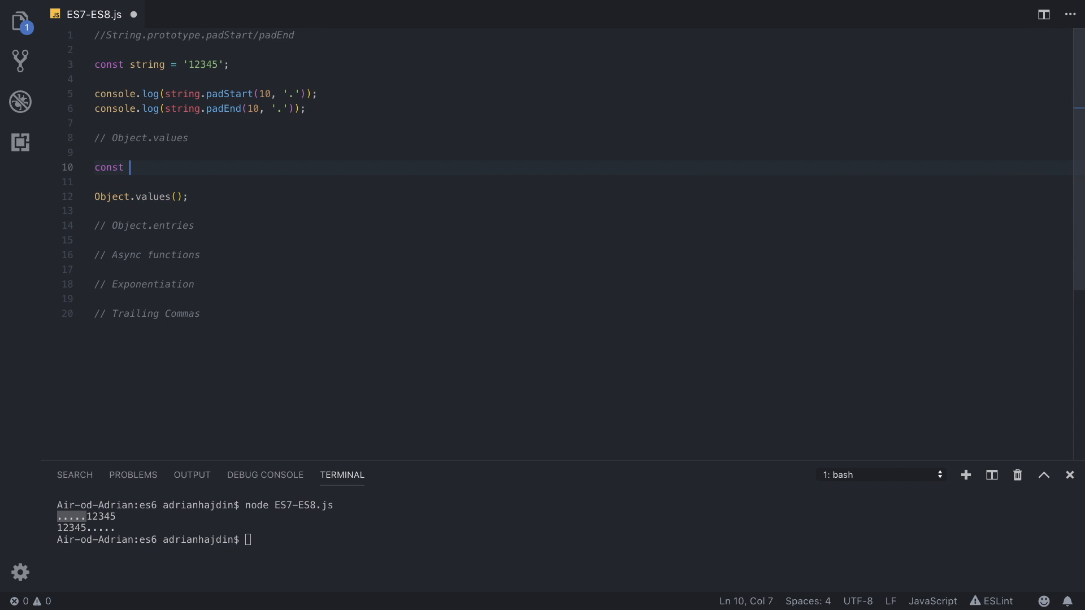
{"action": "type", "text": "object = {}"}
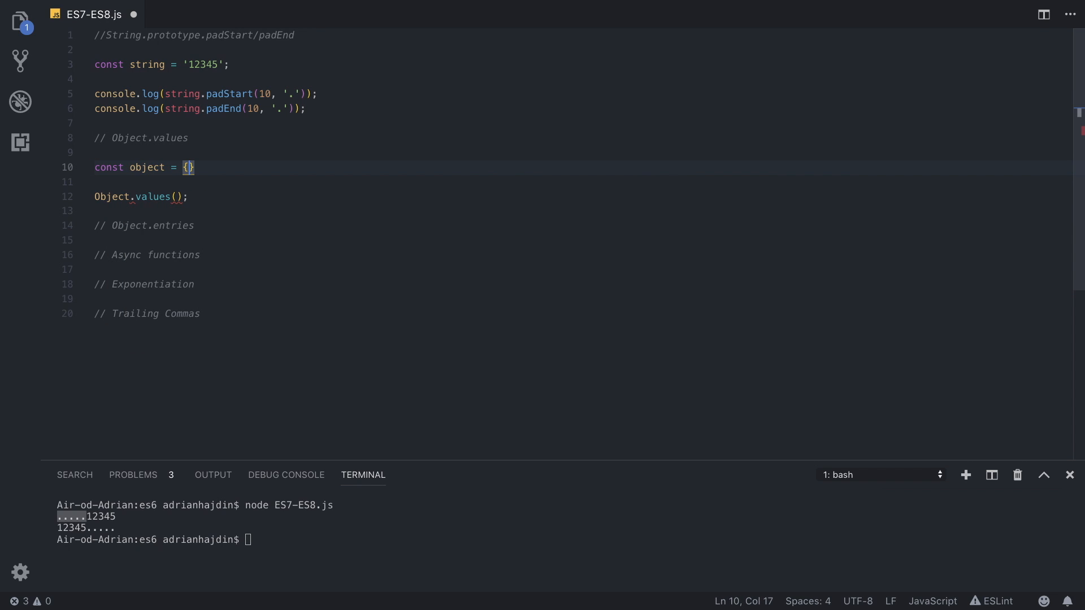
Step: Fill the object with name: 'John', and age: 20, each followed by a comma
{"action": "key", "text": "Enter"}
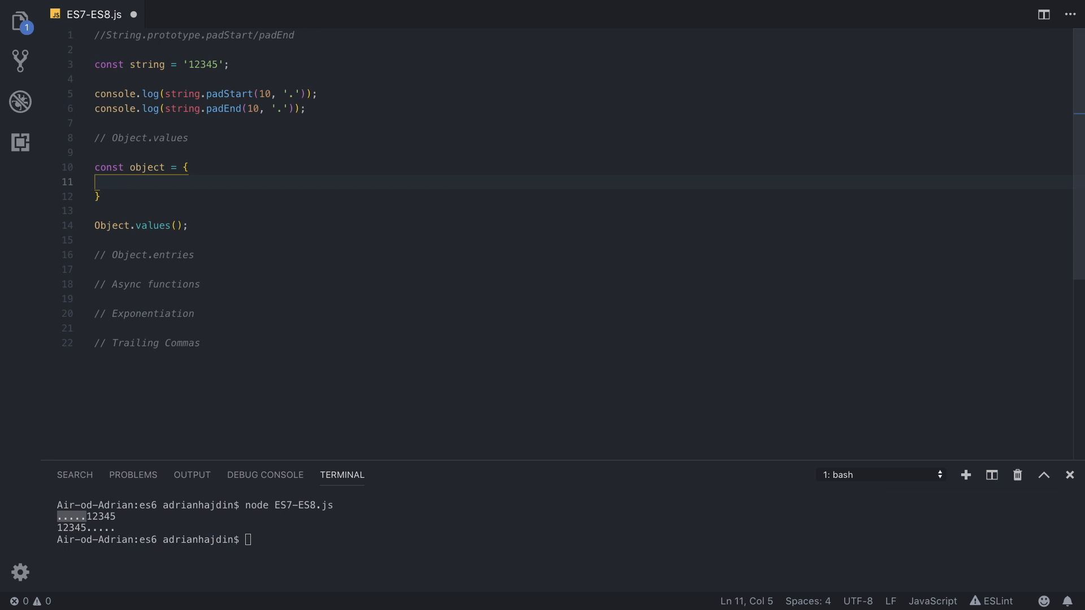
{"action": "type", "text": "name:"}
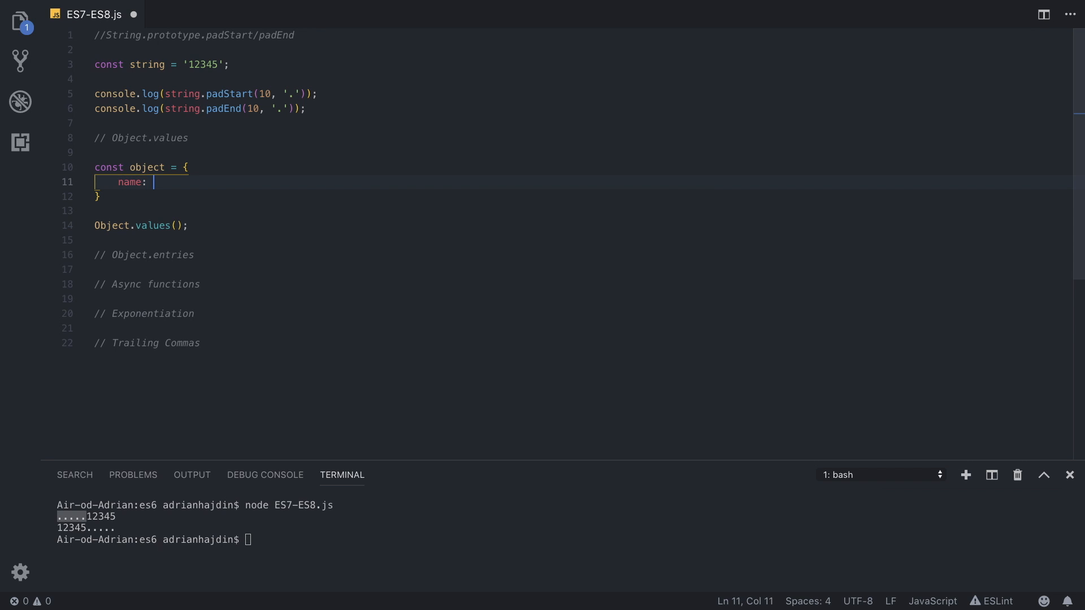
{"action": "type", "text": "'John"}
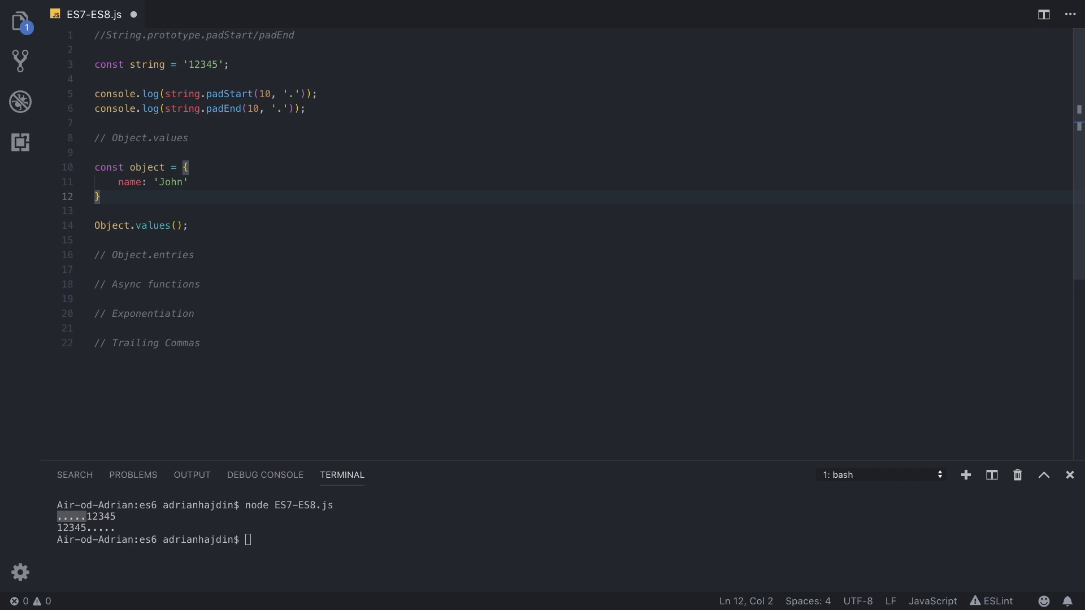
{"action": "left_click", "coordinate": [188, 182]}
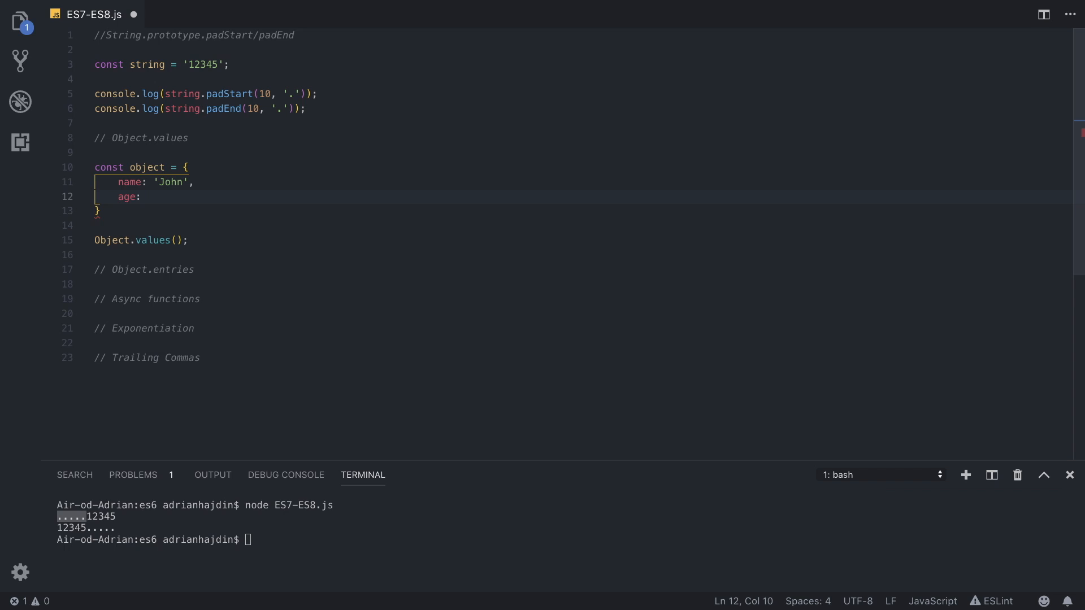
{"action": "type", "text": "20,"}
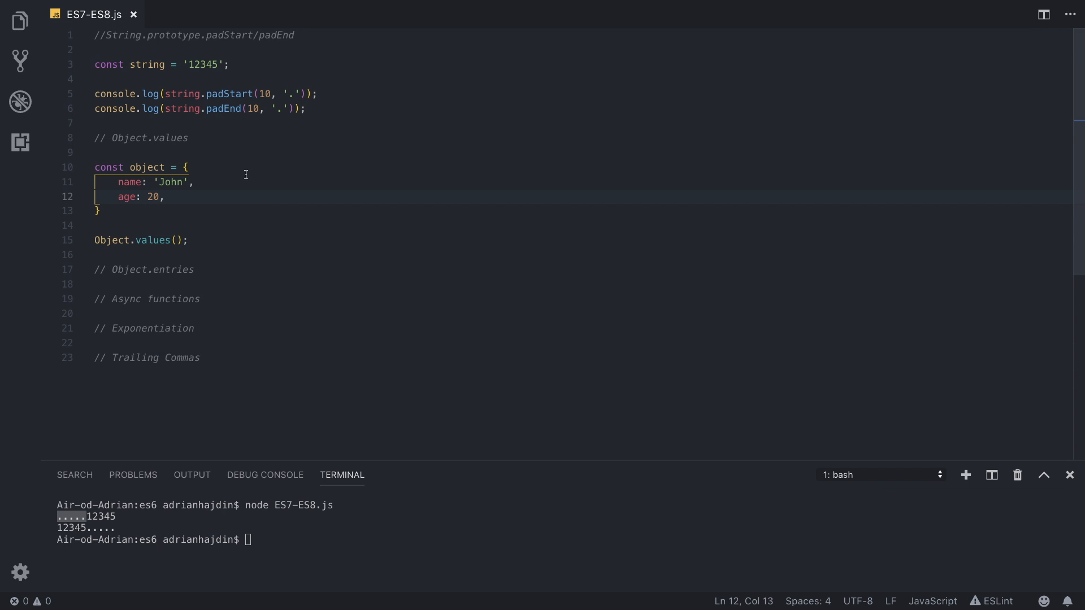
{"action": "left_click", "coordinate": [177, 239]}
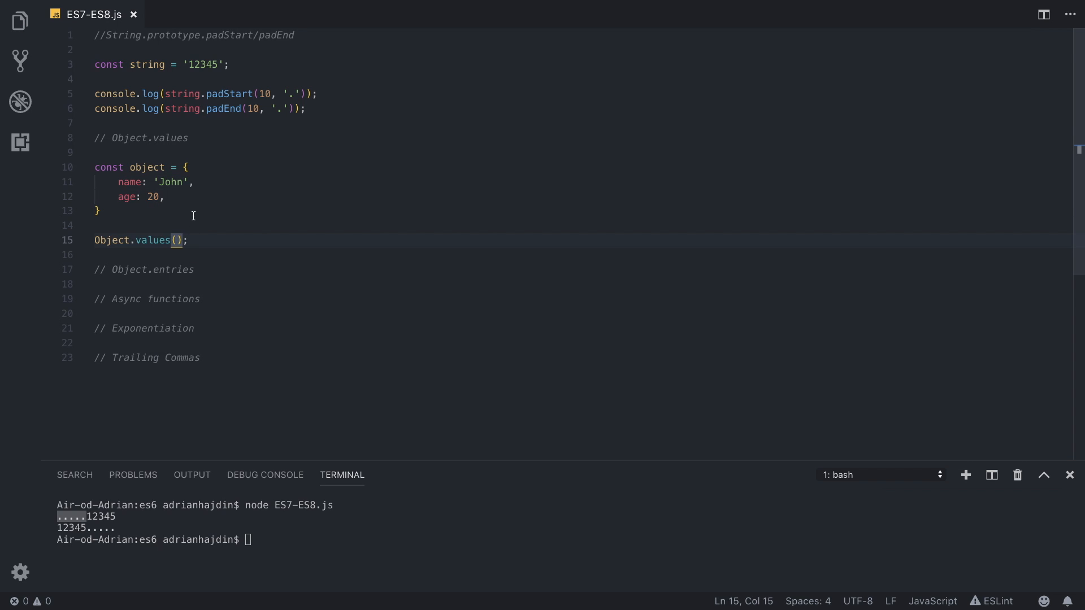
Step: Log Object.values(object) with the padding logs commented out, printing [ 'John', 20 ] with node
{"action": "type", "text": "object"}
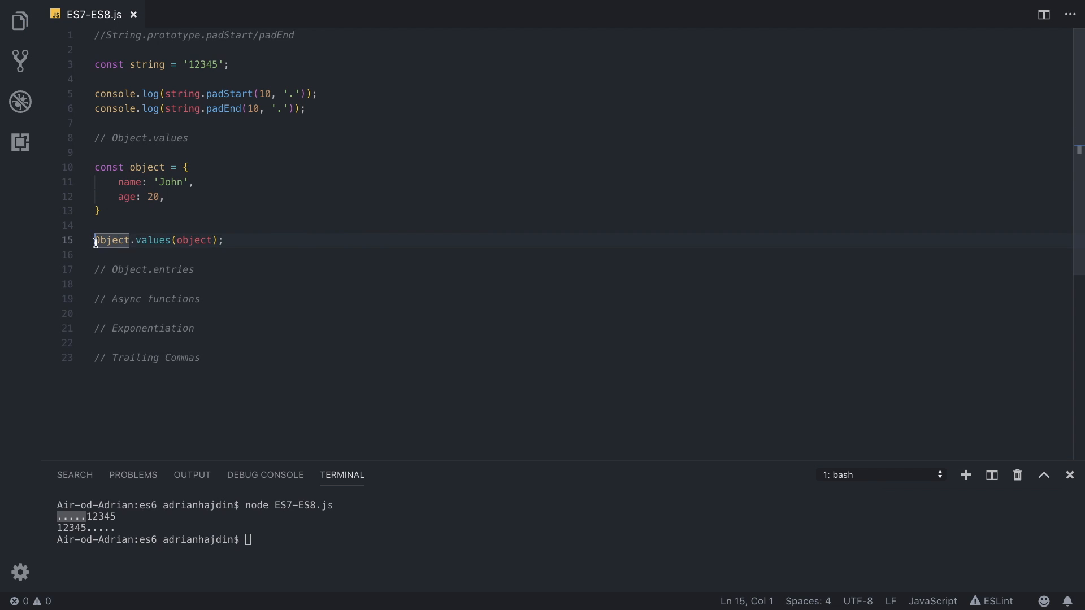
{"action": "type", "text": "console.log("}
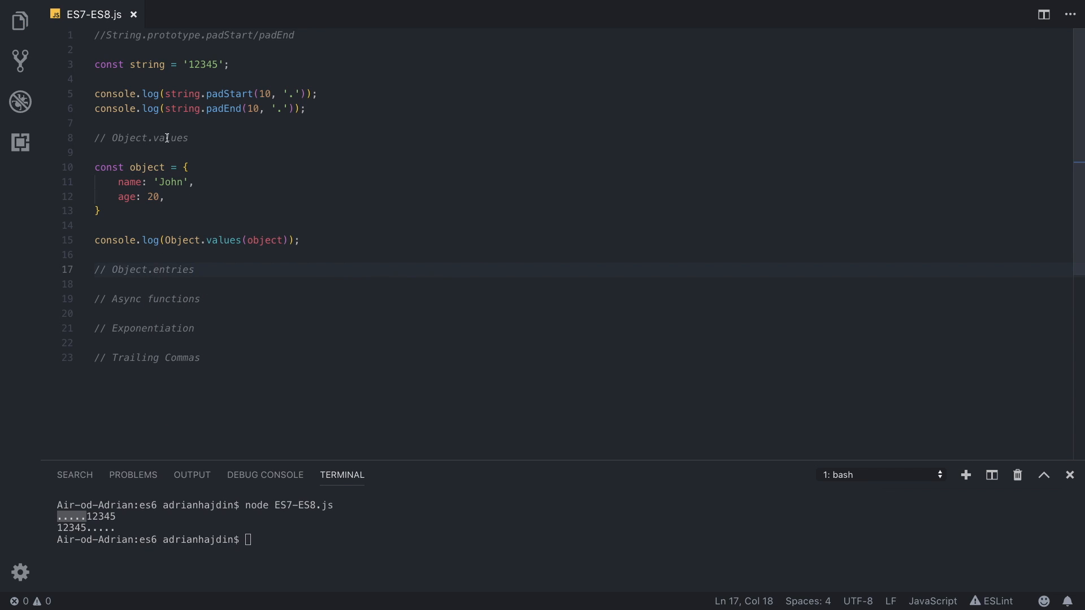
{"action": "key", "text": "cmd+/"}
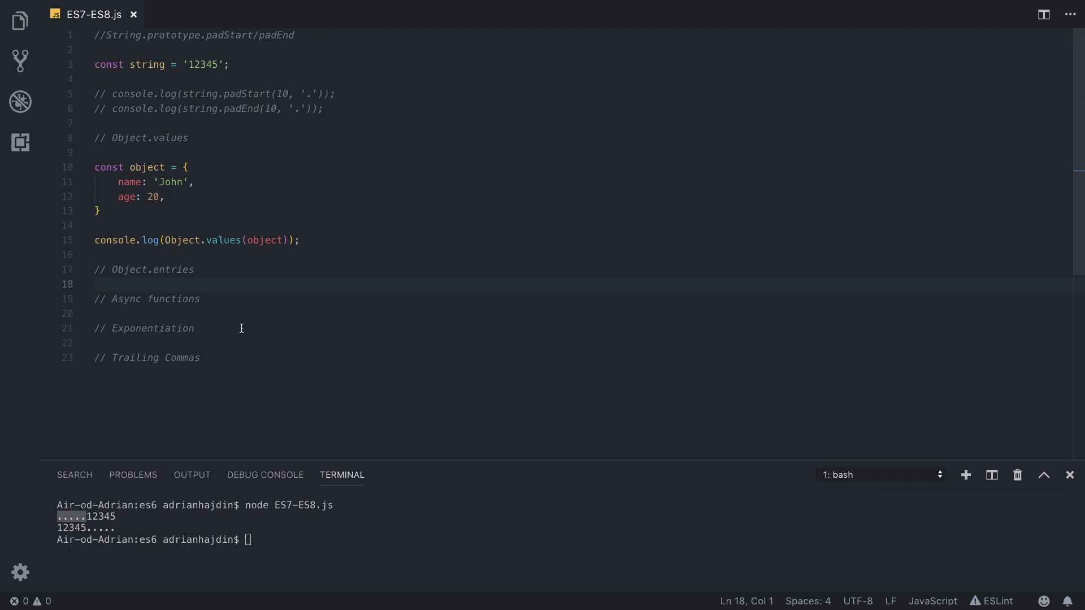
{"action": "type", "text": "node ES7-ES8.js"}
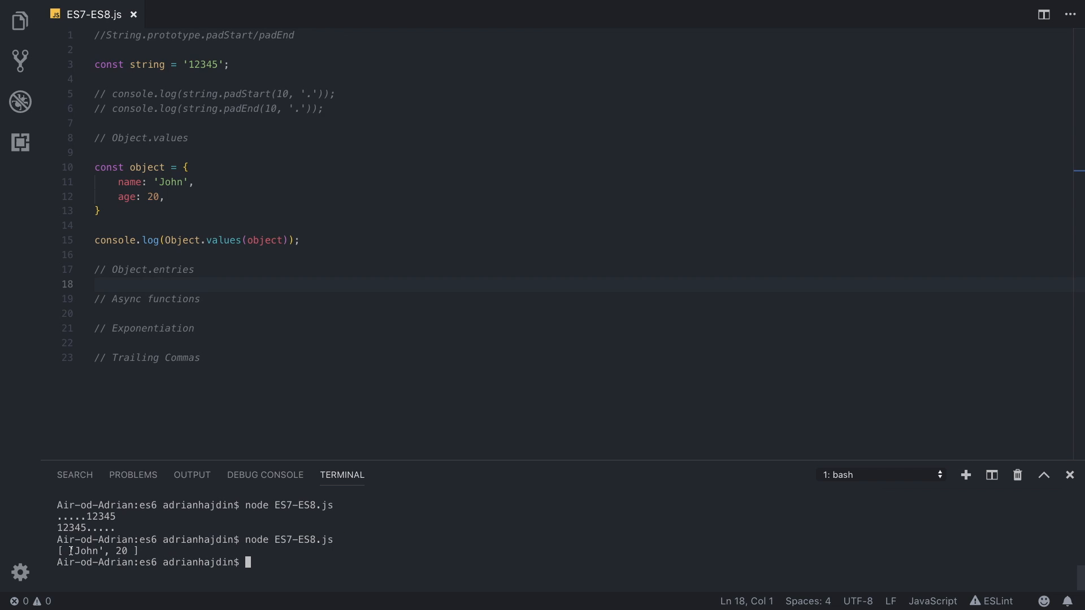
{"action": "double_click", "coordinate": [151, 197]}
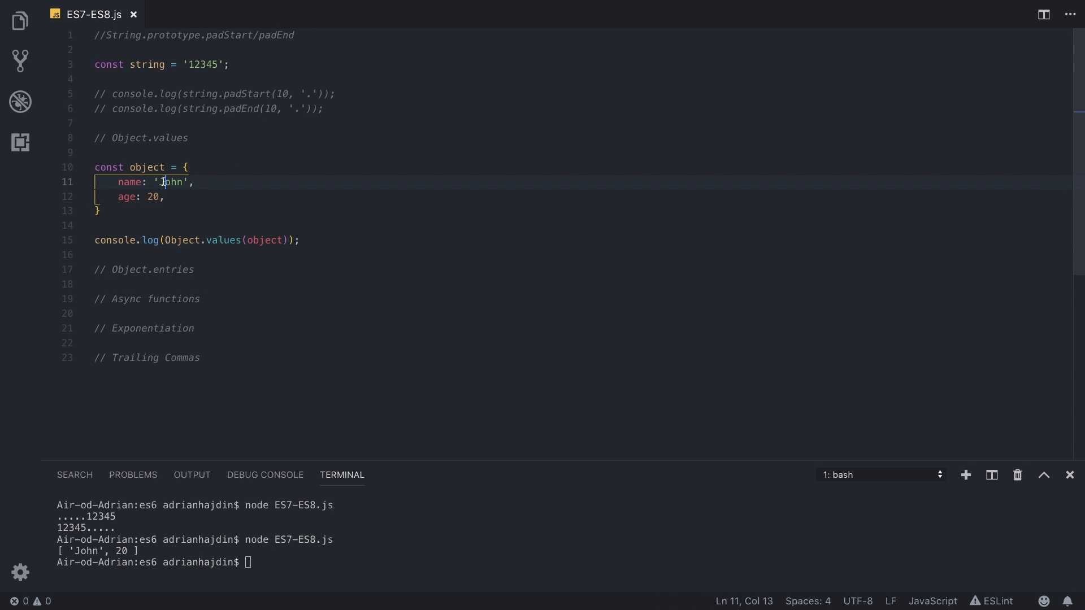
{"action": "double_click", "coordinate": [153, 197]}
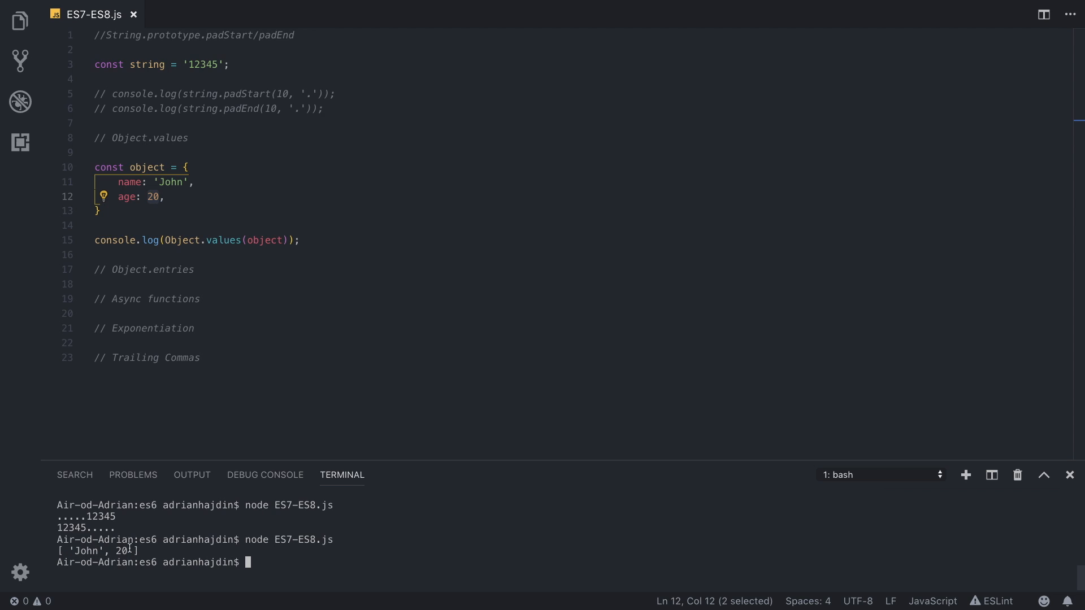
{"action": "left_click", "coordinate": [193, 254]}
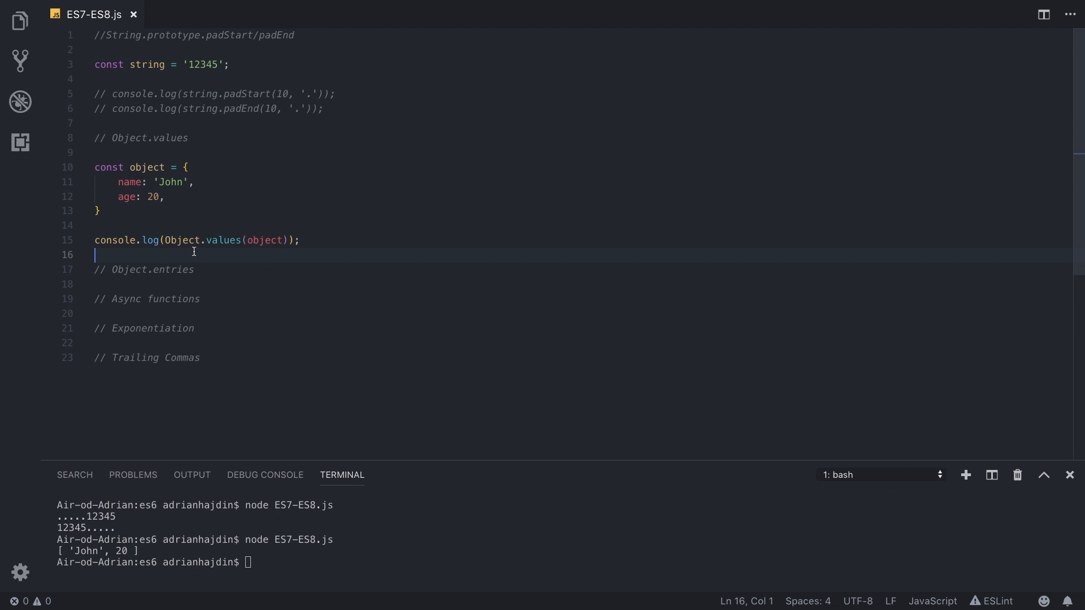
{"action": "mouse_move", "coordinate": [184, 211]}
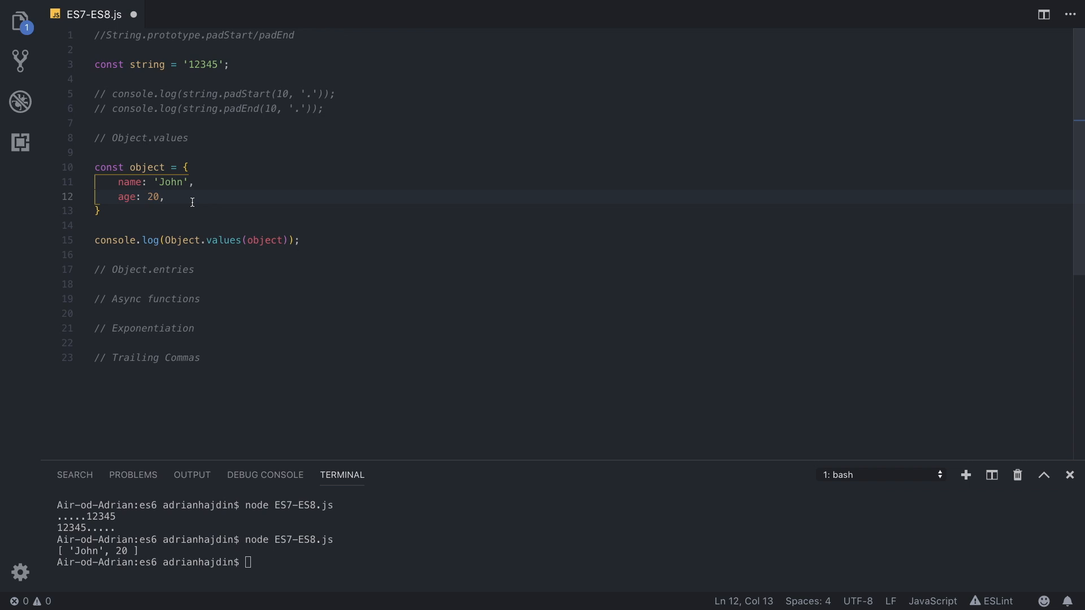
Step: Add favoriteBooks: [ 'Harry Potter 1, Harry Potter 2' ], to the object
{"action": "type", "text": "favo"}
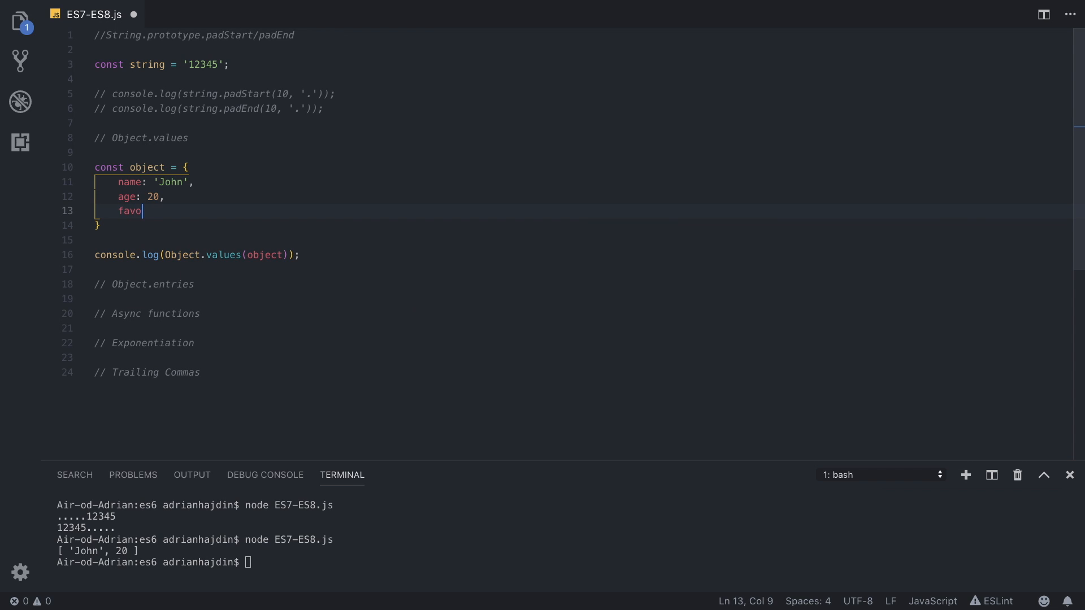
{"action": "type", "text": "riteBooks: [ '"}
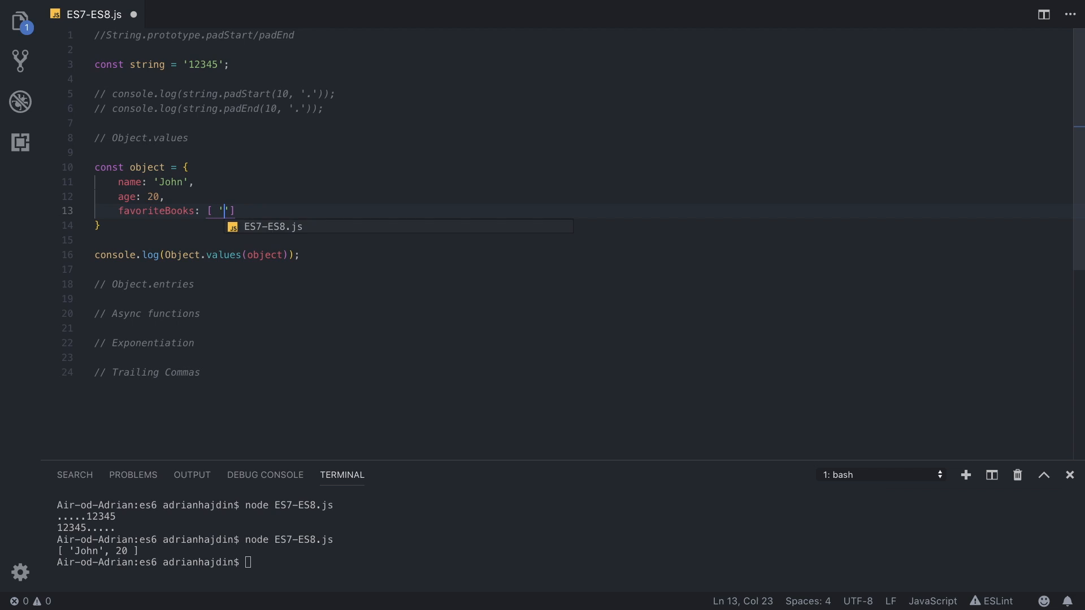
{"action": "type", "text": "Harry"}
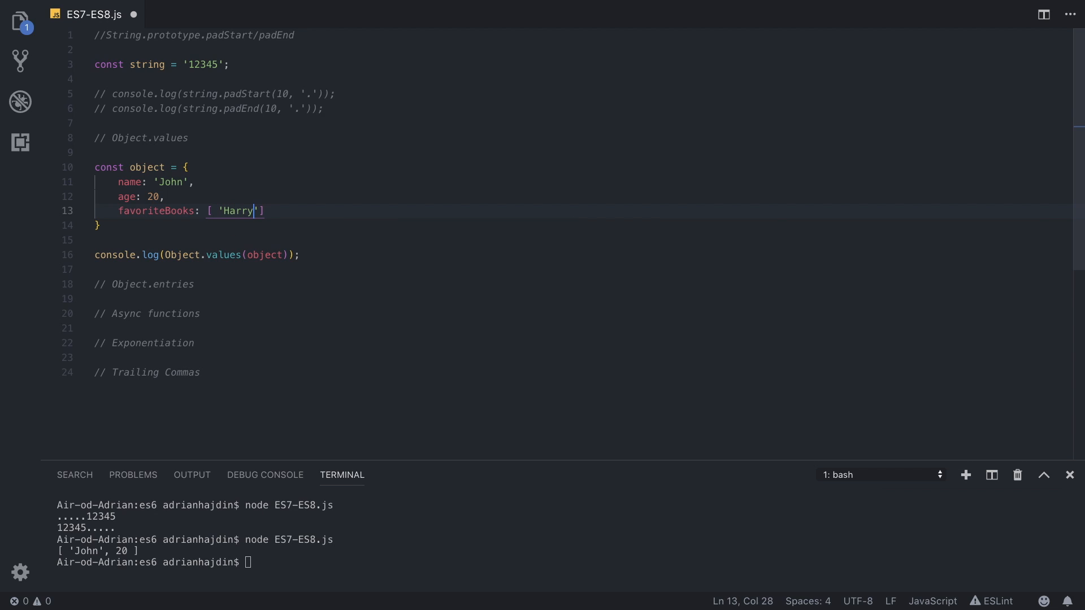
{"action": "type", "text": "Potter"}
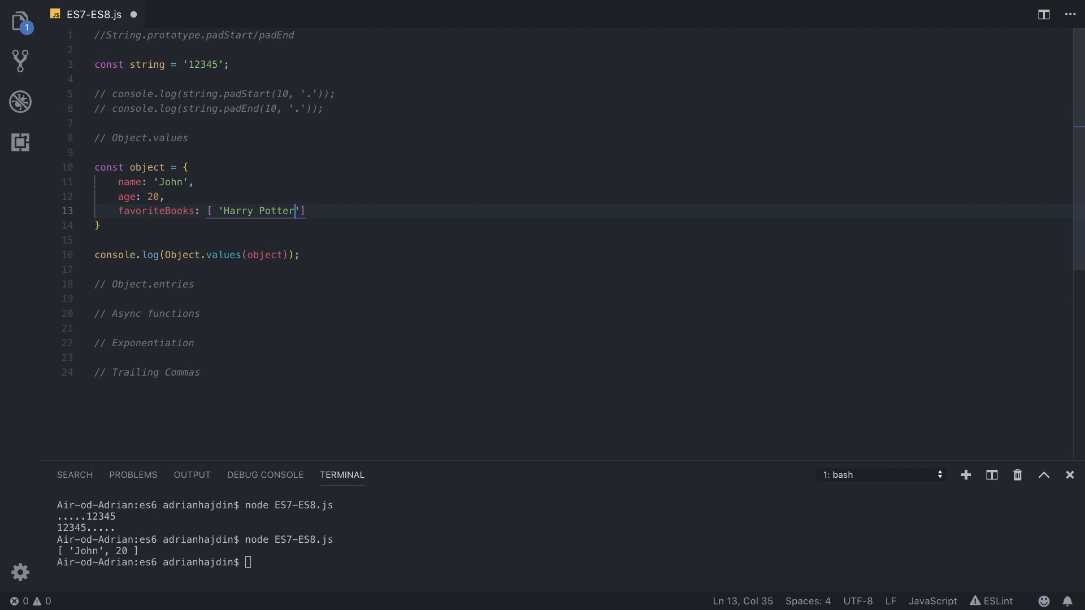
{"action": "type", "text": "1"}
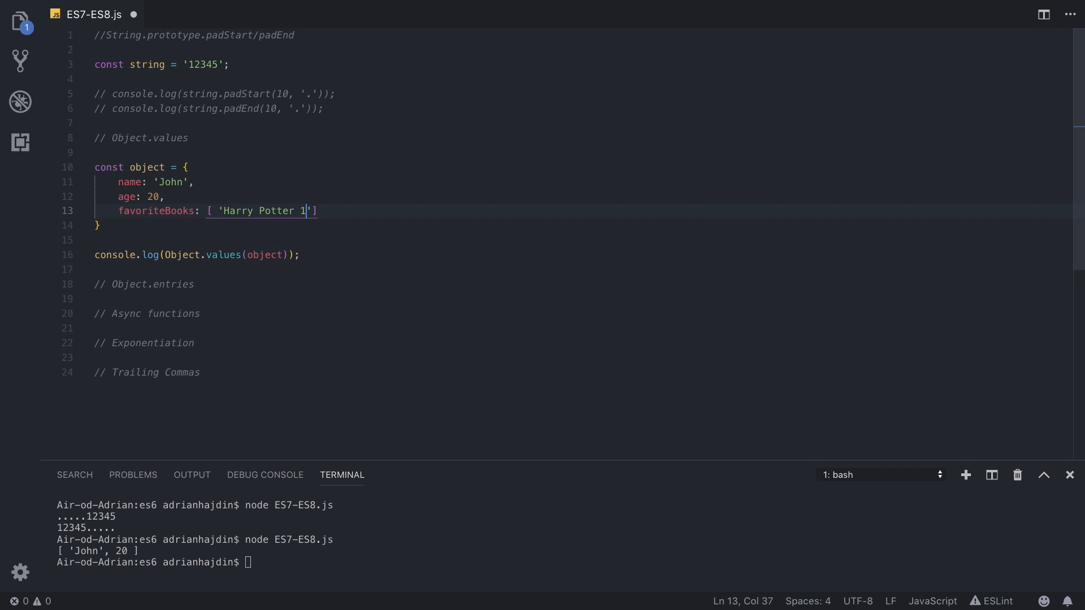
{"action": "type", "text": ", Ha"}
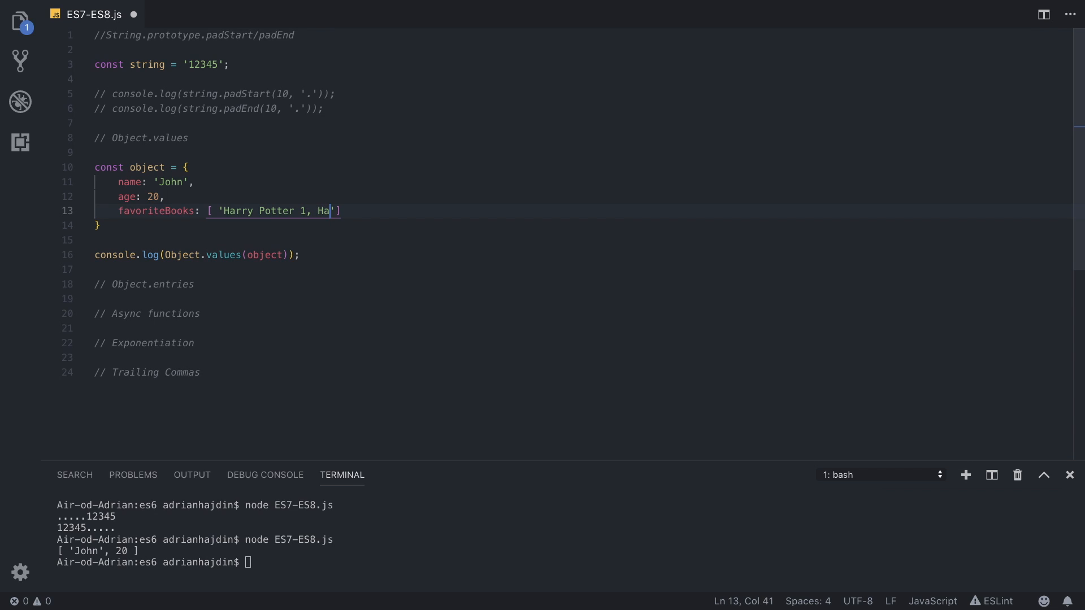
{"action": "type", "text": "rry Potter 2"}
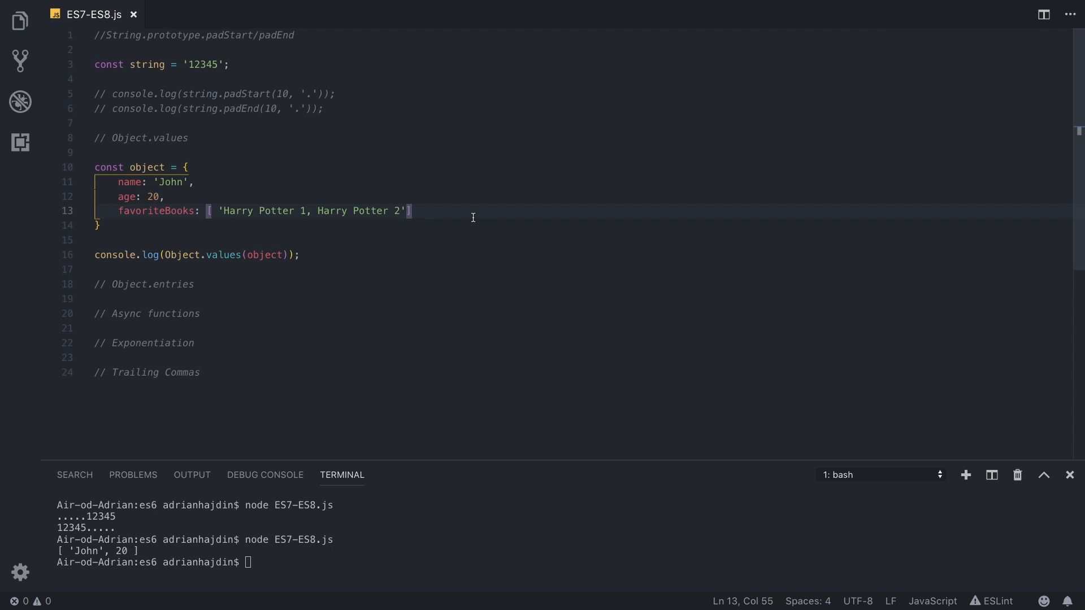
Step: Clear the terminal and rerun node to list John, 20 and the favoriteBooks array
{"action": "type", "text": "cle"}
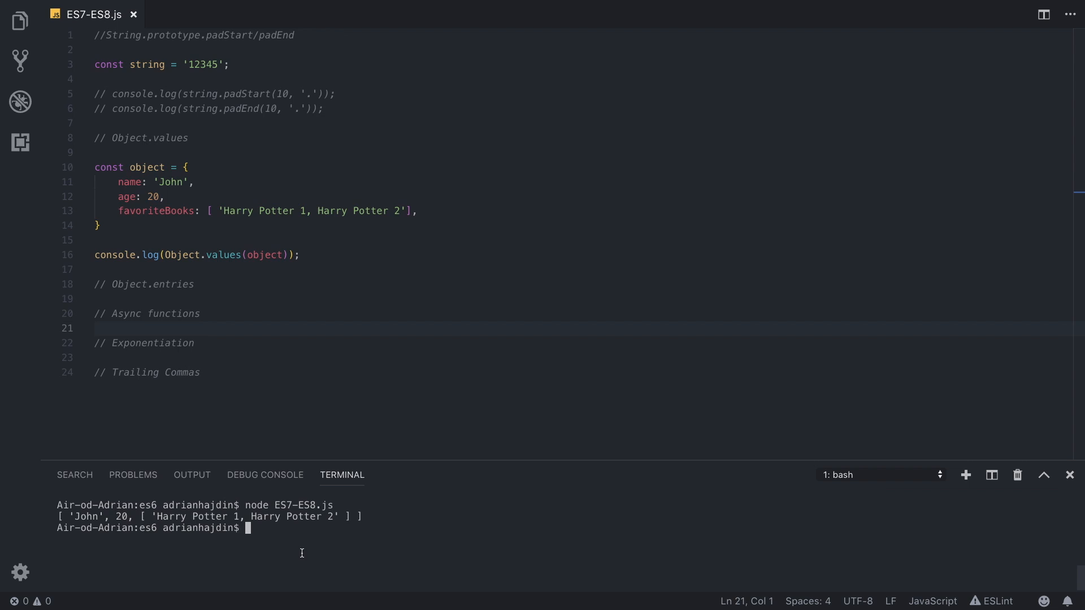
{"action": "double_click", "coordinate": [86, 517]}
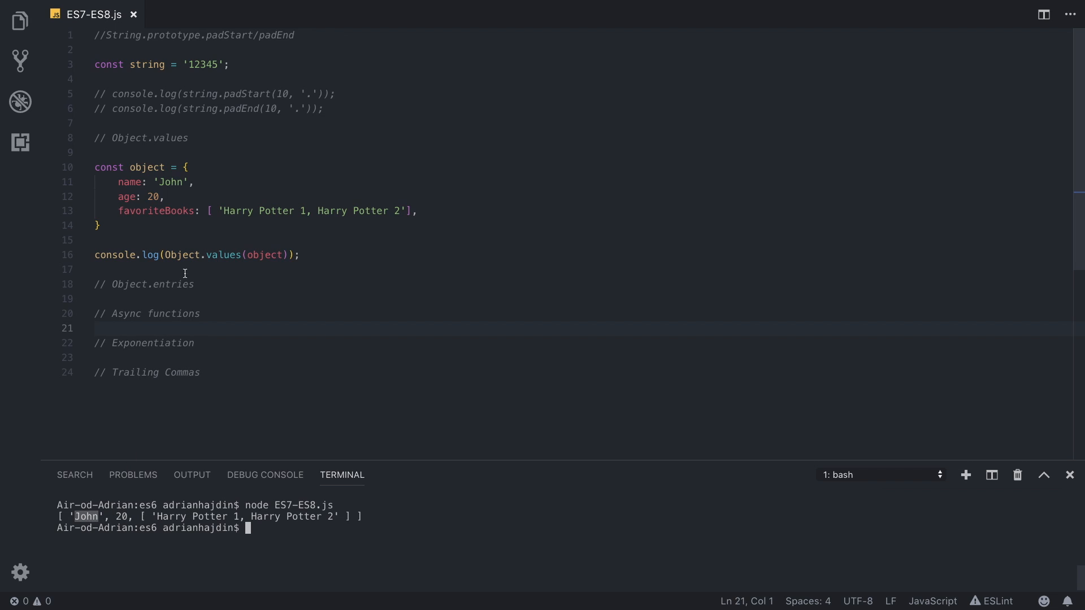
{"action": "left_click", "coordinate": [162, 182]}
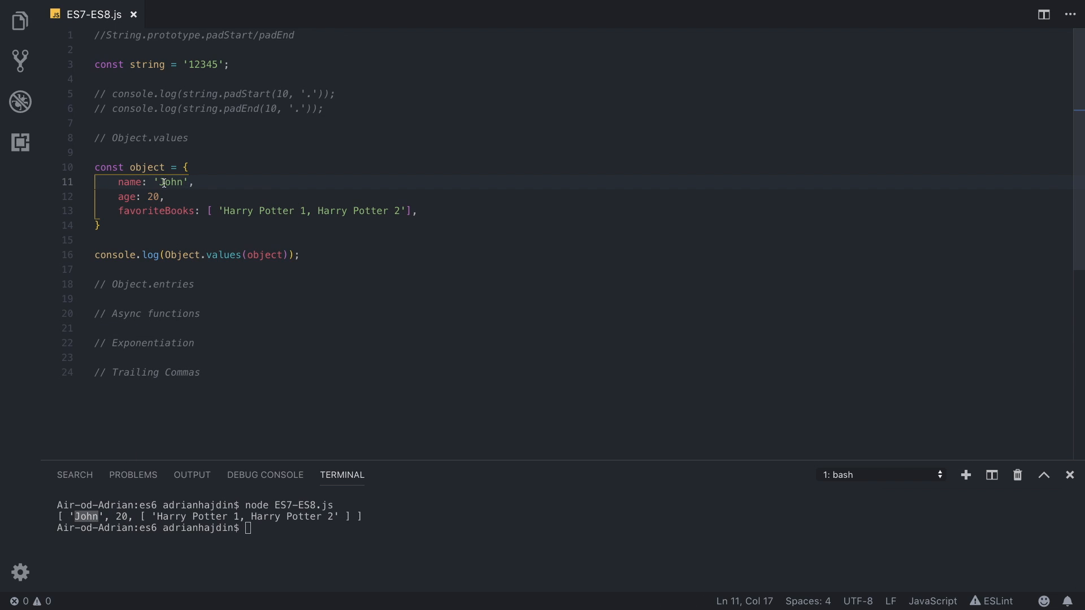
{"action": "double_click", "coordinate": [170, 181]}
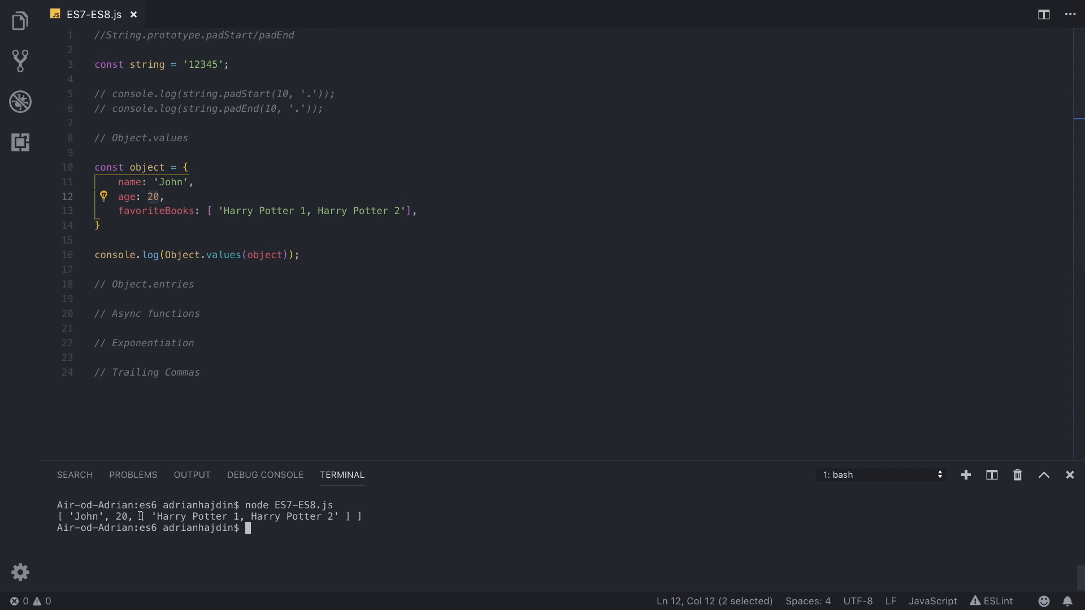
{"action": "mouse_move", "coordinate": [313, 525]}
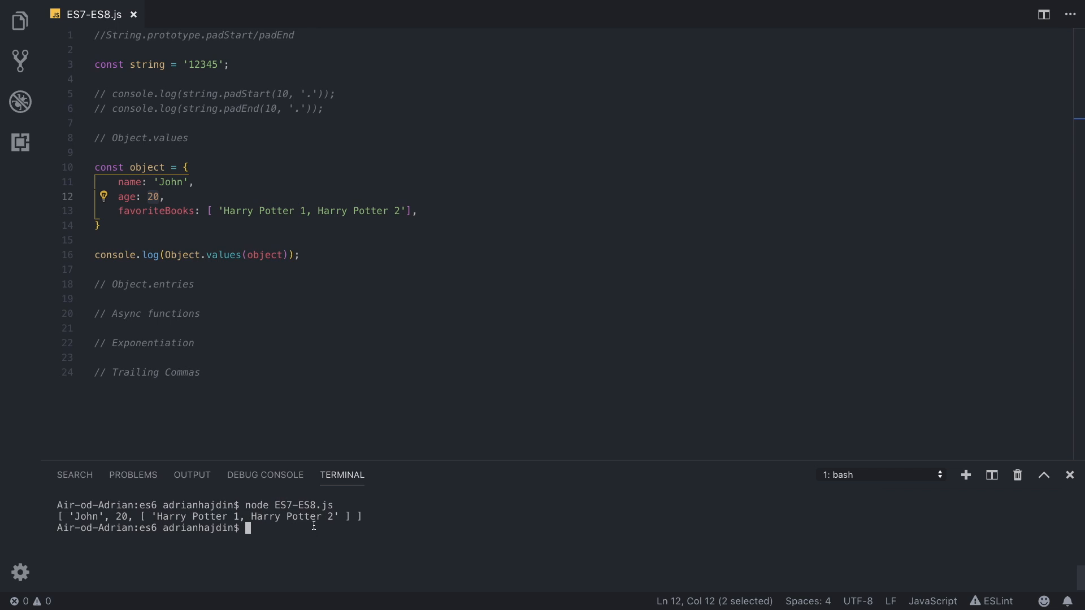
{"action": "double_click", "coordinate": [155, 211]}
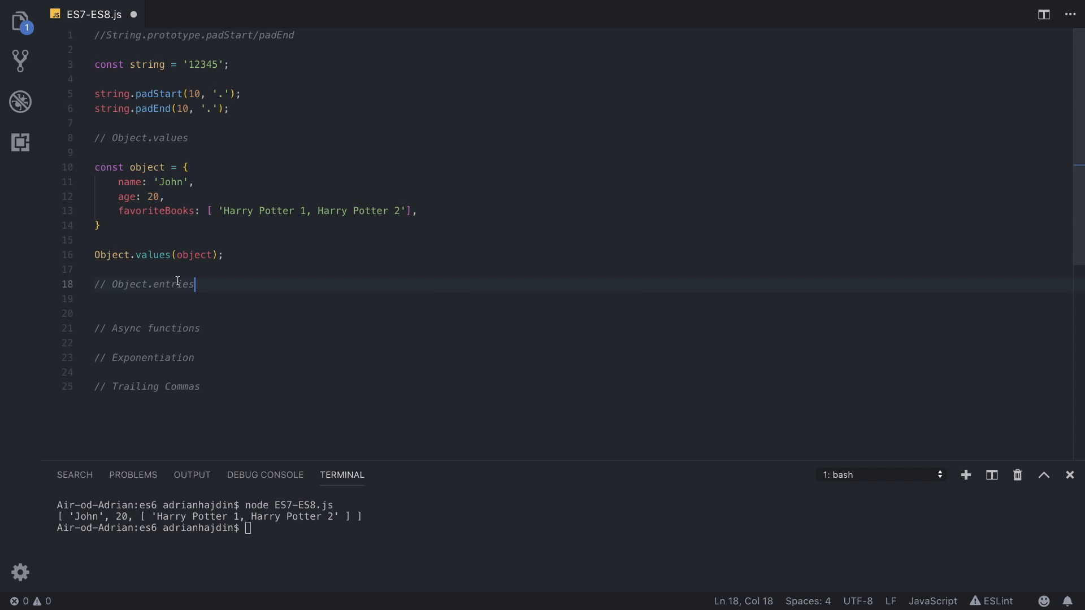
Step: Strip the console.log wrappers and open a blank line under the Object.entries comment
{"action": "left_click", "coordinate": [180, 283]}
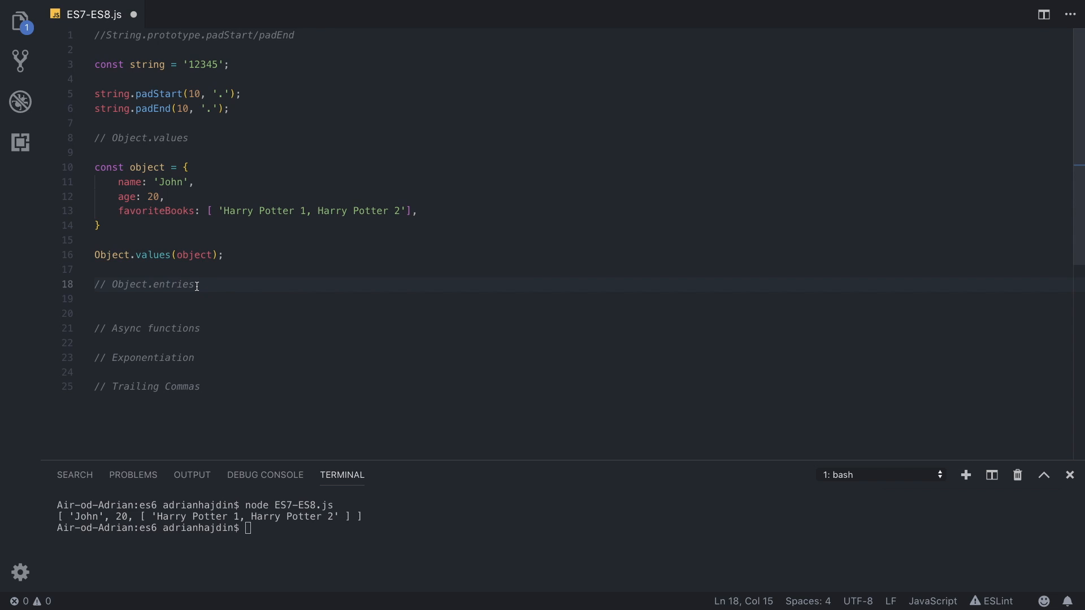
{"action": "double_click", "coordinate": [172, 138]}
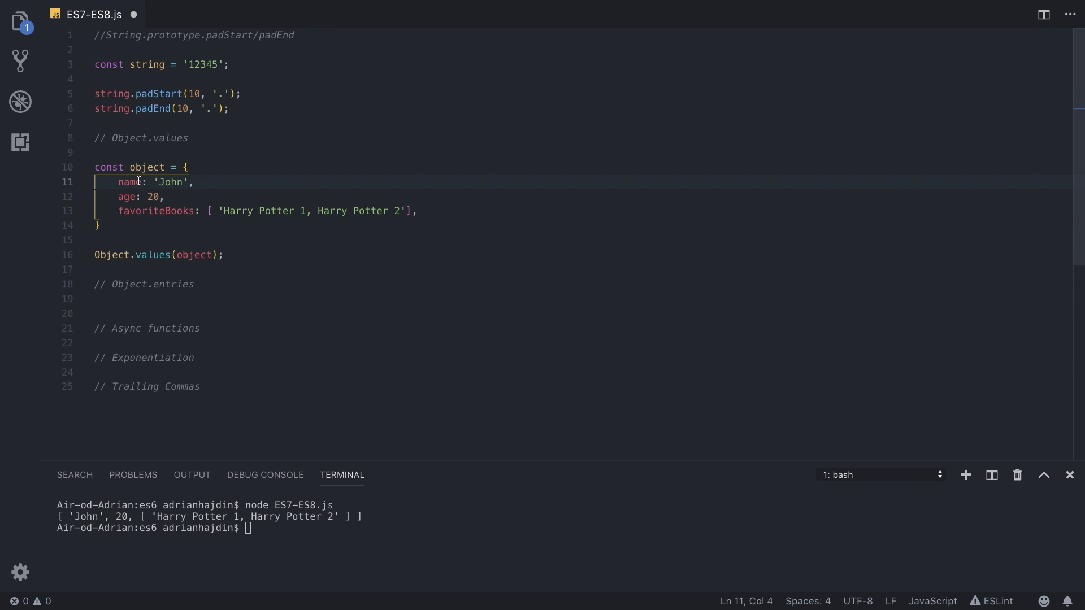
Step: Write Object.entries(object) on line 20 under its heading
{"action": "double_click", "coordinate": [170, 182]}
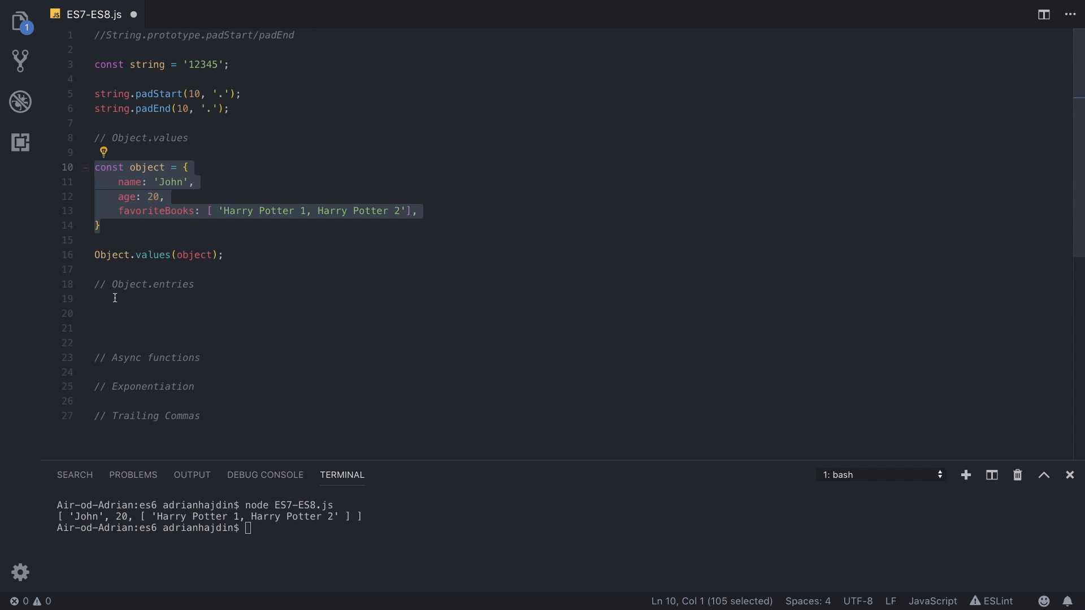
{"action": "type", "text": "o"}
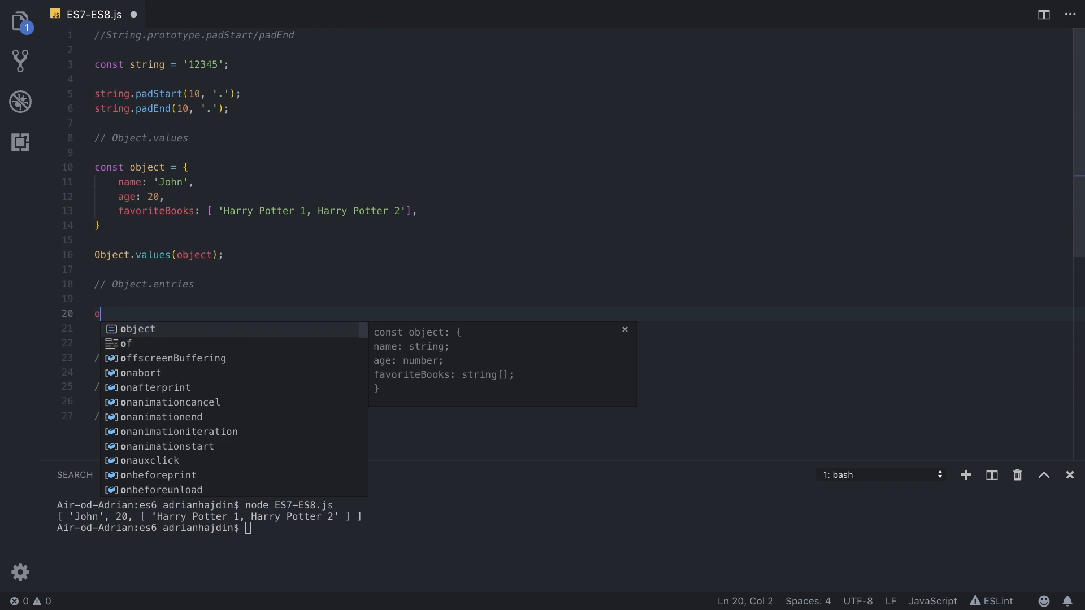
{"action": "type", "text": "bject."}
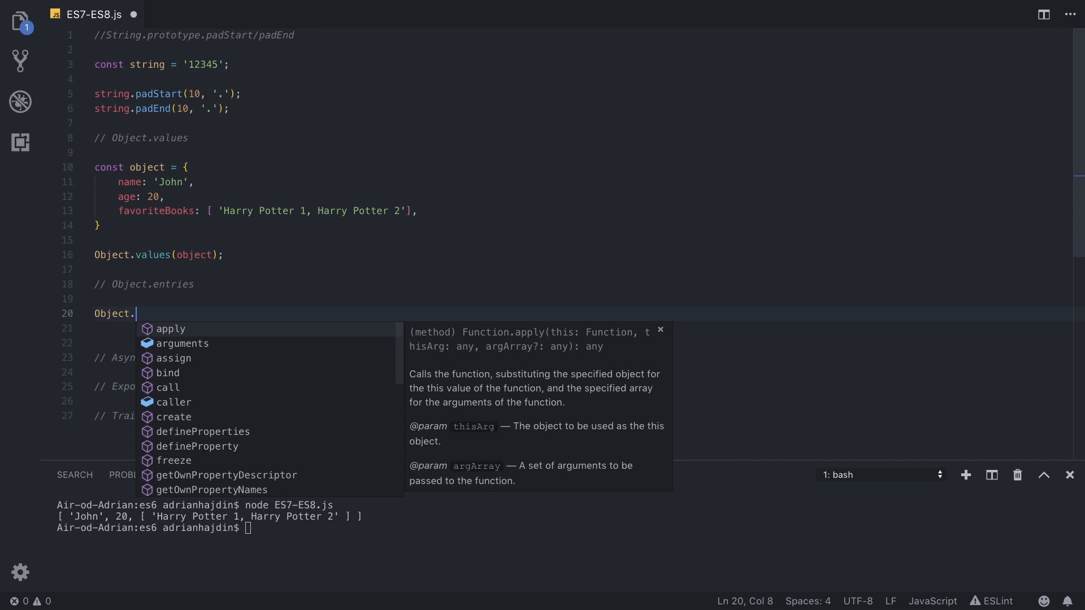
{"action": "type", "text": "entr"}
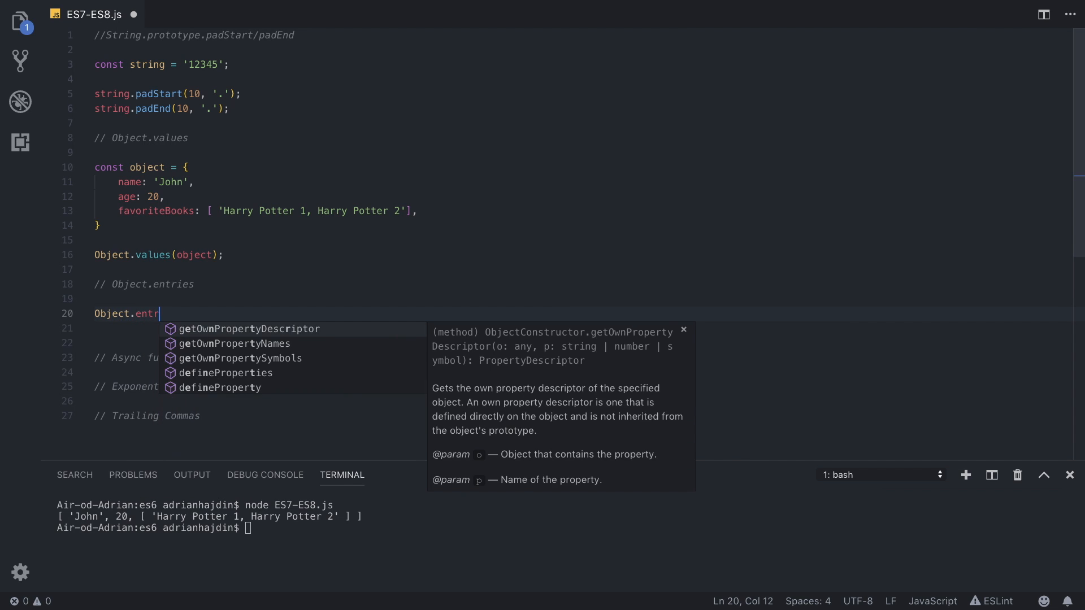
{"action": "type", "text": "ies"}
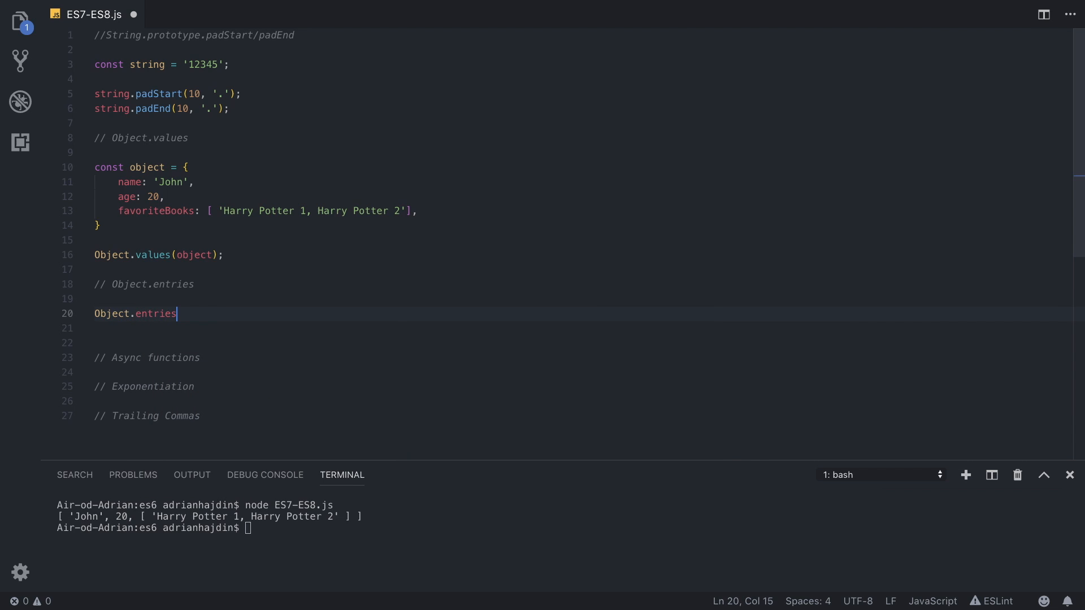
{"action": "type", "text": "(object));"}
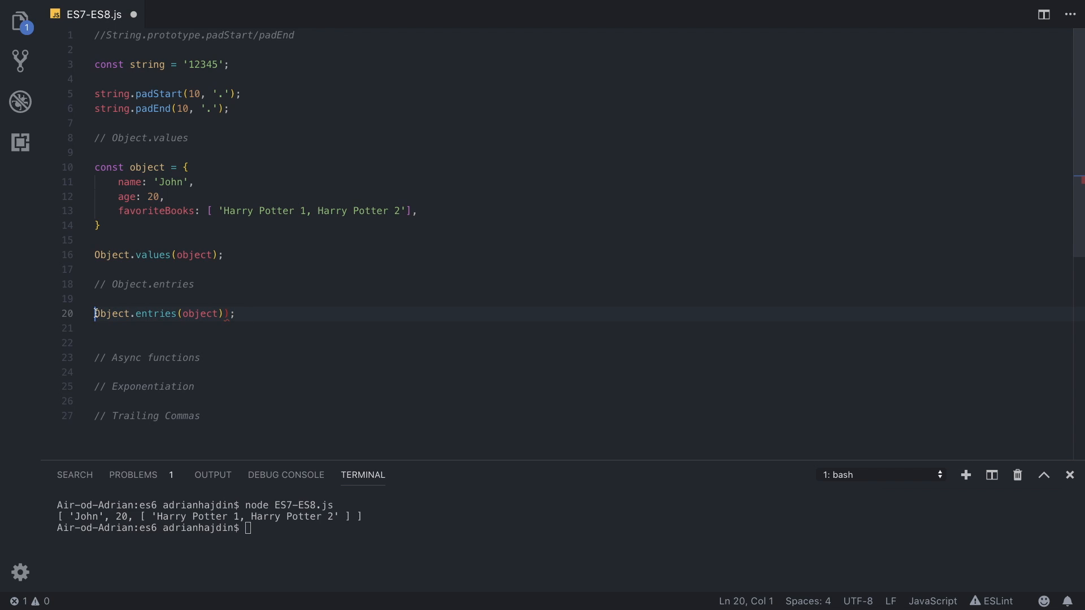
Step: Log it with node to print the name, age and favoriteBooks key-value pairs, then drop the console.log wrapper
{"action": "type", "text": "console.log("}
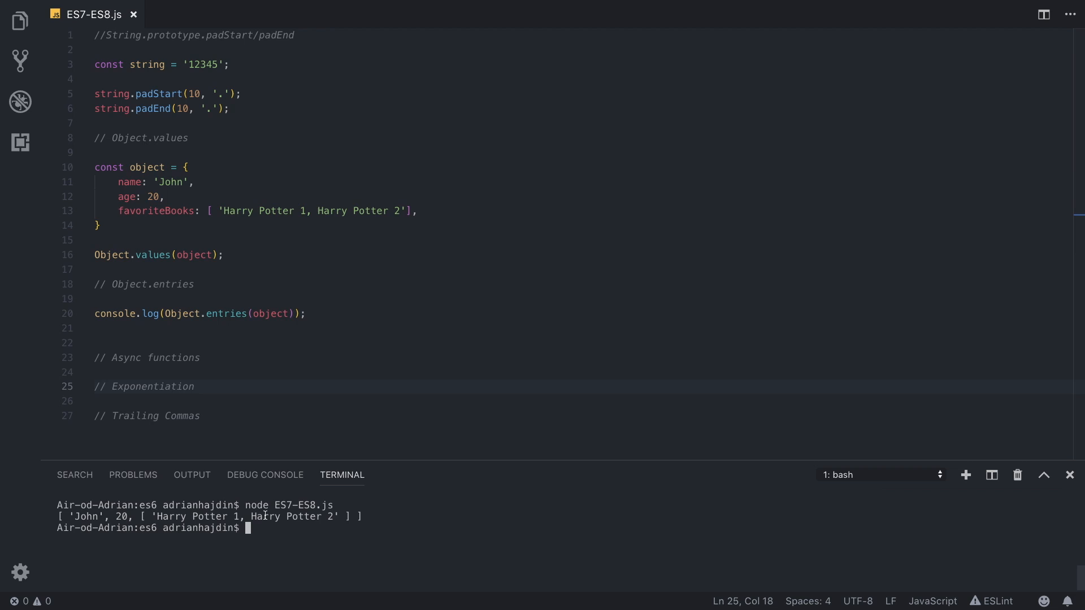
{"action": "left_click_drag", "start_coordinate": [69, 517], "coordinate": [380, 516]}
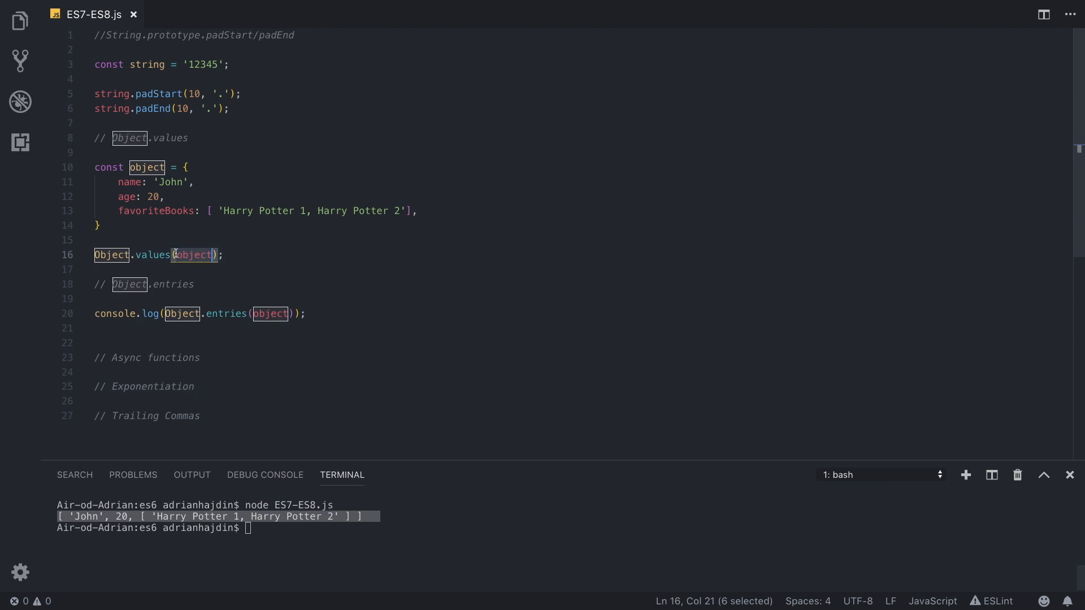
{"action": "type", "text": "node ES7-ES8.js"}
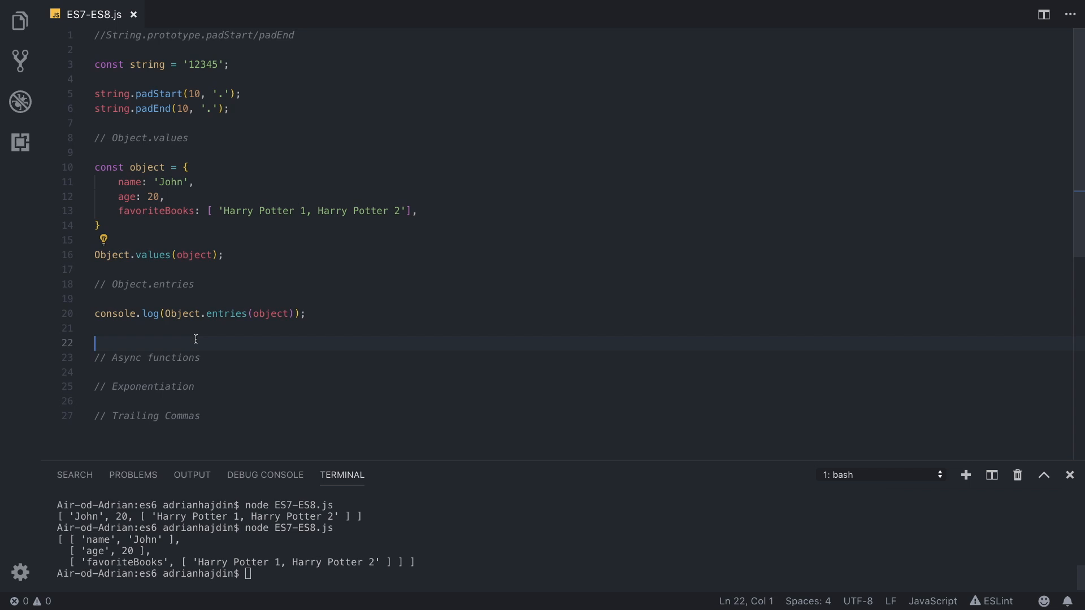
{"action": "key", "text": "Backspace"}
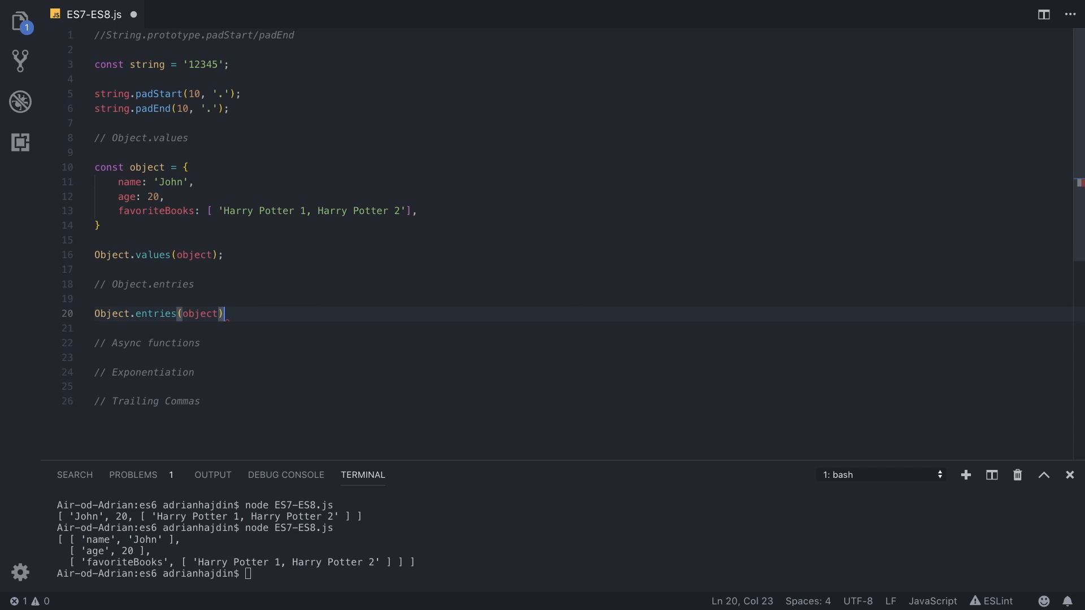
Step: Terminate Object.entries(object) with a semicolon and remove the // Async functions comment line
{"action": "type", "text": ";"}
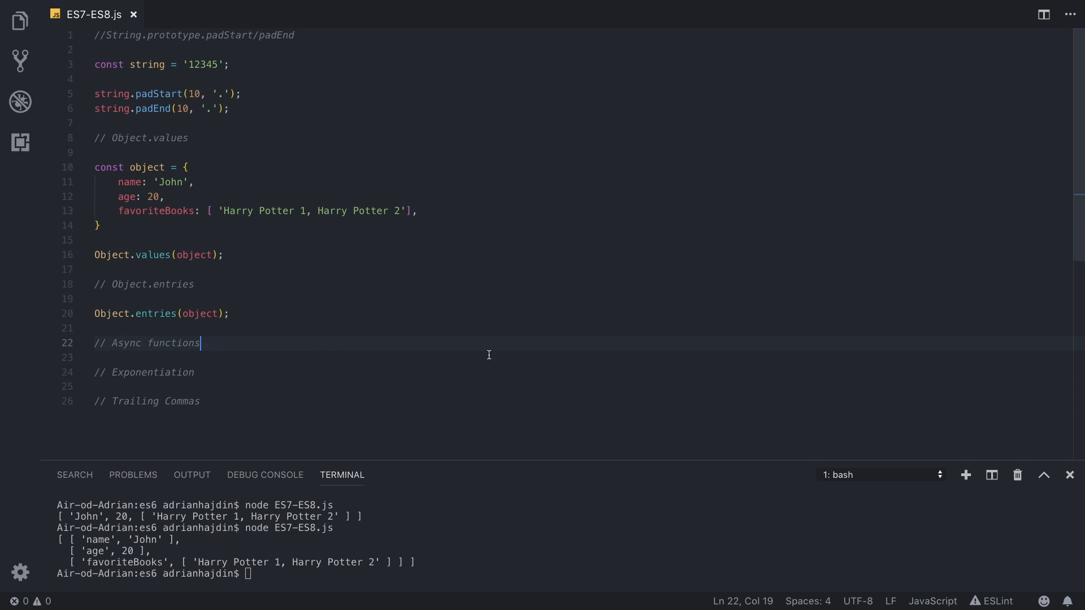
{"action": "mouse_move", "coordinate": [181, 342]}
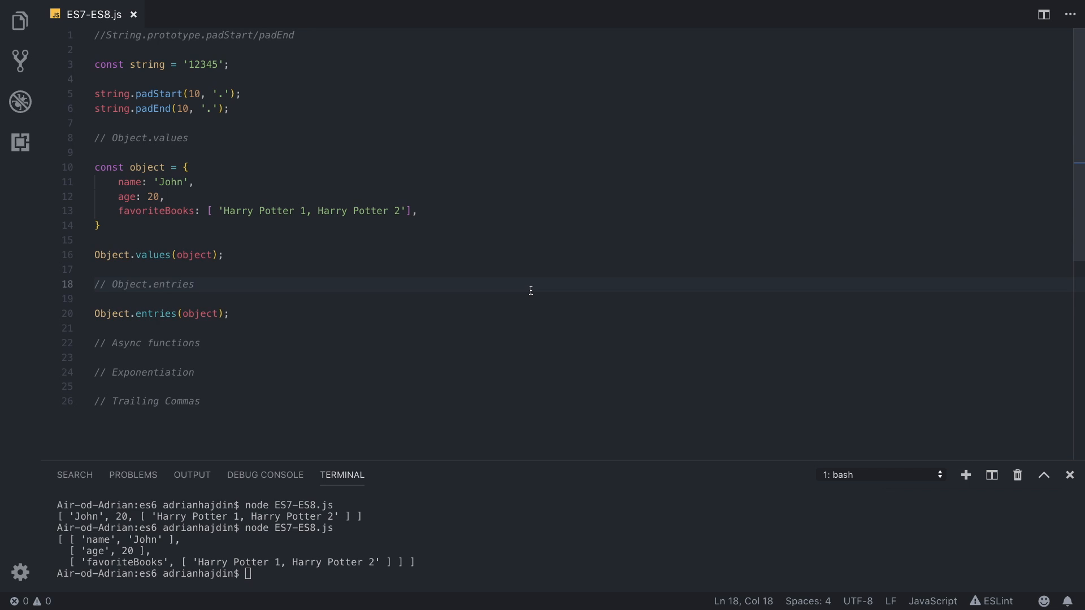
{"action": "left_click", "coordinate": [201, 343]}
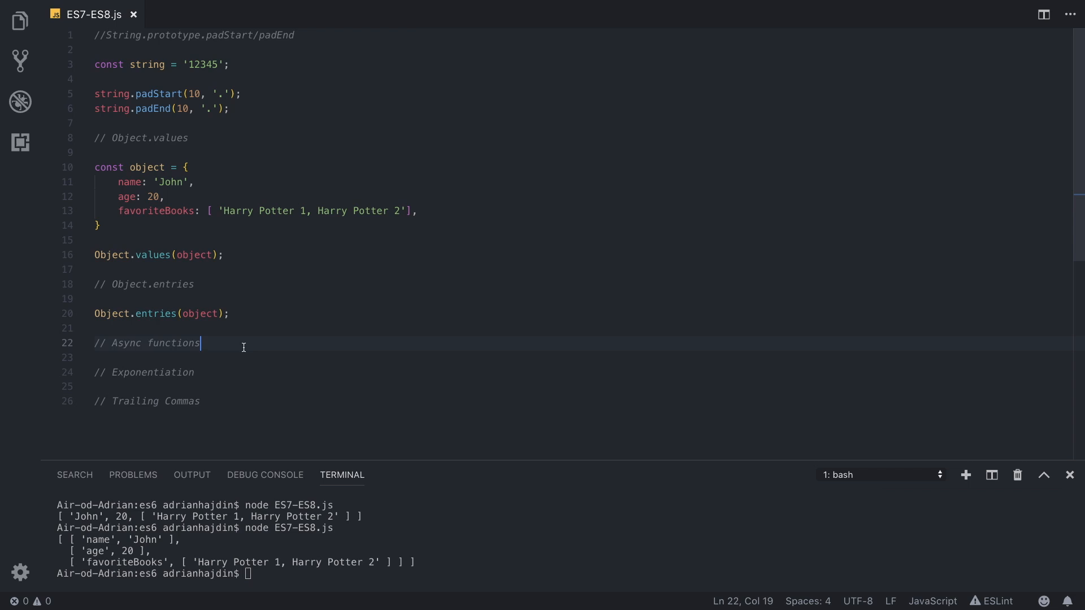
{"action": "left_click", "coordinate": [146, 342]}
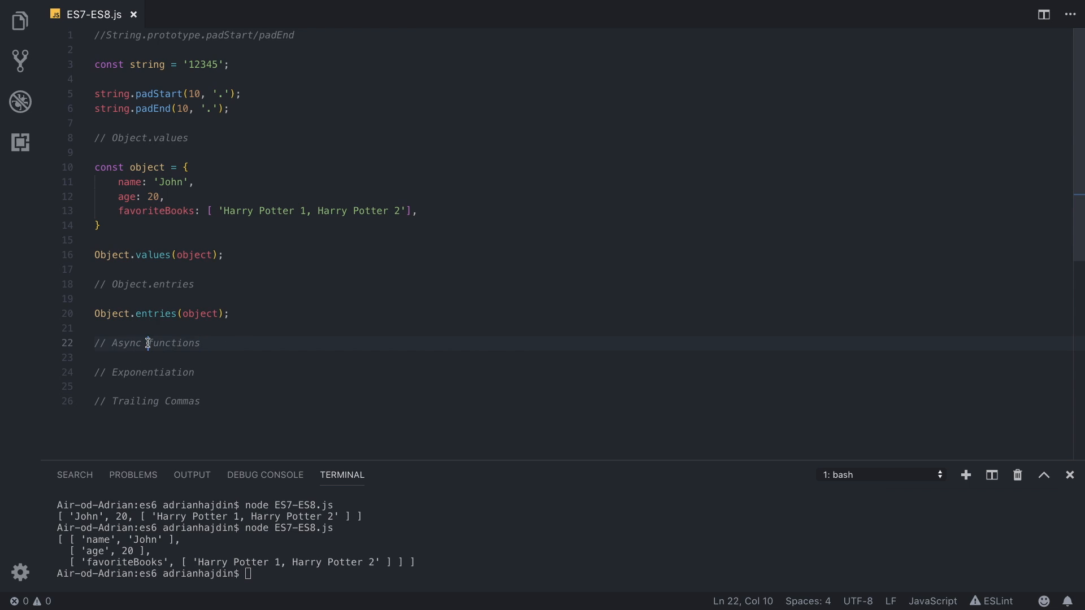
{"action": "mouse_move", "coordinate": [123, 342]}
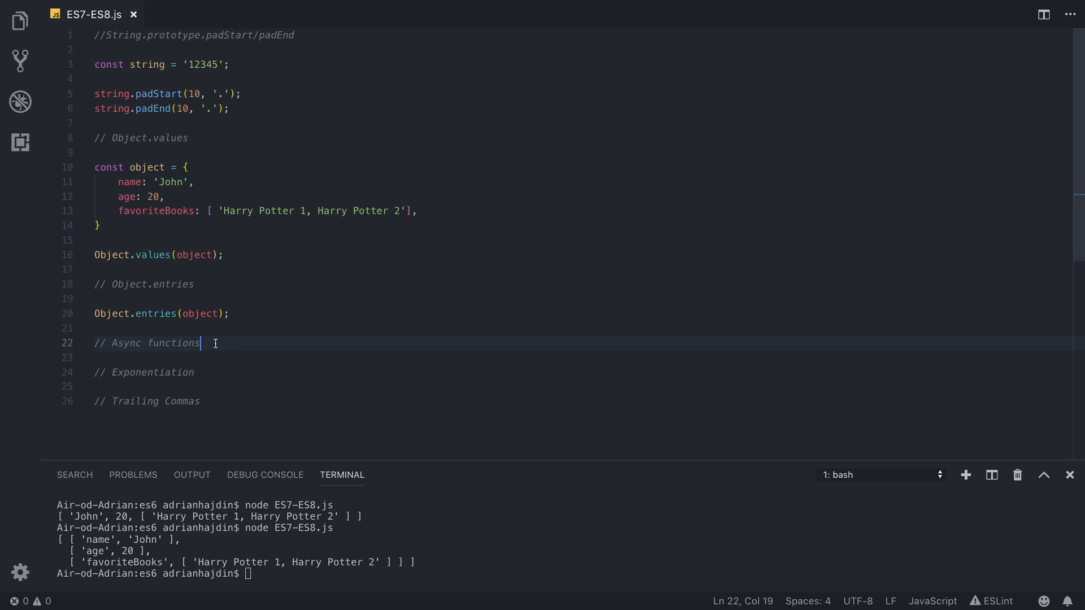
{"action": "mouse_move", "coordinate": [214, 352]}
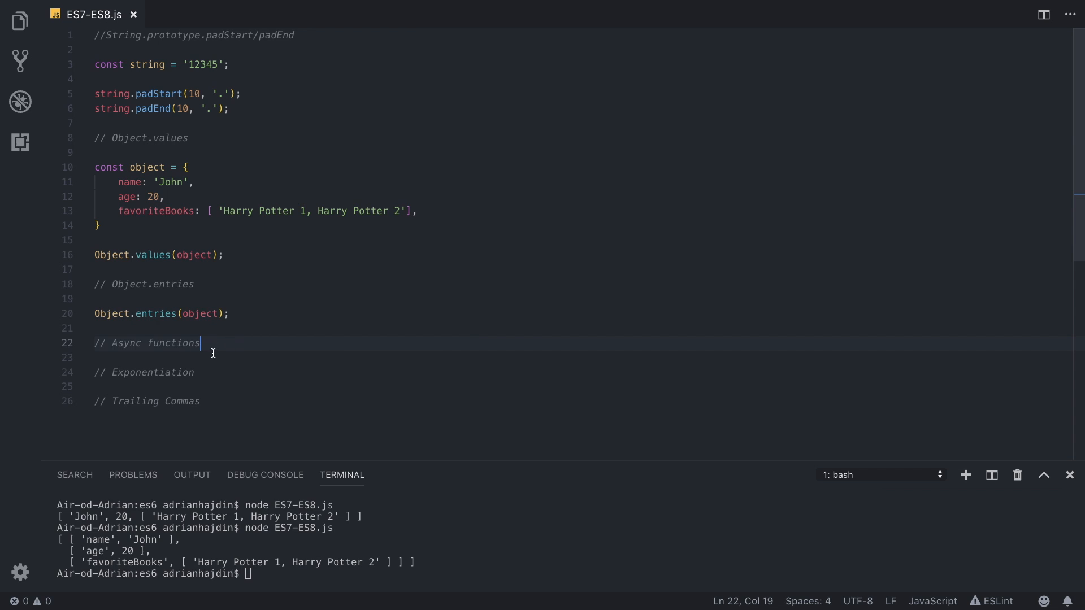
{"action": "mouse_move", "coordinate": [227, 347]}
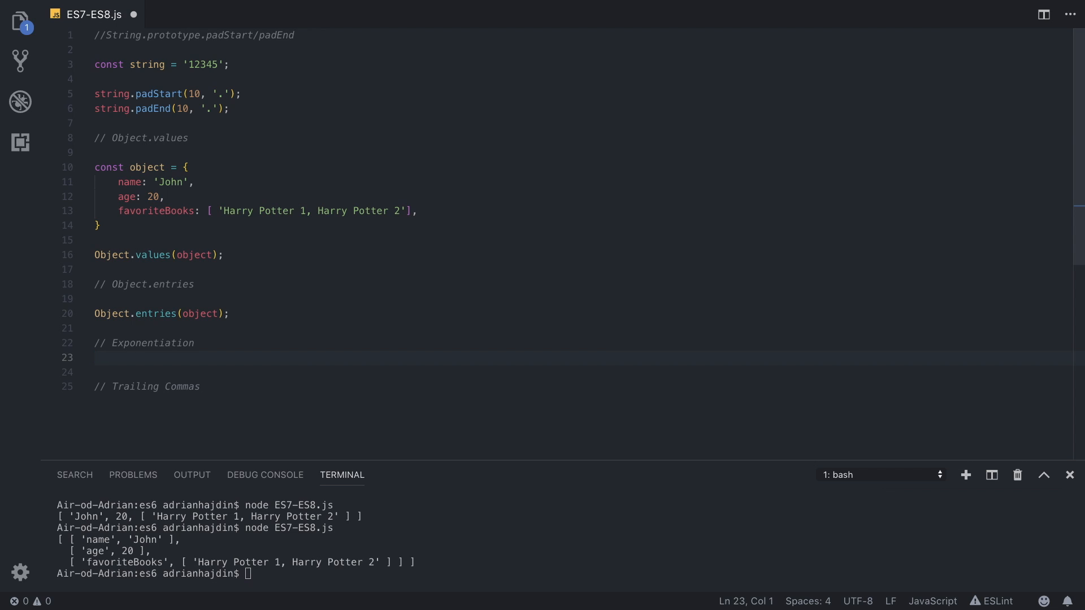
Step: Add Math.pow(2, 3); under the Exponentiation heading
{"action": "type", "text": "Math"}
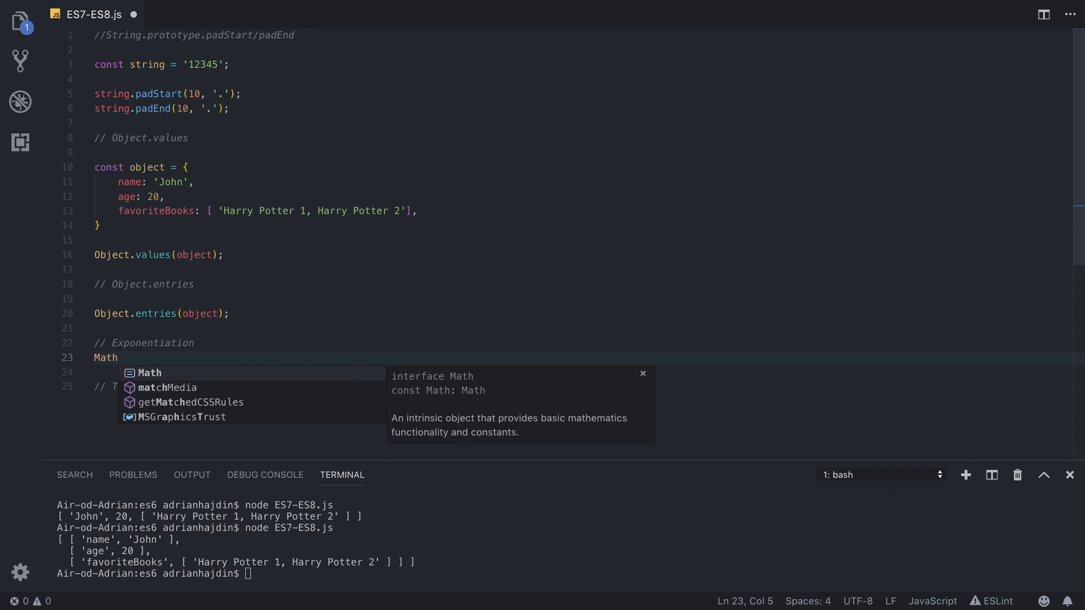
{"action": "type", "text": ".pow("}
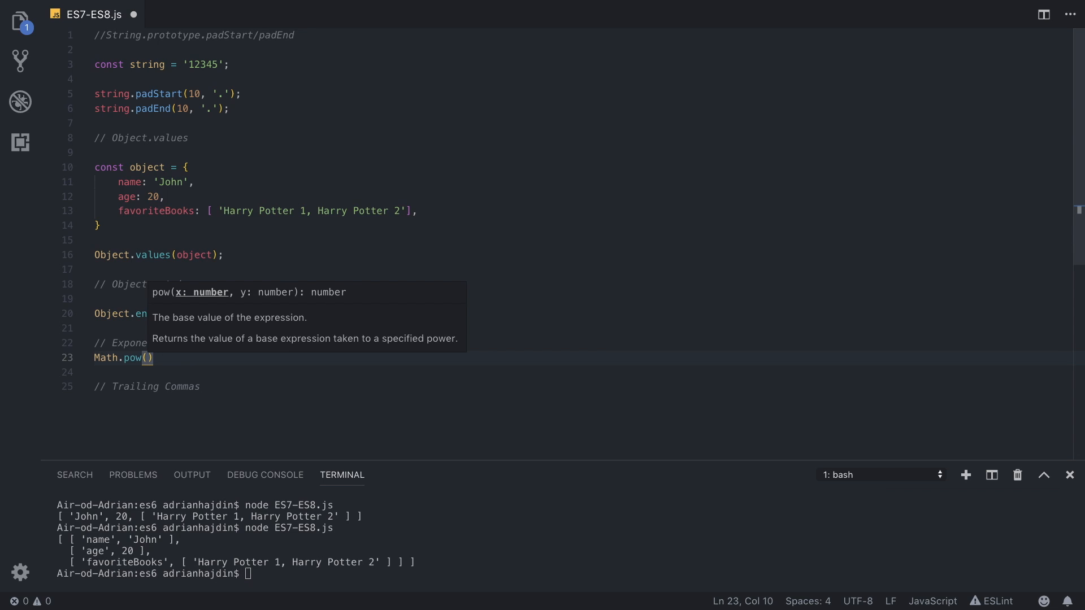
{"action": "type", "text": "2,"}
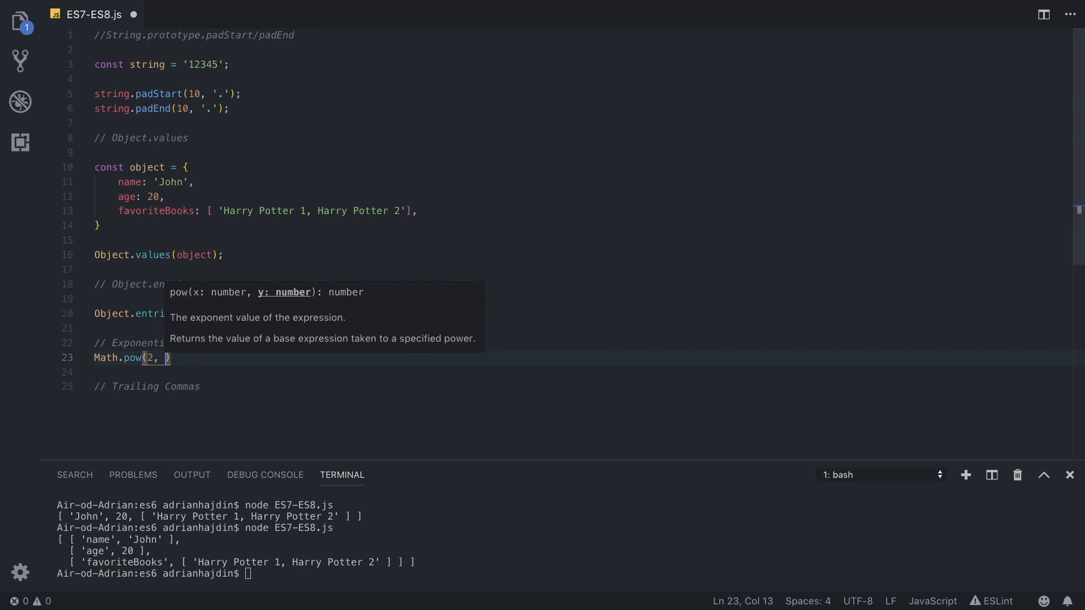
{"action": "type", "text": "3"}
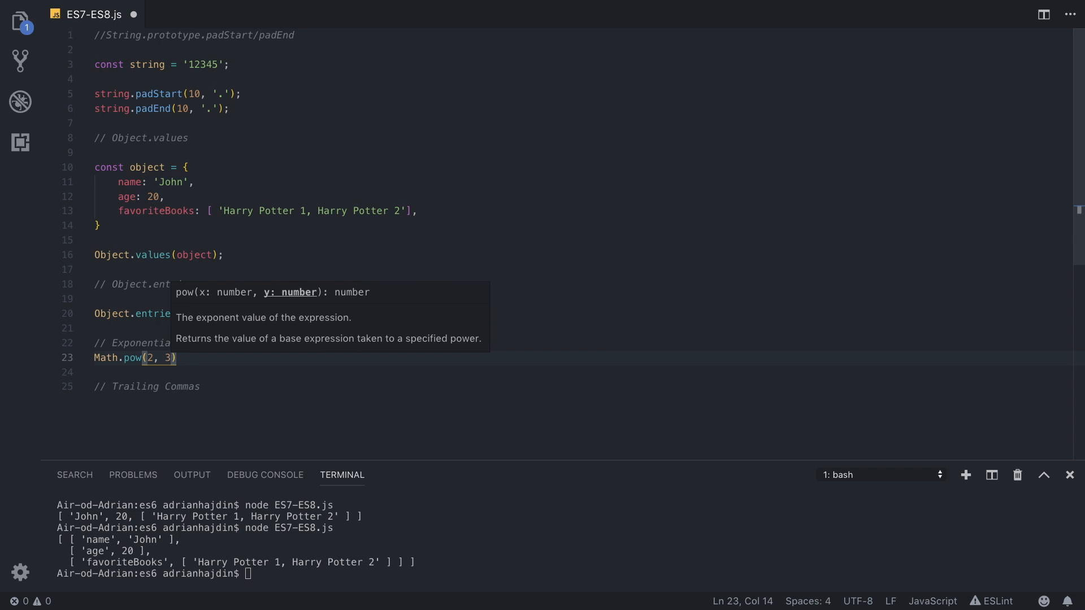
{"action": "type", "text": ";"}
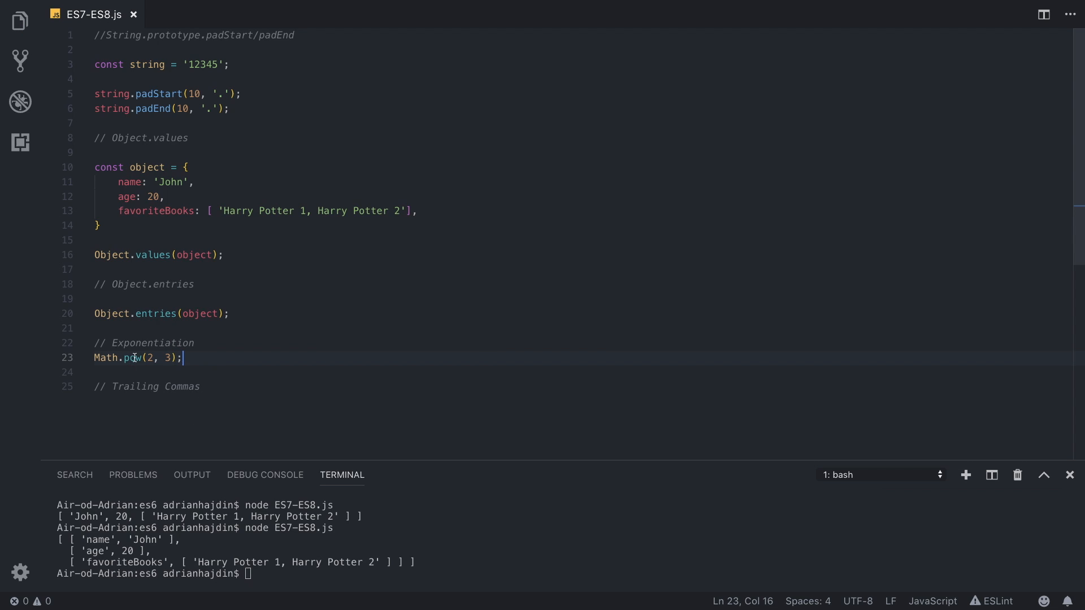
{"action": "mouse_move", "coordinate": [189, 358]}
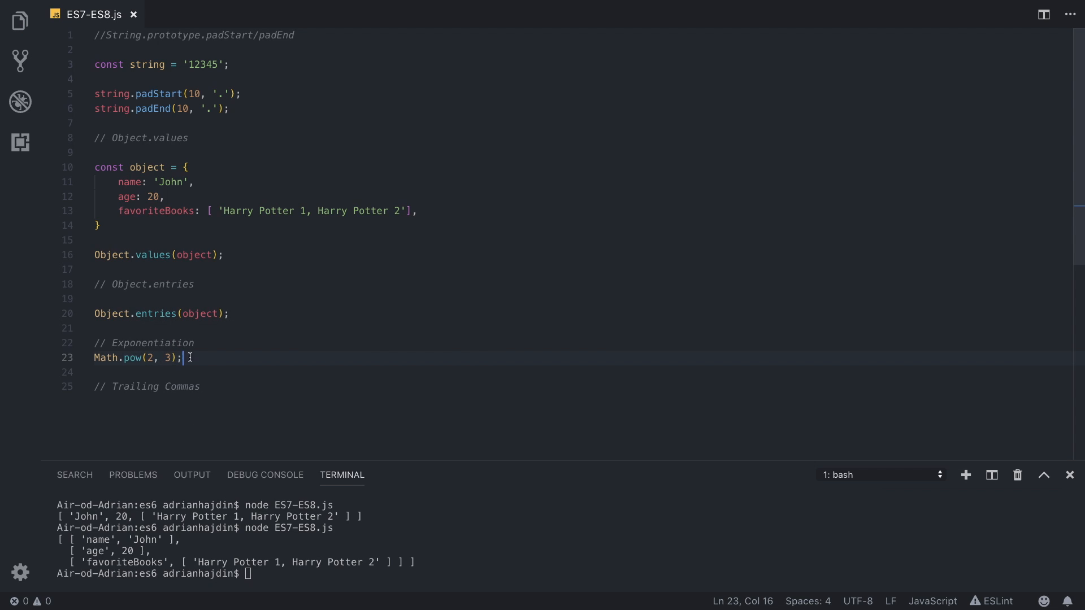
Step: Log 2 ** 3 with console.log and highlight the ** exponentiation operator
{"action": "type", "text": "co"}
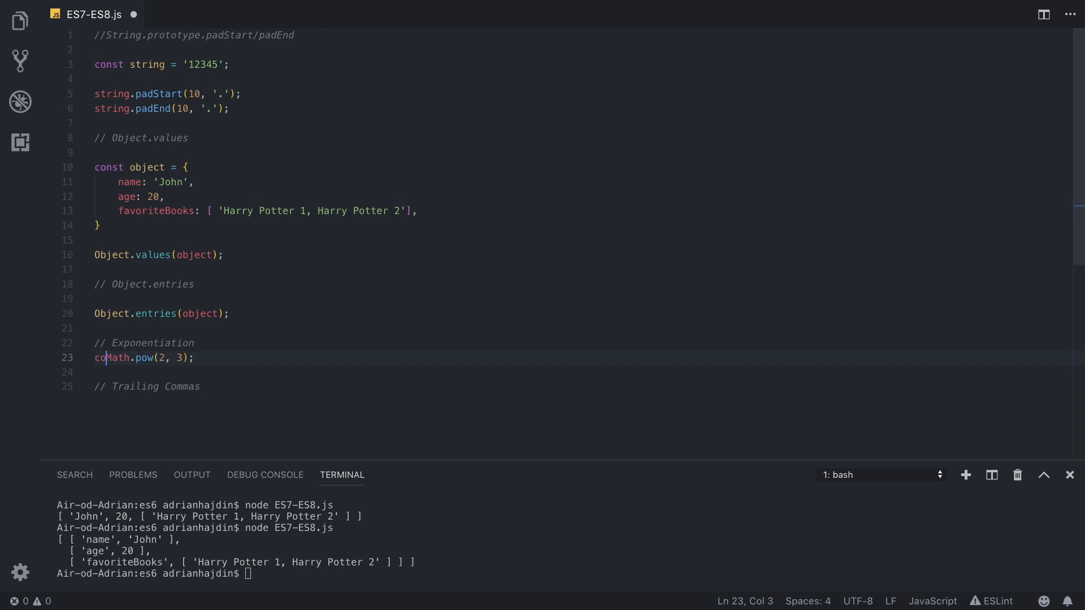
{"action": "type", "text": "nsole.log("}
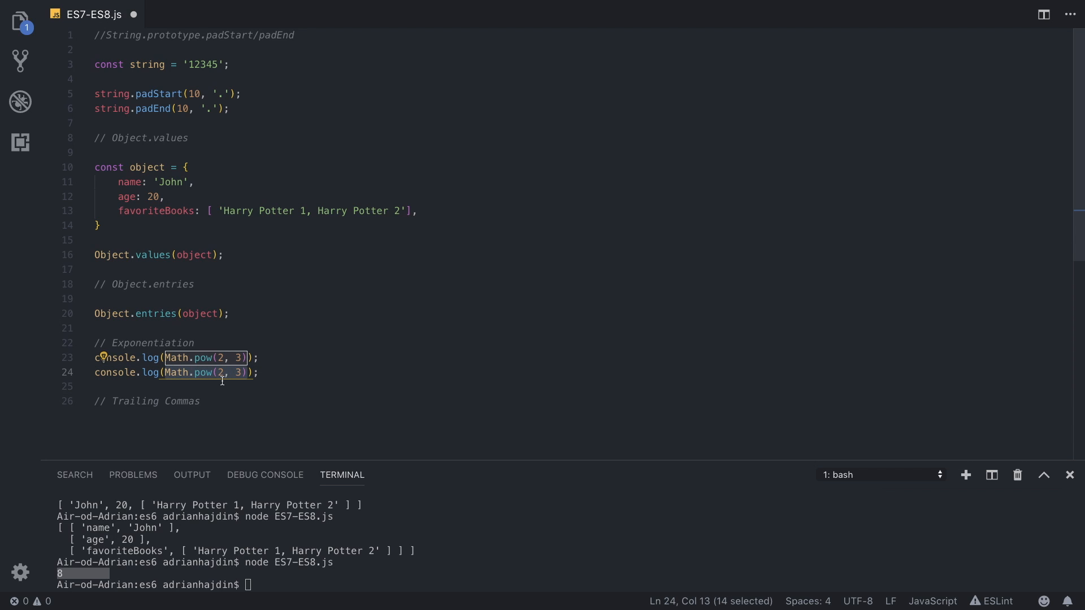
{"action": "type", "text": "2"}
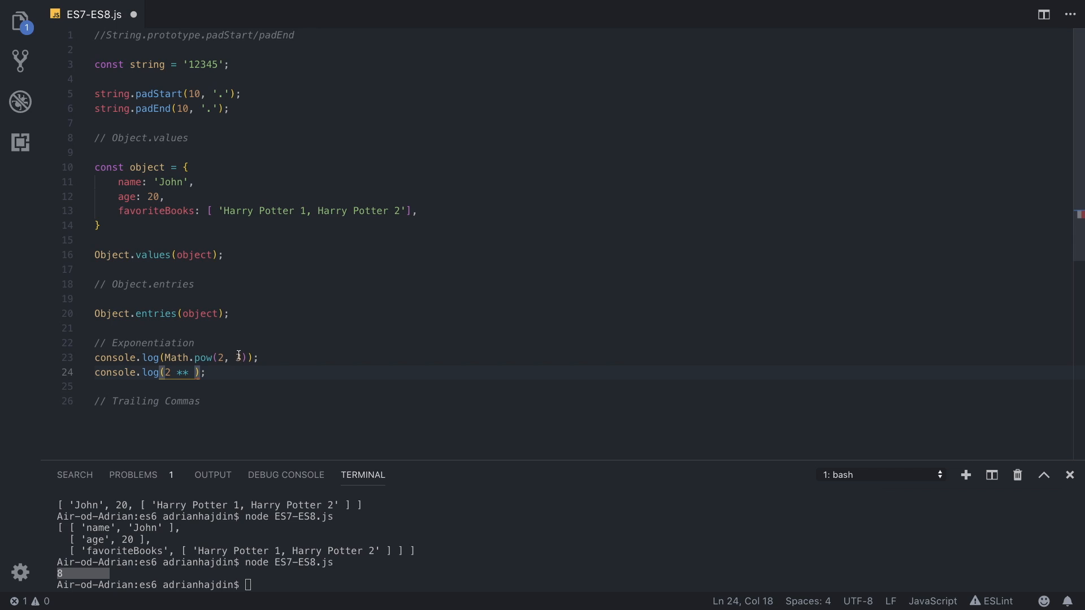
{"action": "mouse_move", "coordinate": [214, 358]}
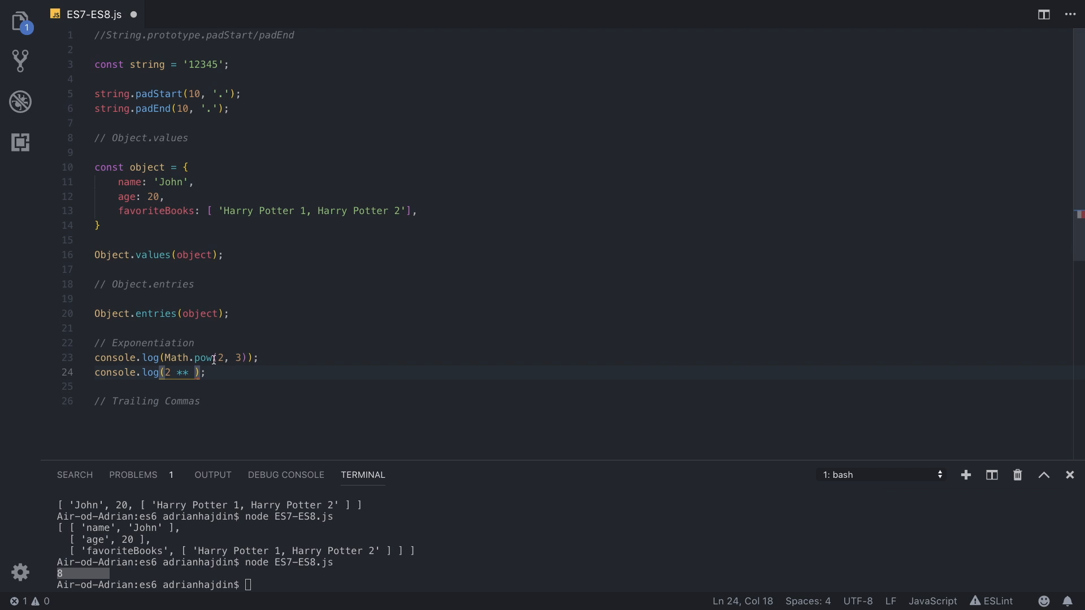
{"action": "type", "text": "3"}
{"action": "left_click", "coordinate": [581, 386]}
{"action": "type", "text": "2 - 3, 2"}
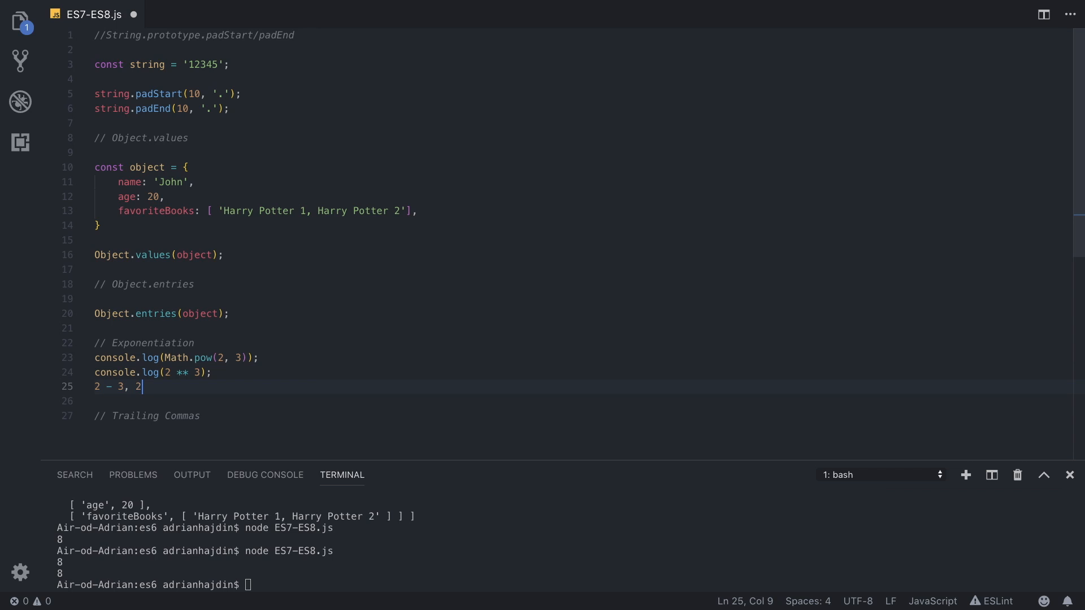
{"action": "type", "text": "+3"}
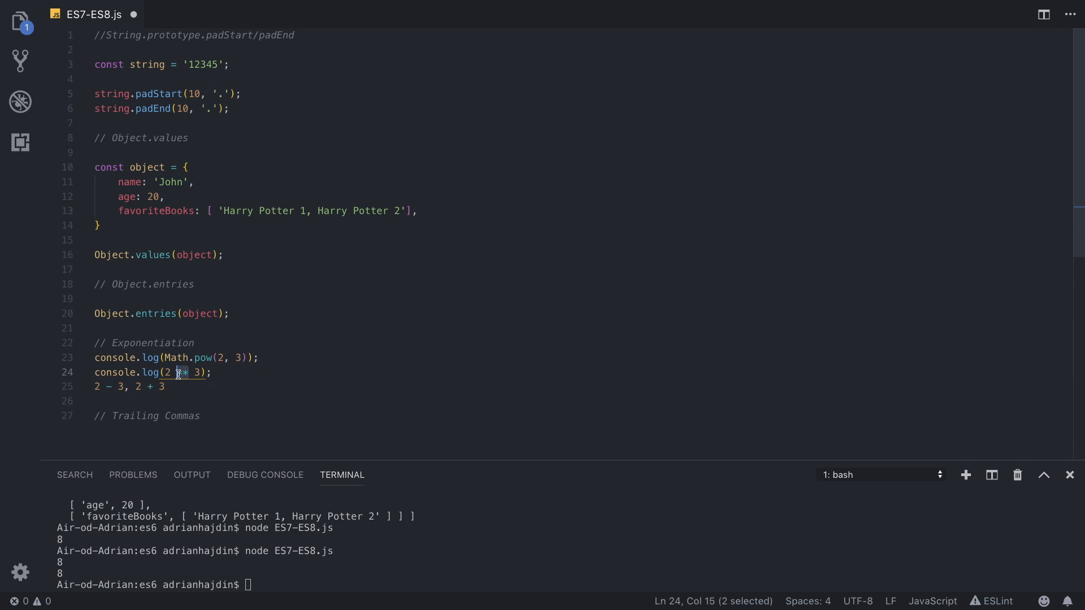
{"action": "left_click_drag", "start_coordinate": [192, 372], "coordinate": [149, 372]}
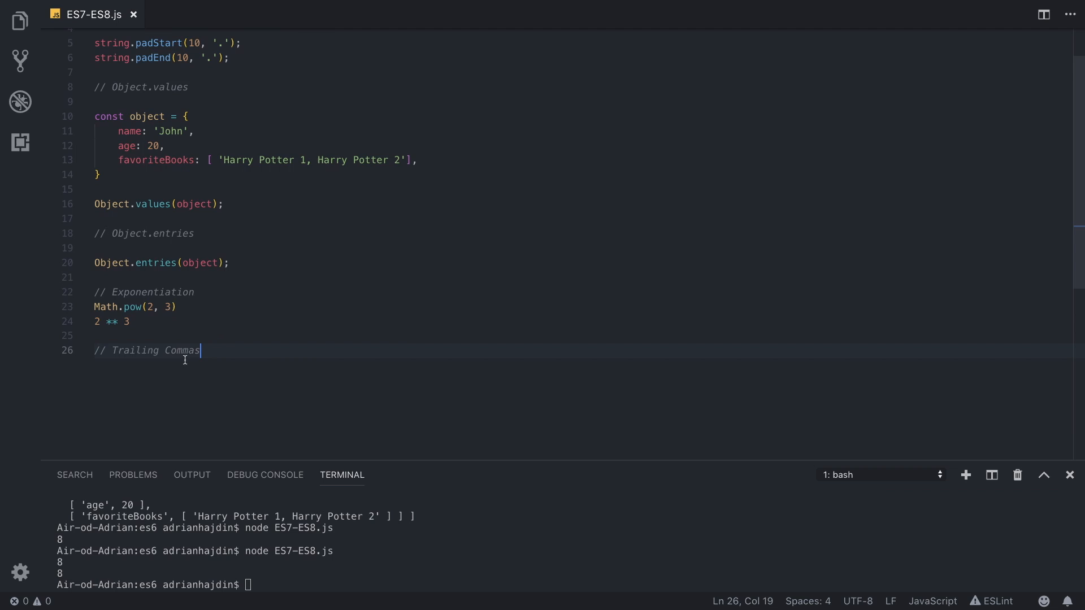
Step: Start const anotherObject = { on a new line below the Trailing Commas comment
{"action": "key", "text": "Enter"}
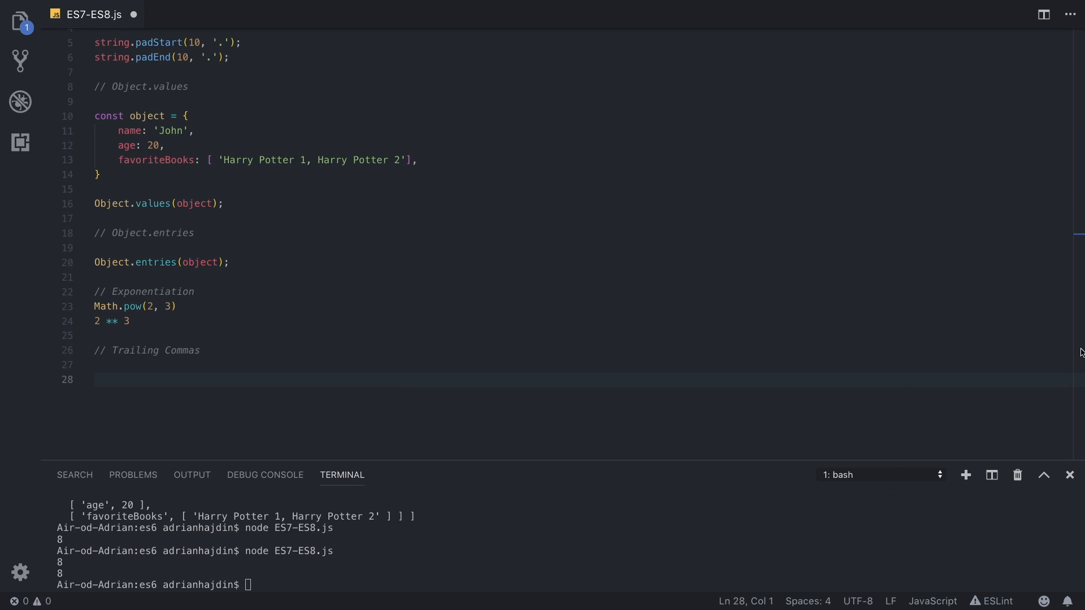
{"action": "left_click", "coordinate": [255, 365]}
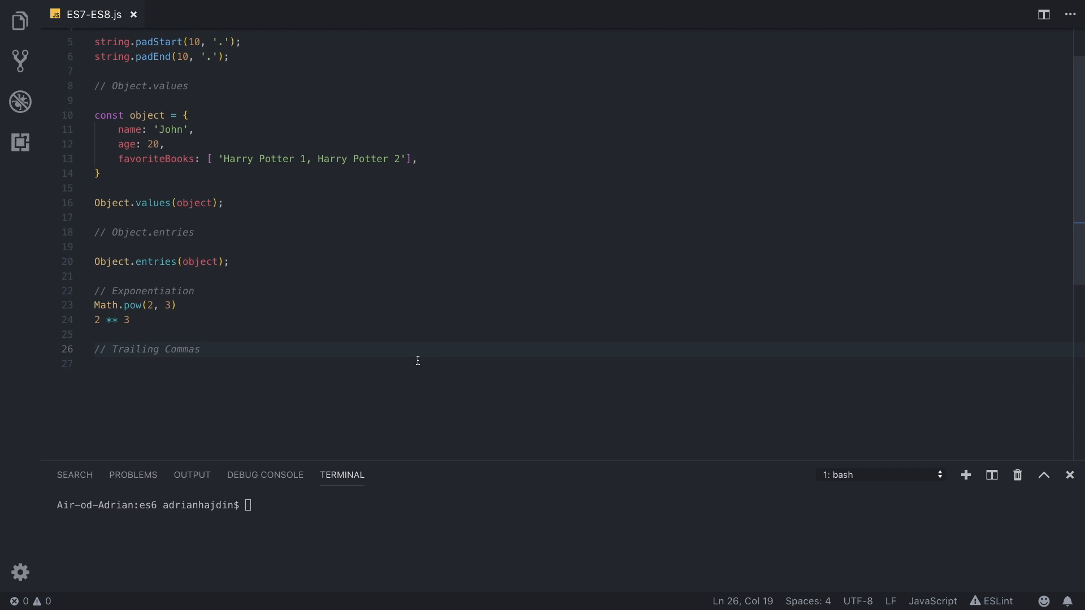
{"action": "key", "text": "enter"}
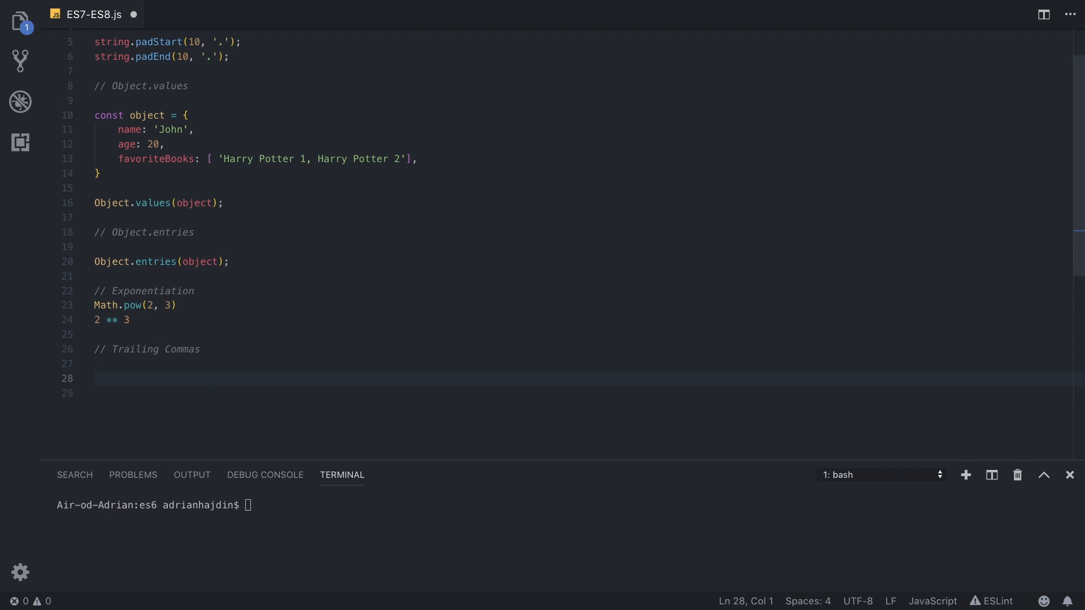
{"action": "type", "text": "const"}
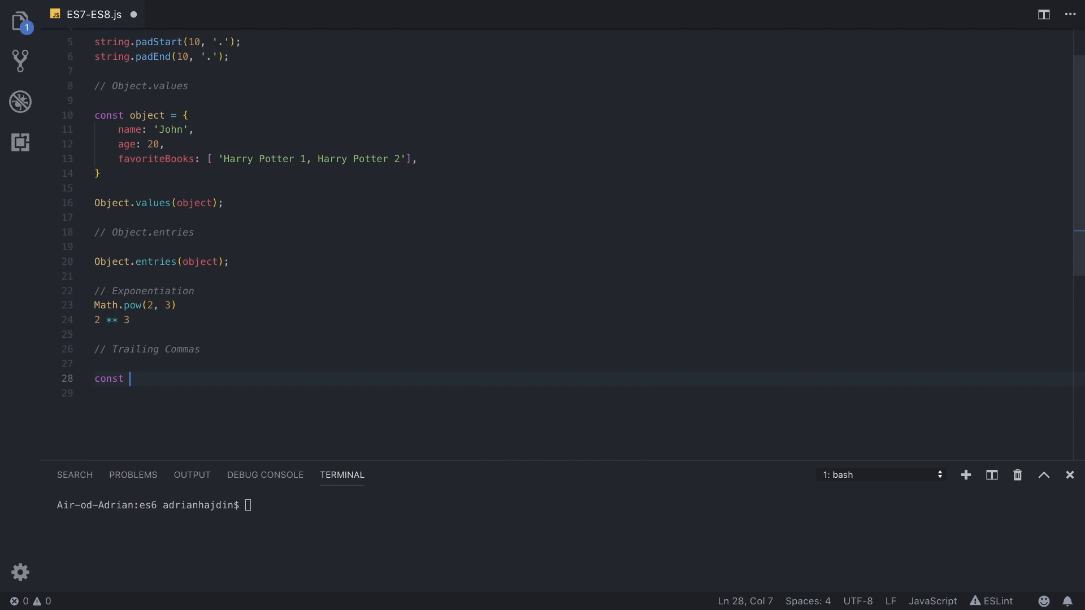
{"action": "double_click", "coordinate": [146, 115]}
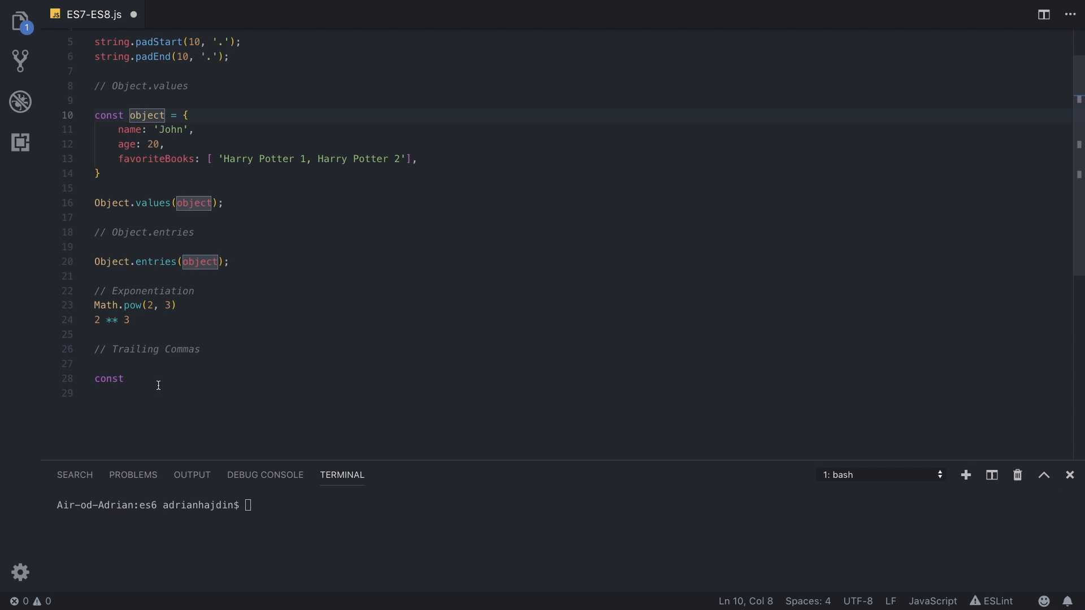
{"action": "type", "text": "anot"}
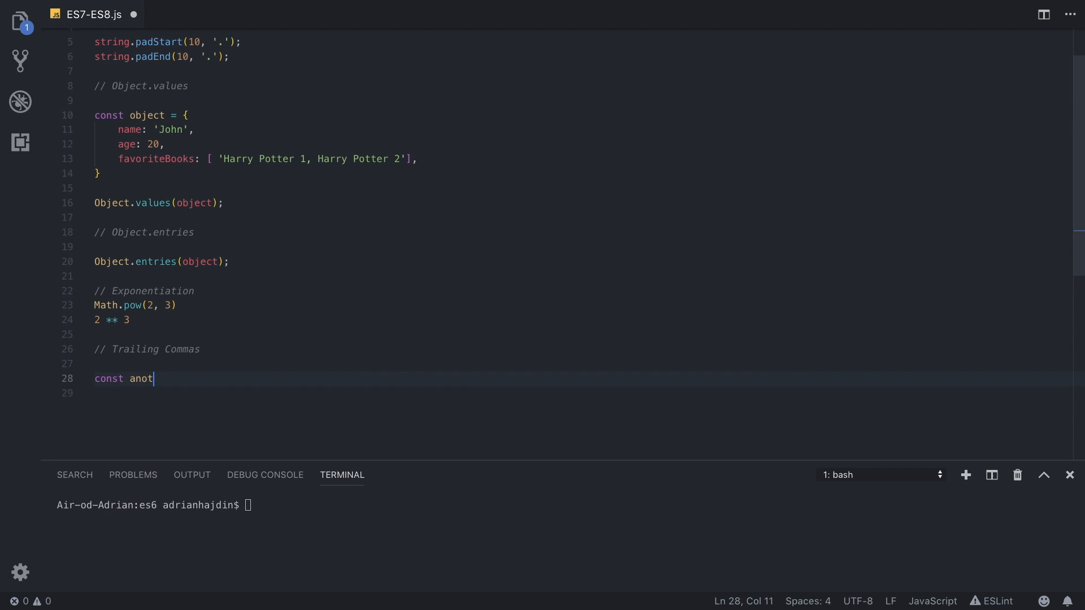
{"action": "type", "text": "her"}
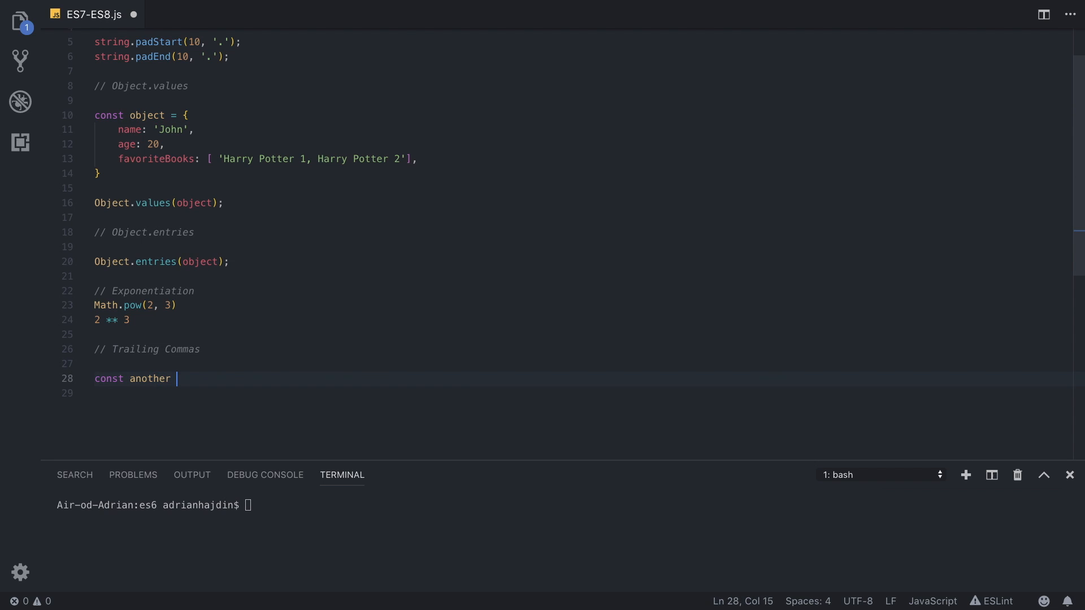
{"action": "type", "text": "Object = {"}
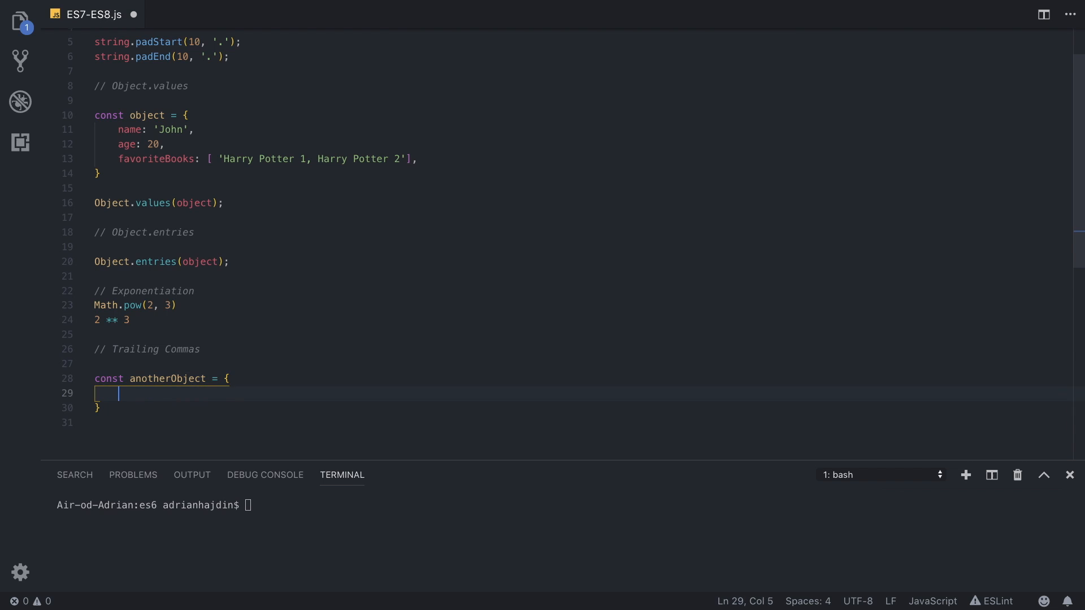
Step: Fill anotherObject with first: 1, second: 2, third: 3, adjusting the trailing comma after third
{"action": "type", "text": "first"}
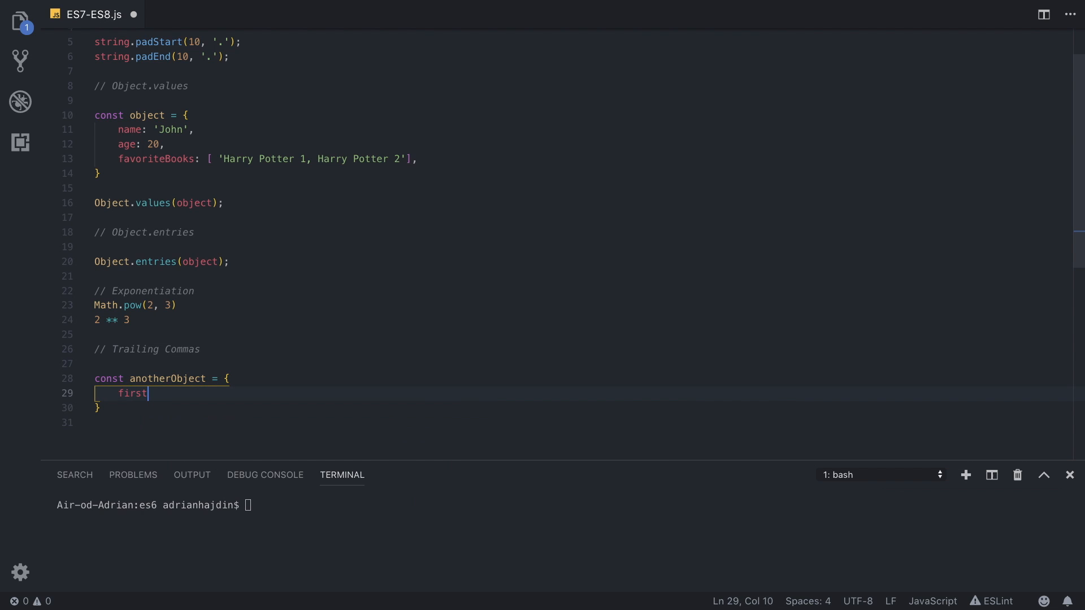
{"action": "type", "text": ": 1,"}
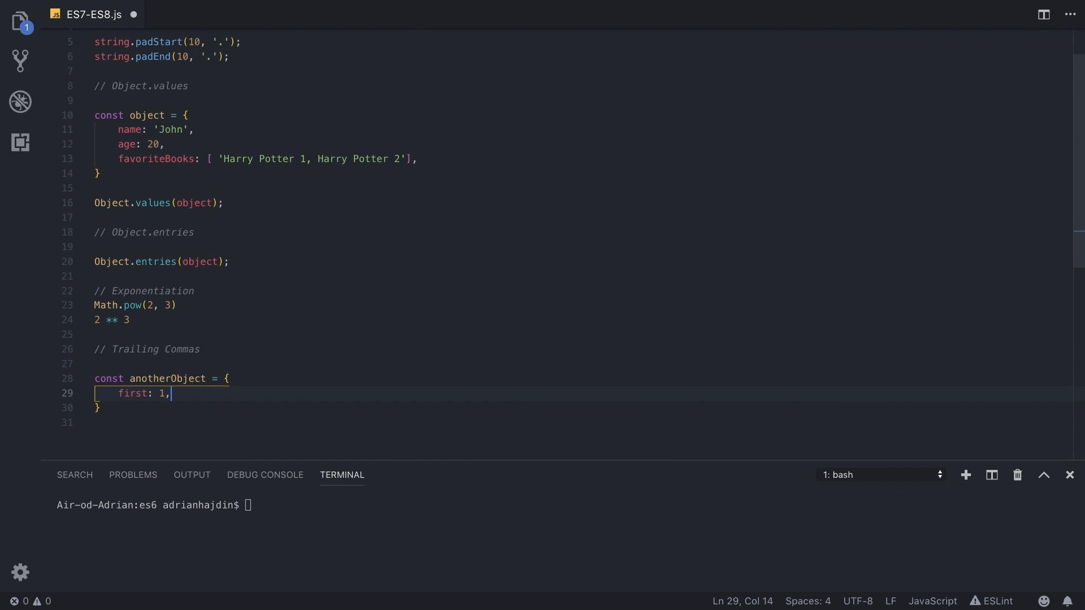
{"action": "type", "text": "second: 2"}
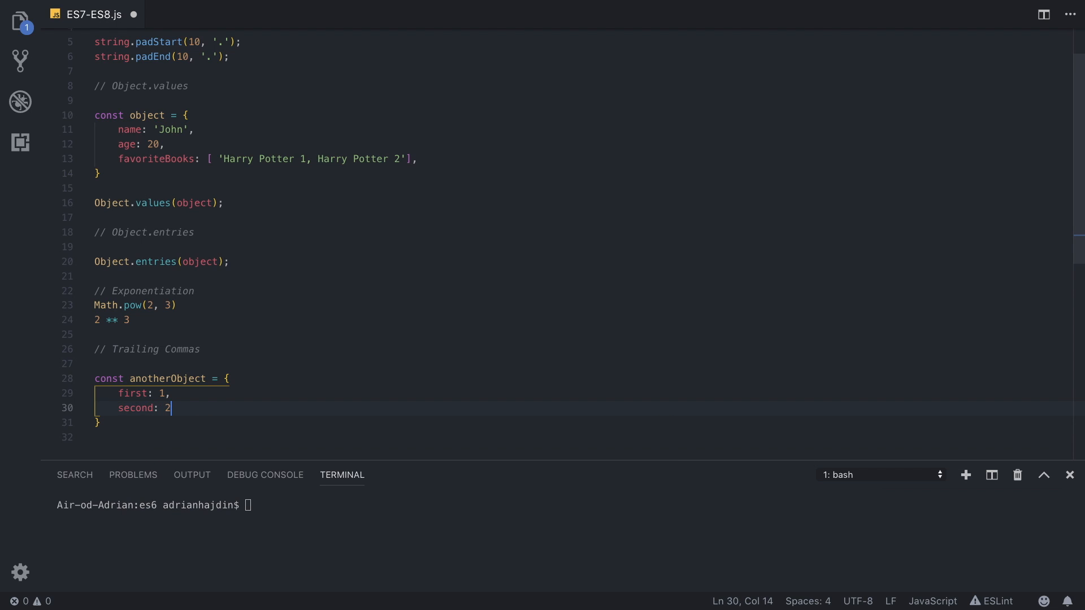
{"action": "type", "text": ","}
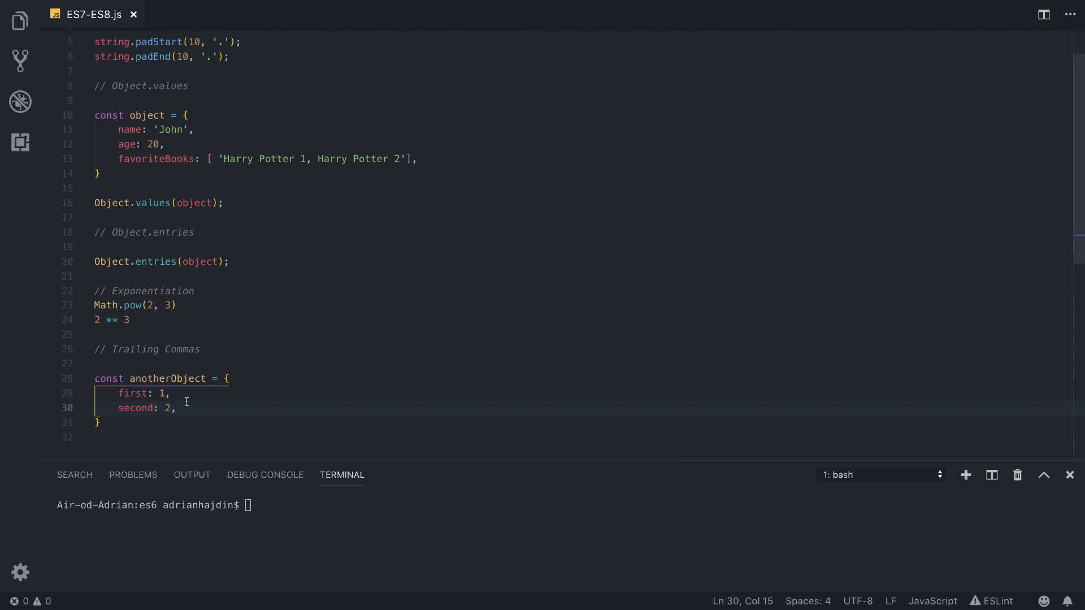
{"action": "type", "text": "third"}
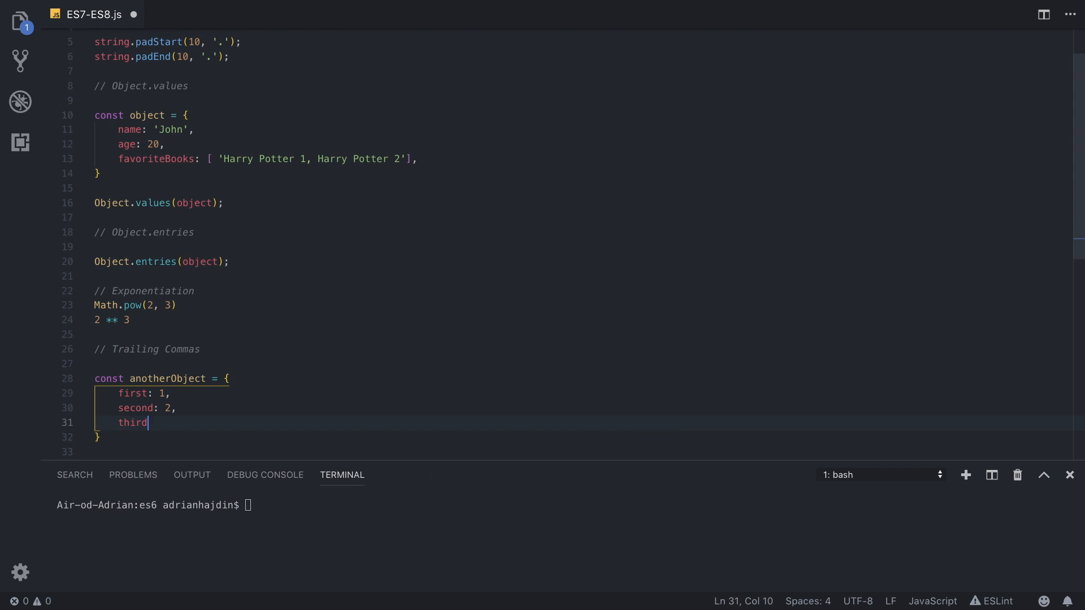
{"action": "type", "text": ": 3,"}
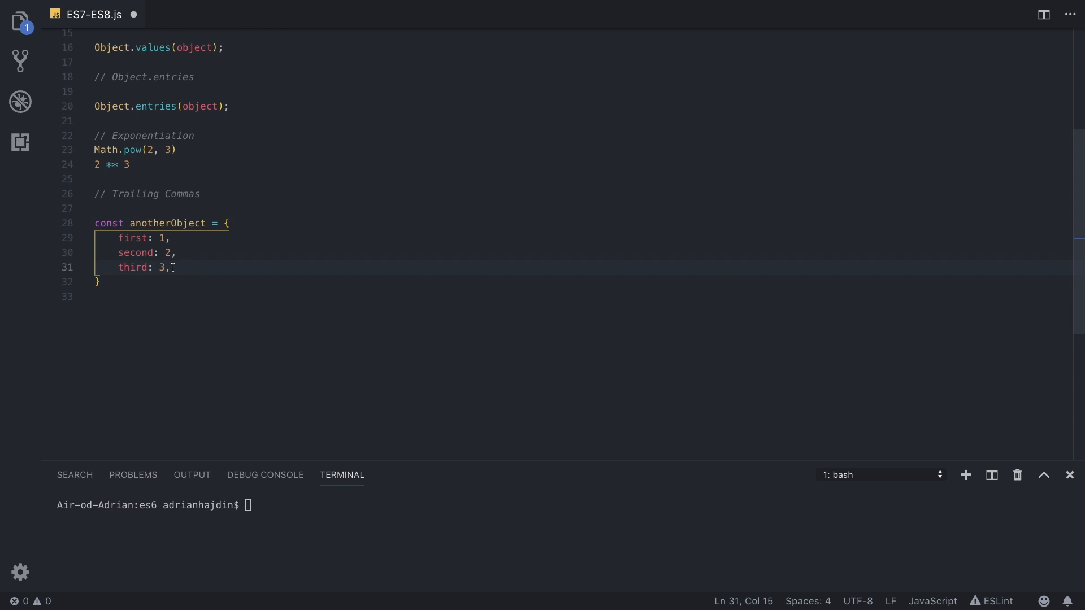
{"action": "key", "text": "Backspace"}
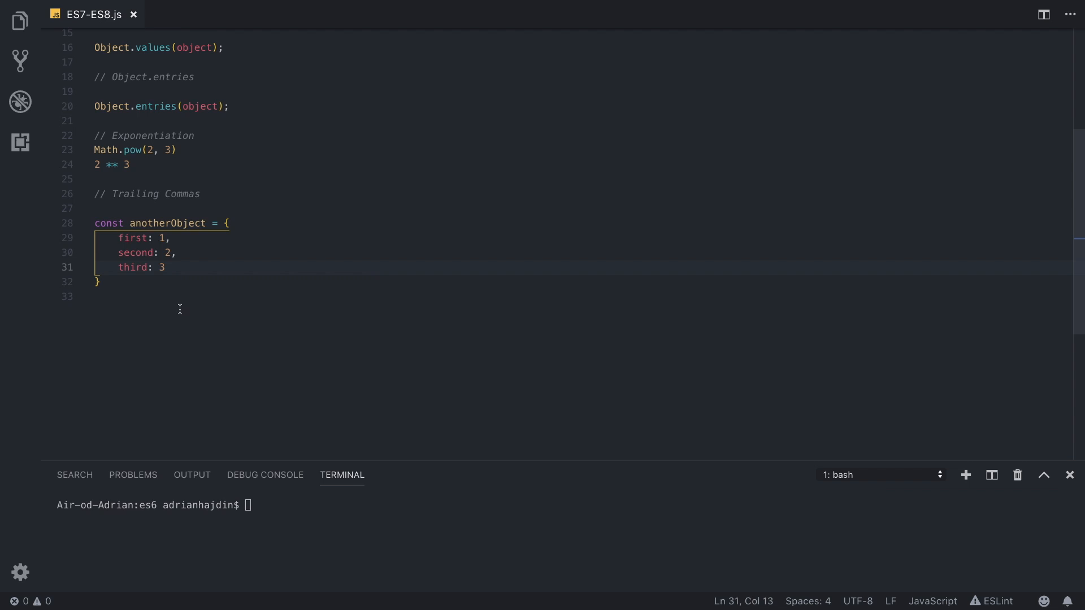
Step: Log anotherObject and run node ES7-ES8.js in the terminal
{"action": "type", "text": "console.l"}
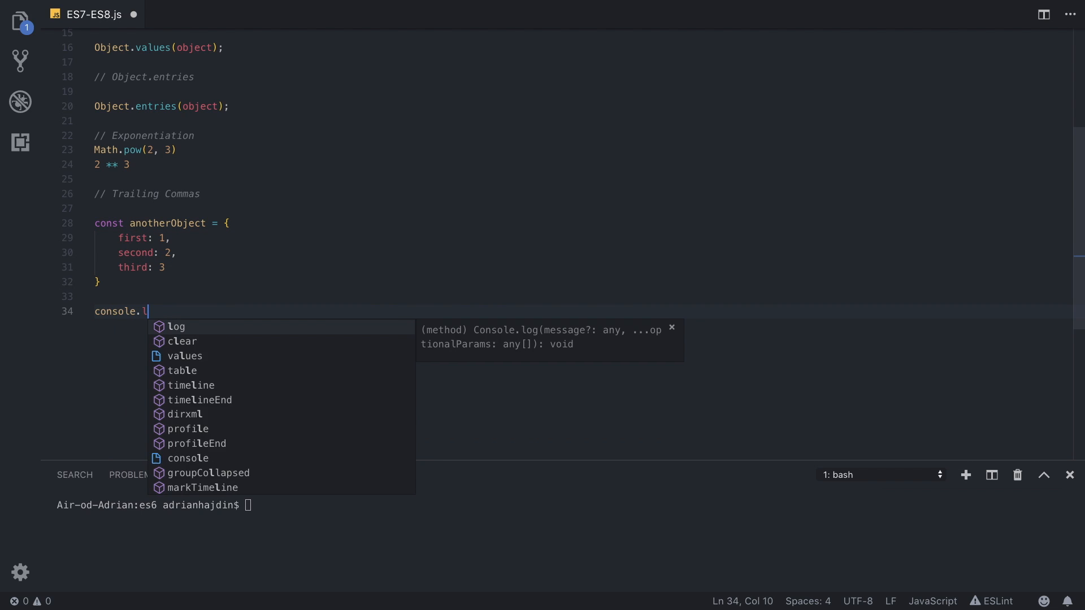
{"action": "type", "text": "og(anot"}
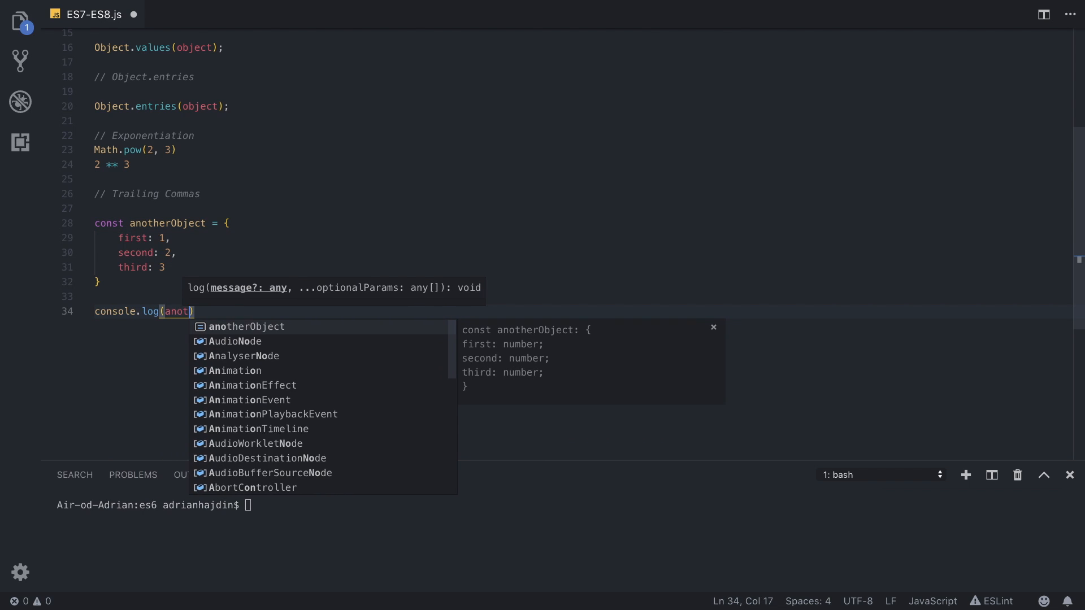
{"action": "key", "text": "Tab"}
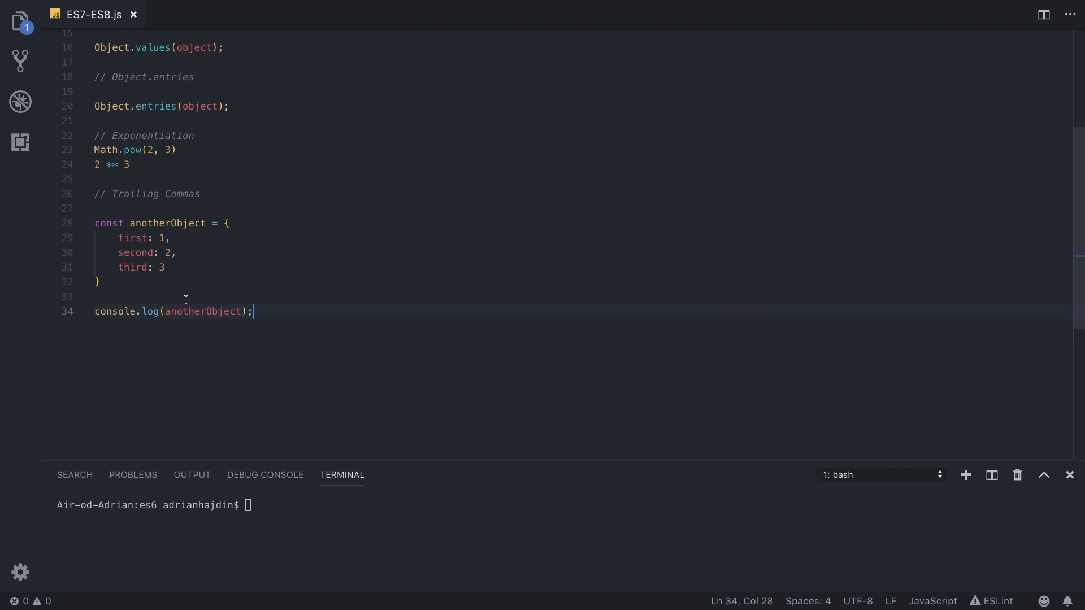
{"action": "type", "text": "node ES7-ES8.js"}
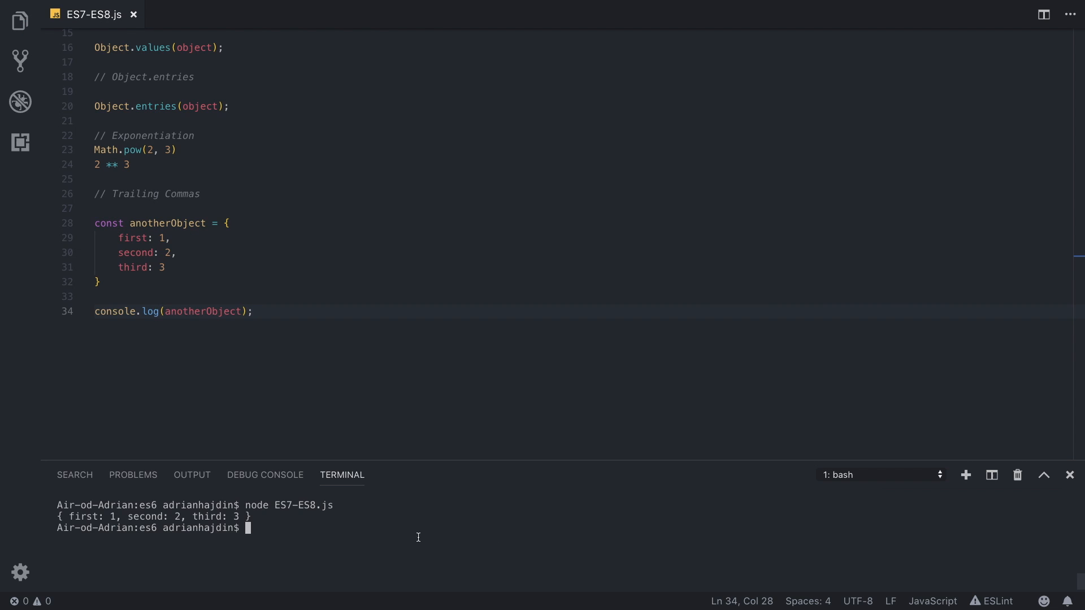
{"action": "mouse_move", "coordinate": [220, 278]}
{"action": "type", "text": ","}
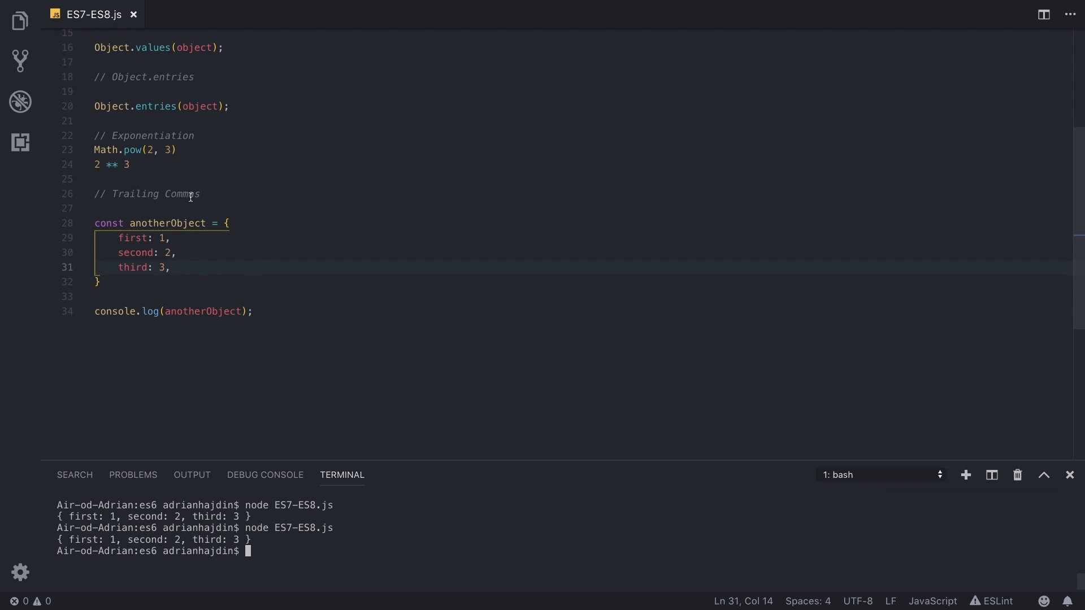
{"action": "double_click", "coordinate": [181, 193]}
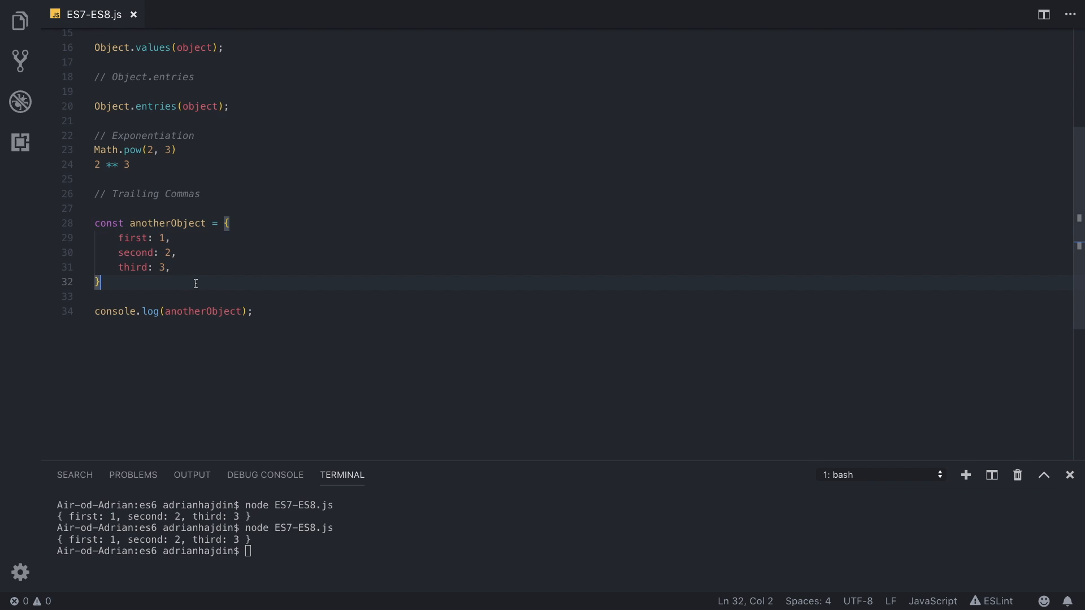
Step: Declare const array = [ 1, 2, 3 ]; below the object example
{"action": "key", "text": "Enter"}
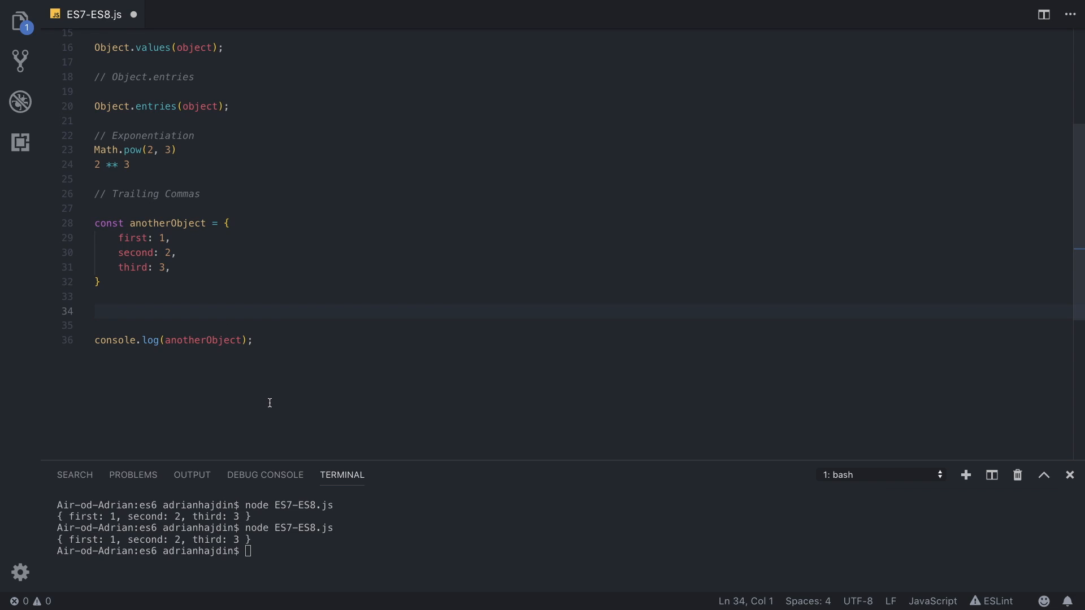
{"action": "type", "text": "const o"}
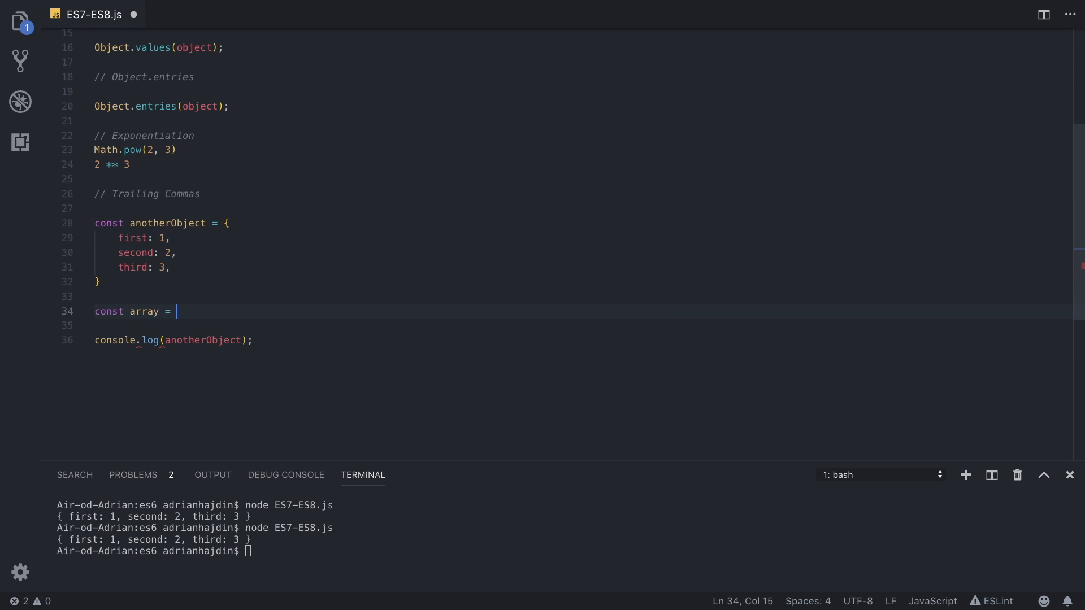
{"action": "type", "text": "[ 1, 2"}
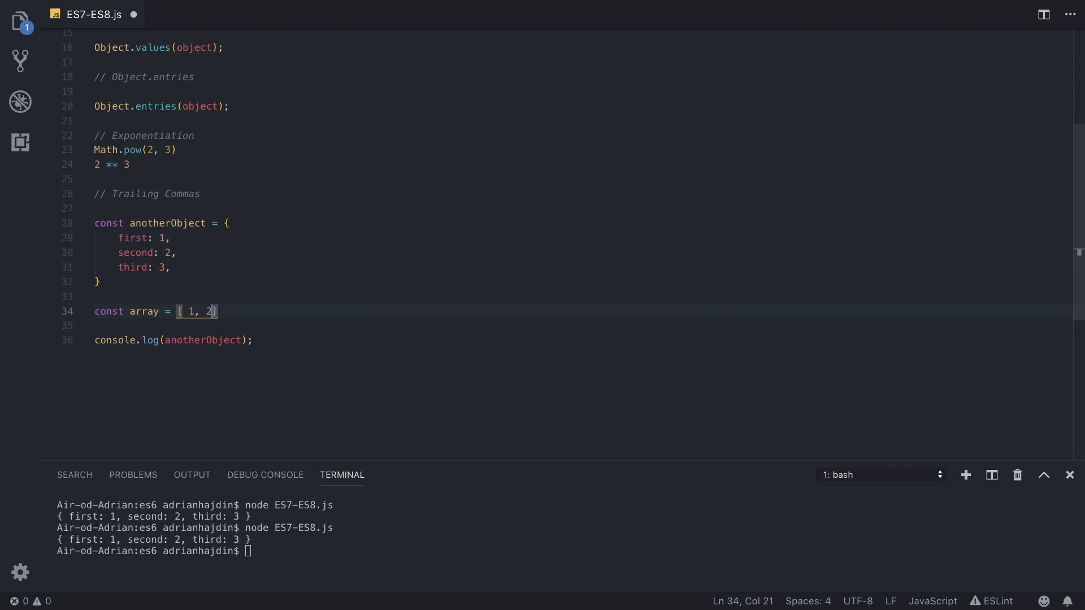
{"action": "type", "text": ", 3];"}
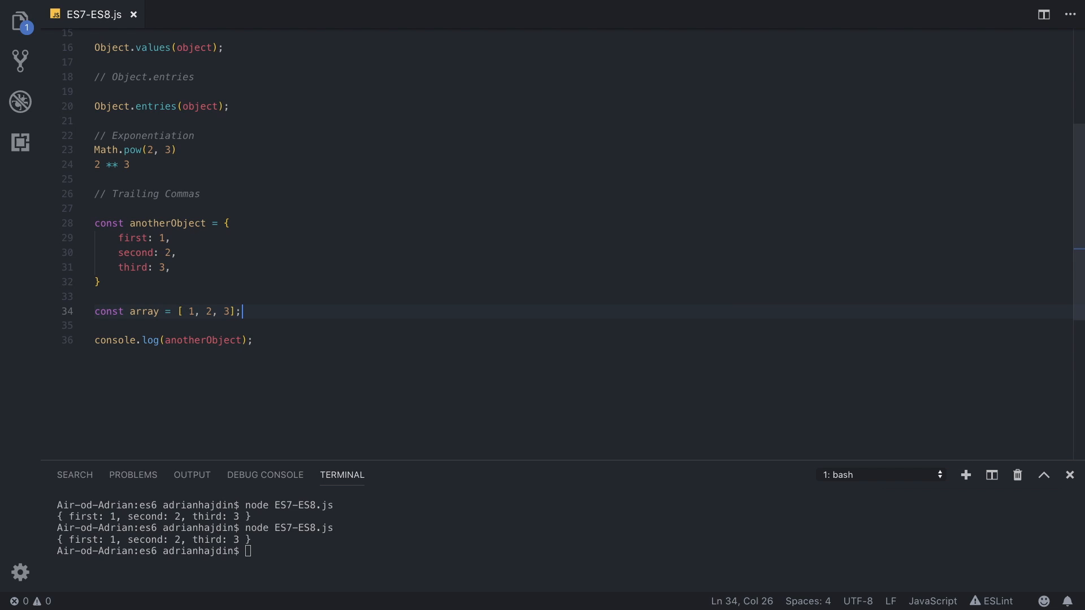
Step: Log the array and add trailing commas inside the array literal
{"action": "type", "text": "console.log(anotherObject);"}
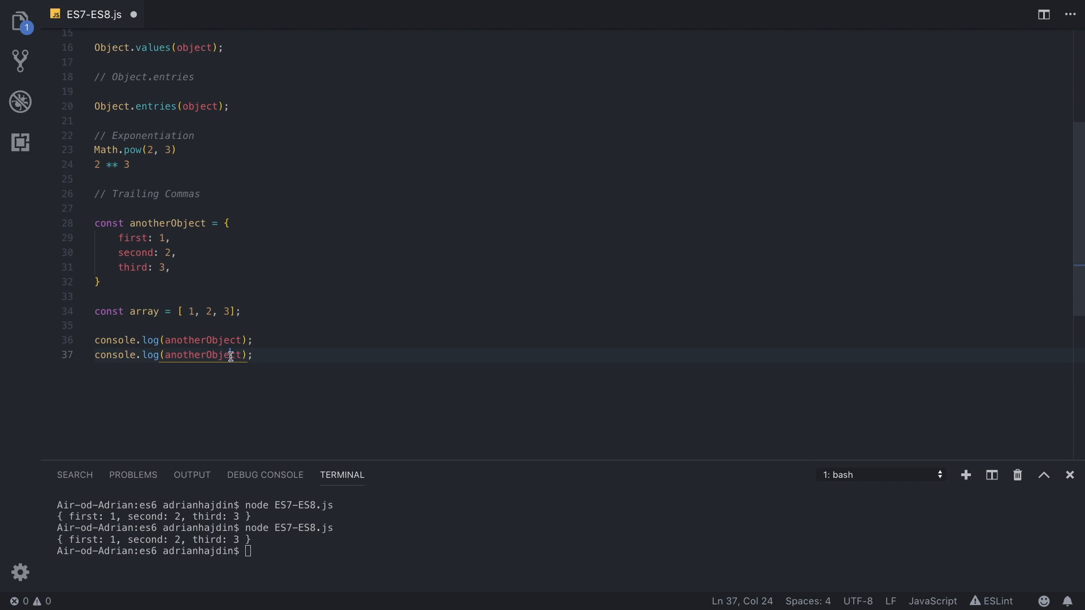
{"action": "type", "text": "array"}
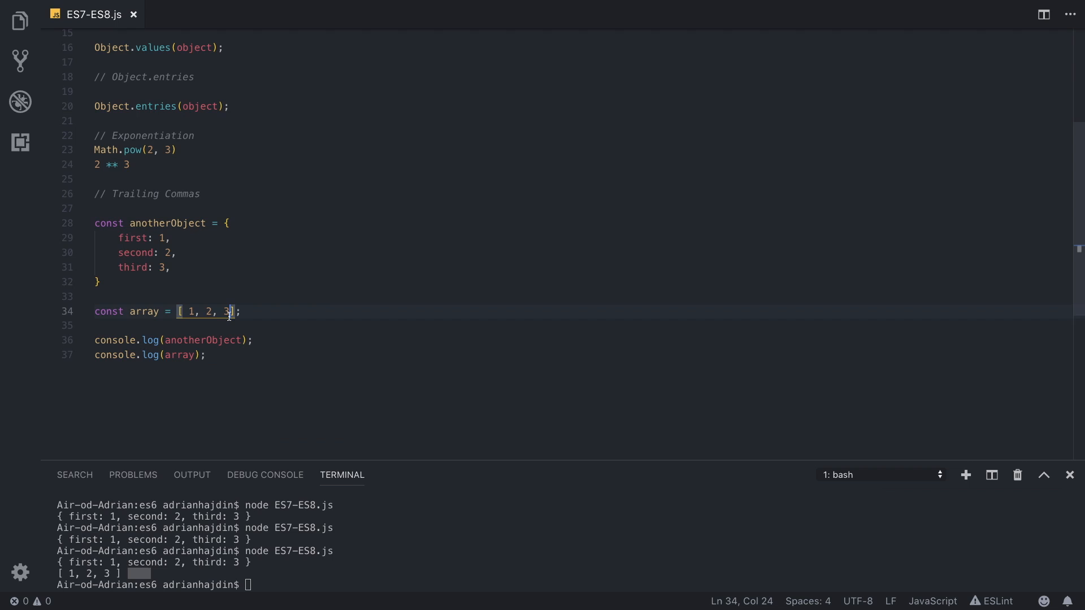
{"action": "type", "text": ","}
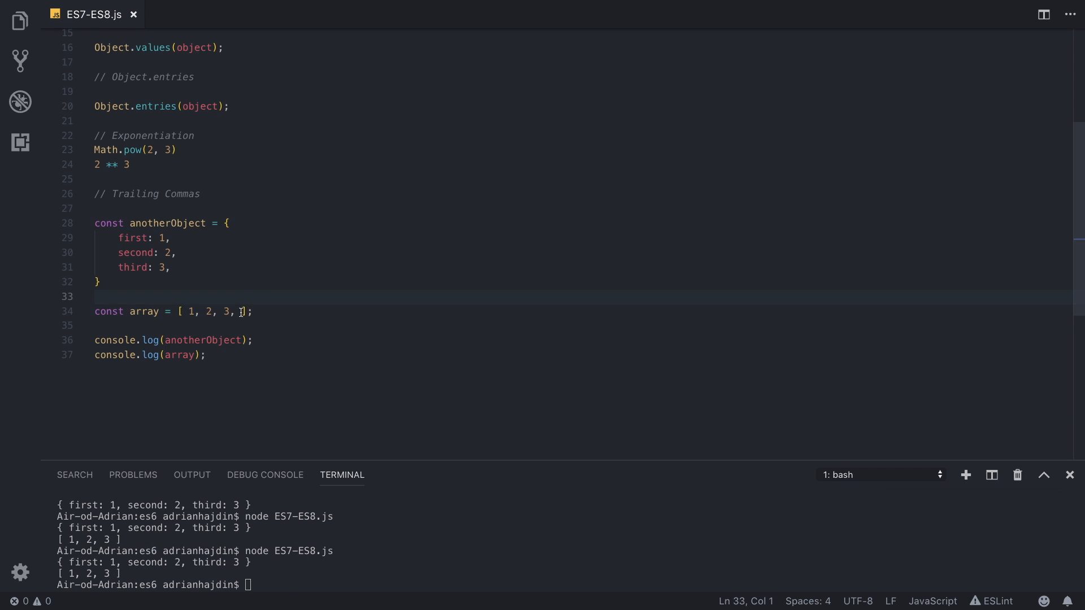
{"action": "type", "text": ","}
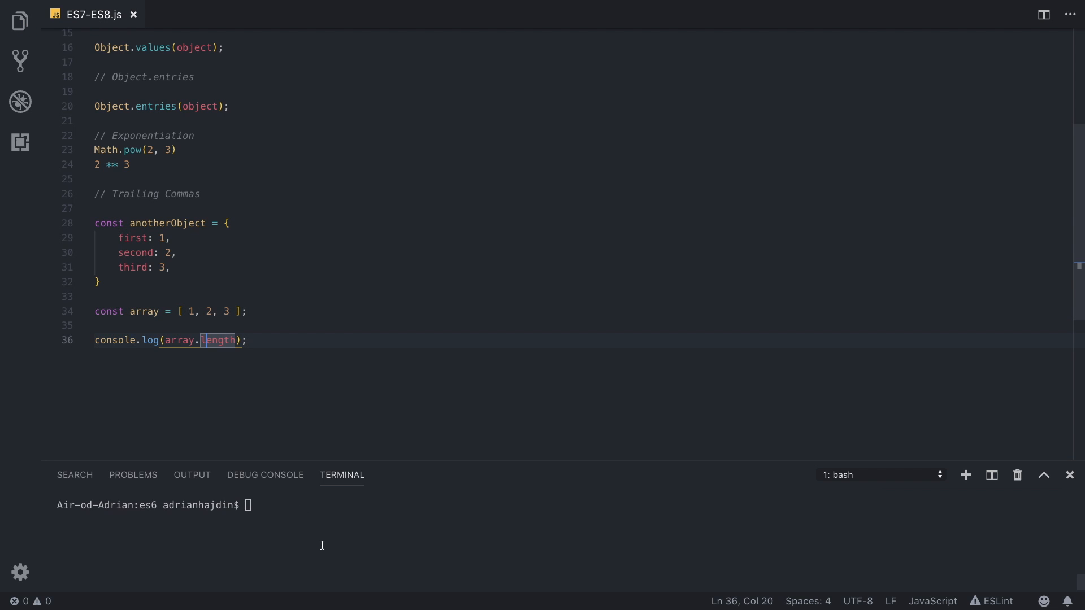
Step: Run node ES7-ES8.js, then change the array to [ 1, ,3 ] with an empty slot and rerun
{"action": "type", "text": "node ES7-ES8.js"}
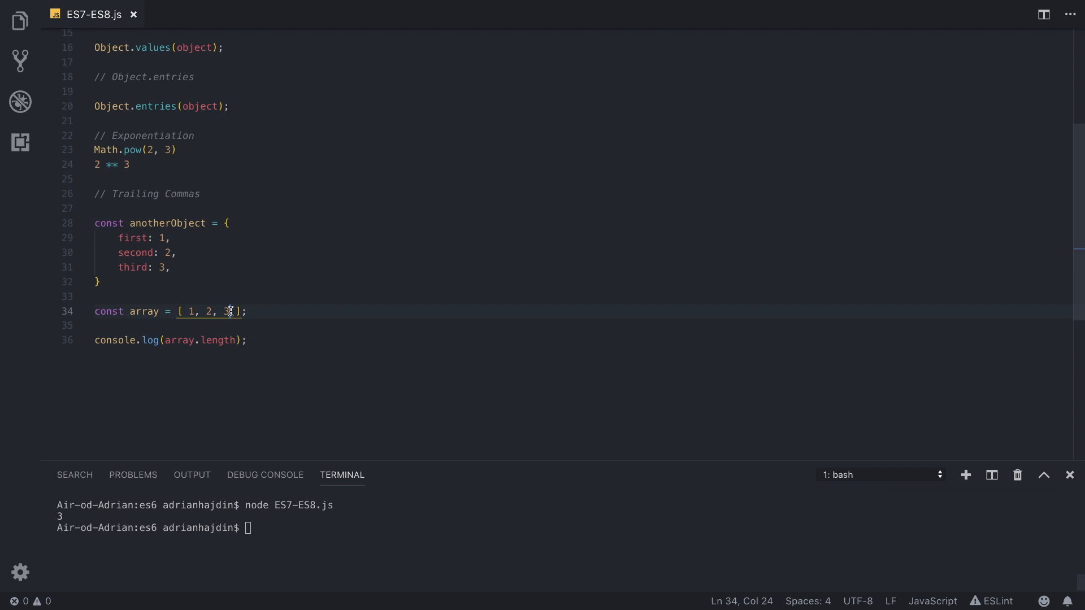
{"action": "type", "text": ", ,"}
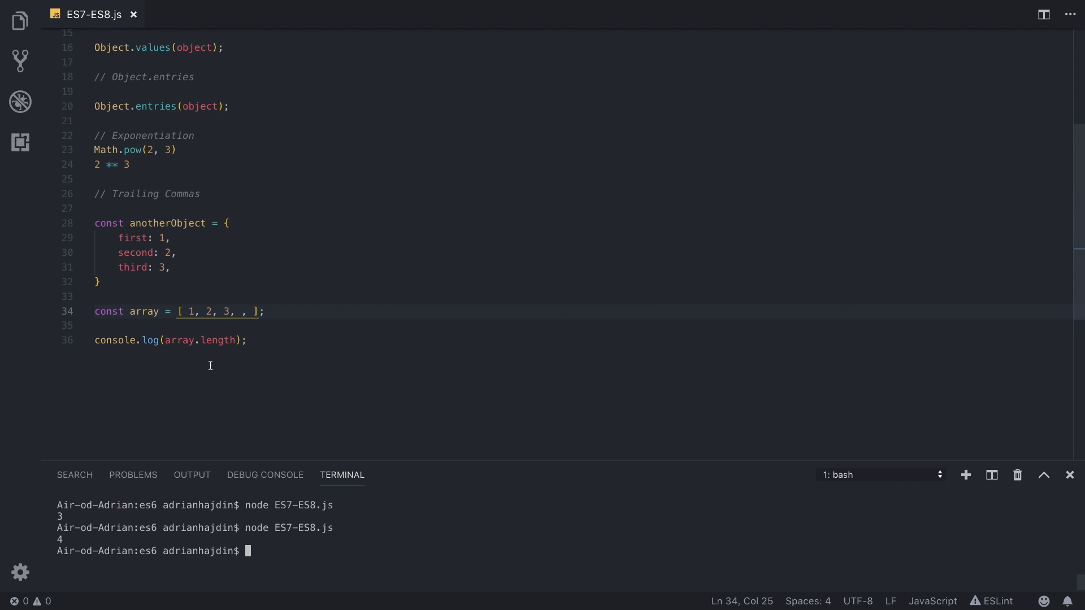
{"action": "mouse_move", "coordinate": [205, 392]}
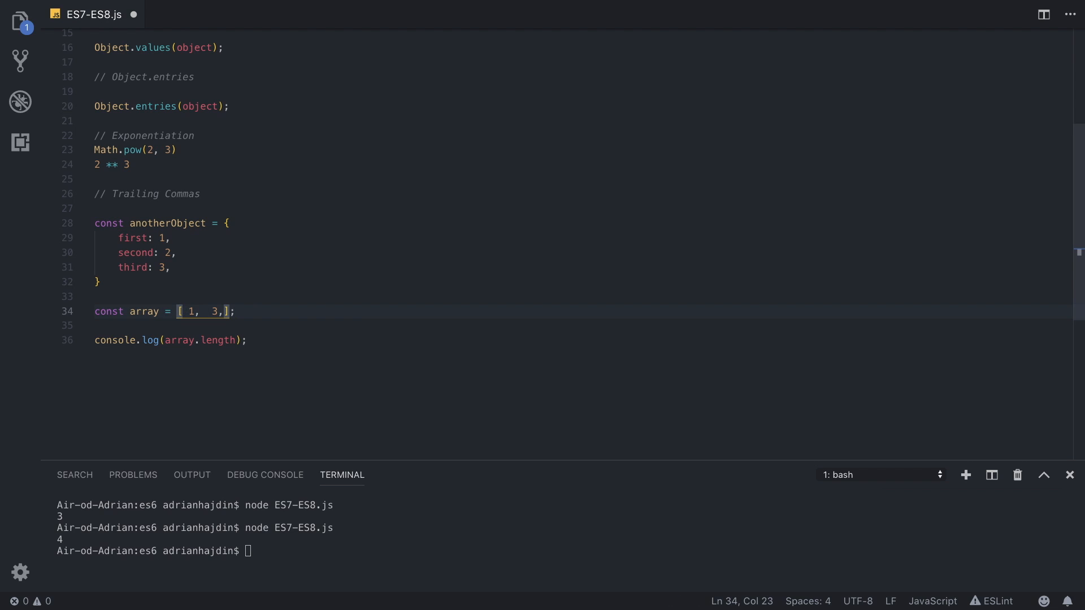
{"action": "key", "text": "Backspace"}
{"action": "type", "text": ","}
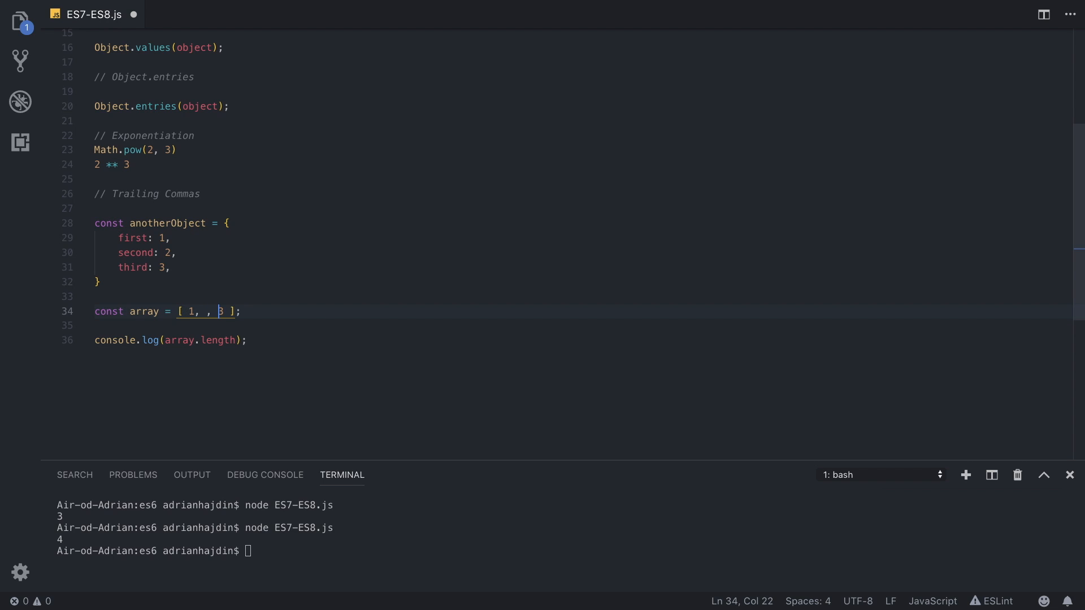
{"action": "key", "text": "Backspace"}
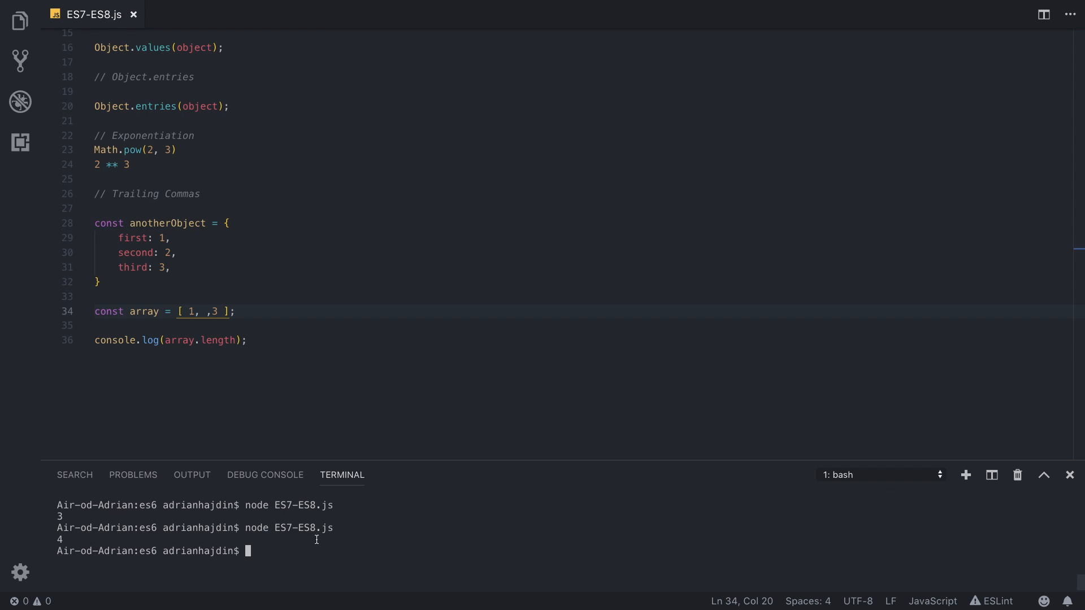
{"action": "key", "text": "Enter"}
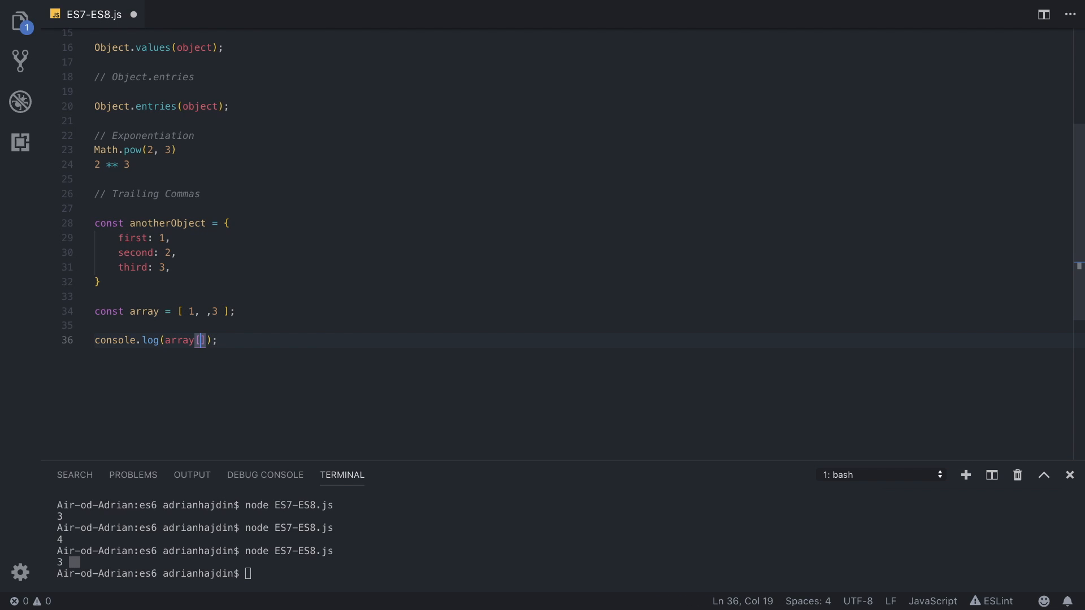
Step: Log array[2] instead, rerun the script, and clear the terminal
{"action": "left_click", "coordinate": [190, 311]}
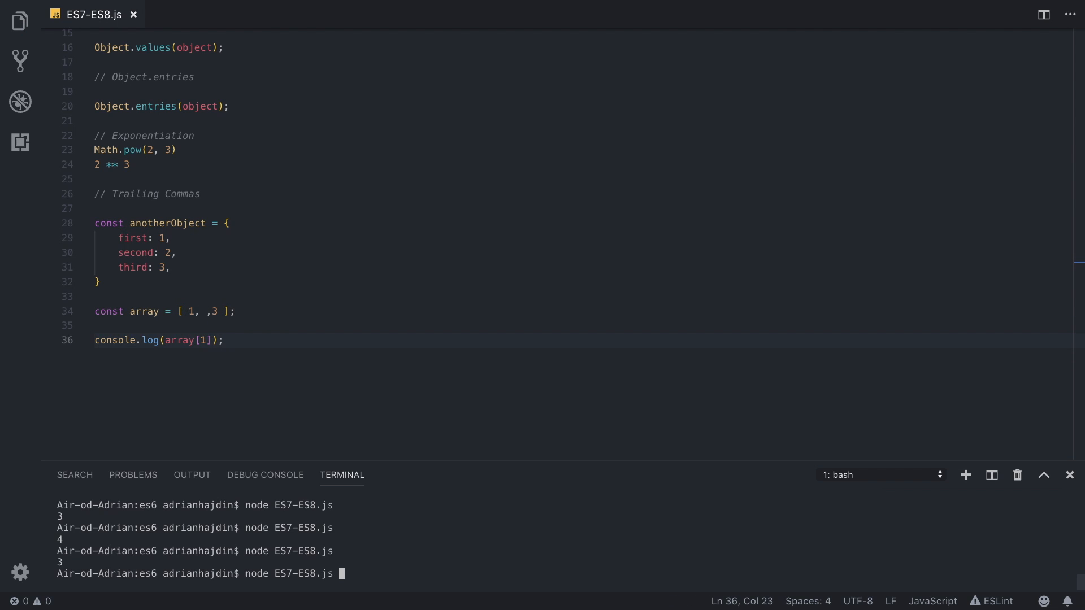
{"action": "key", "text": "Enter"}
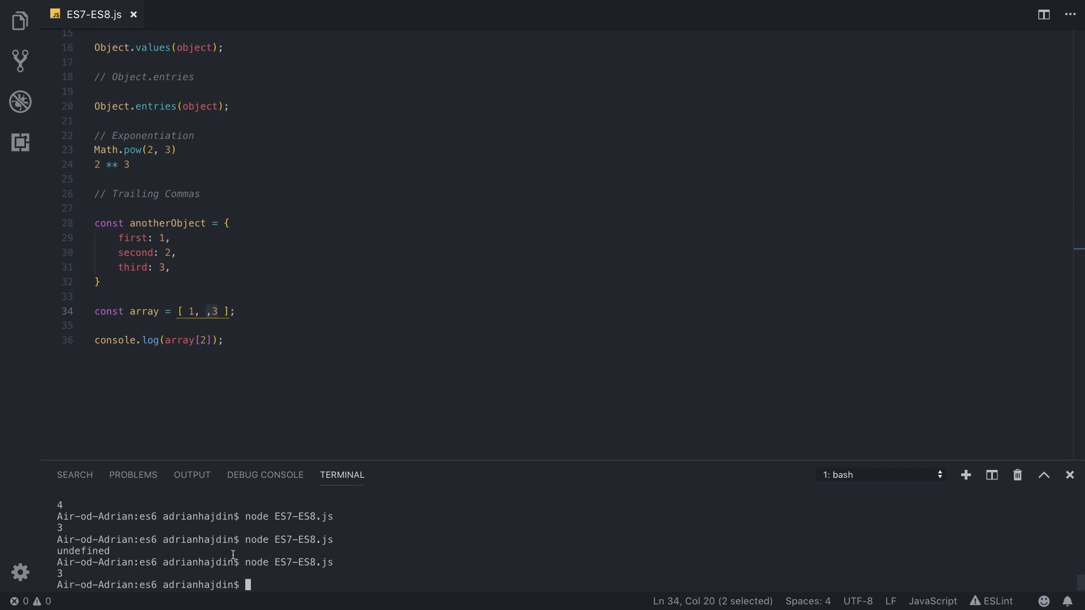
{"action": "type", "text": "clear"}
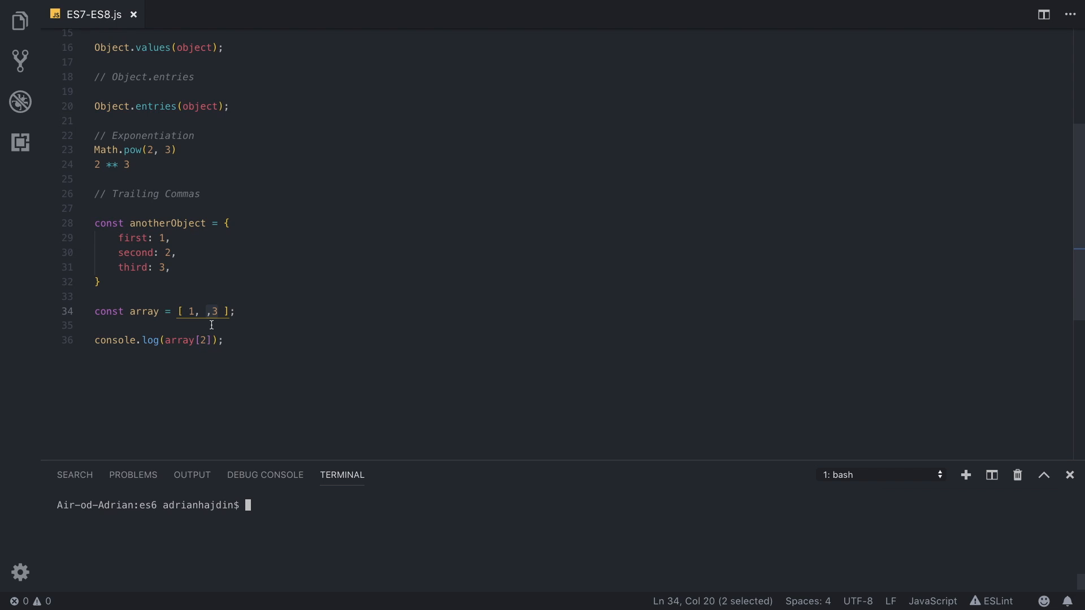
{"action": "mouse_move", "coordinate": [181, 155]}
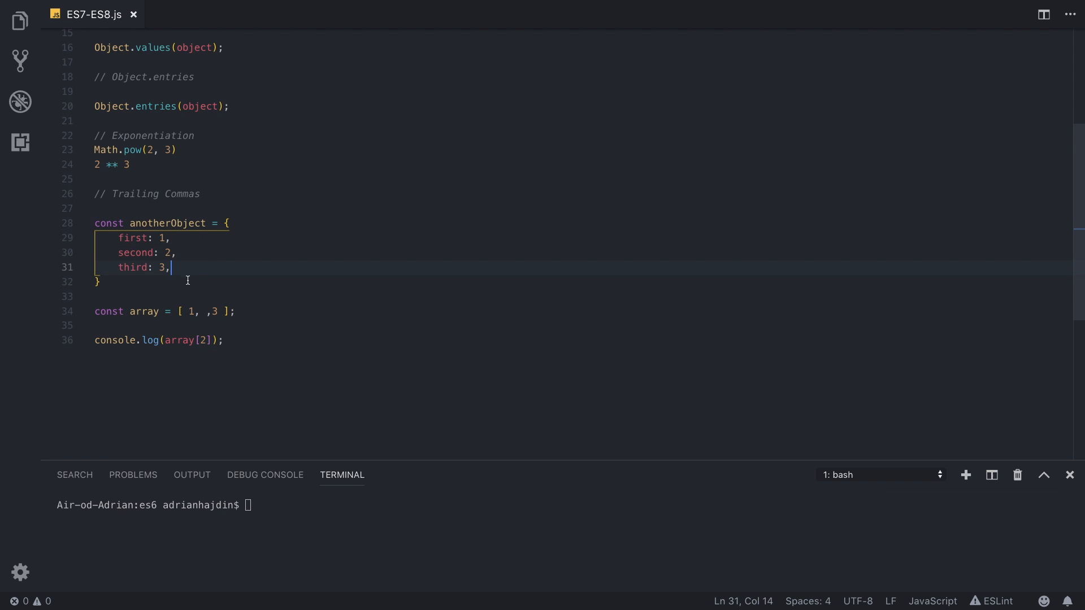
{"action": "mouse_move", "coordinate": [205, 242]}
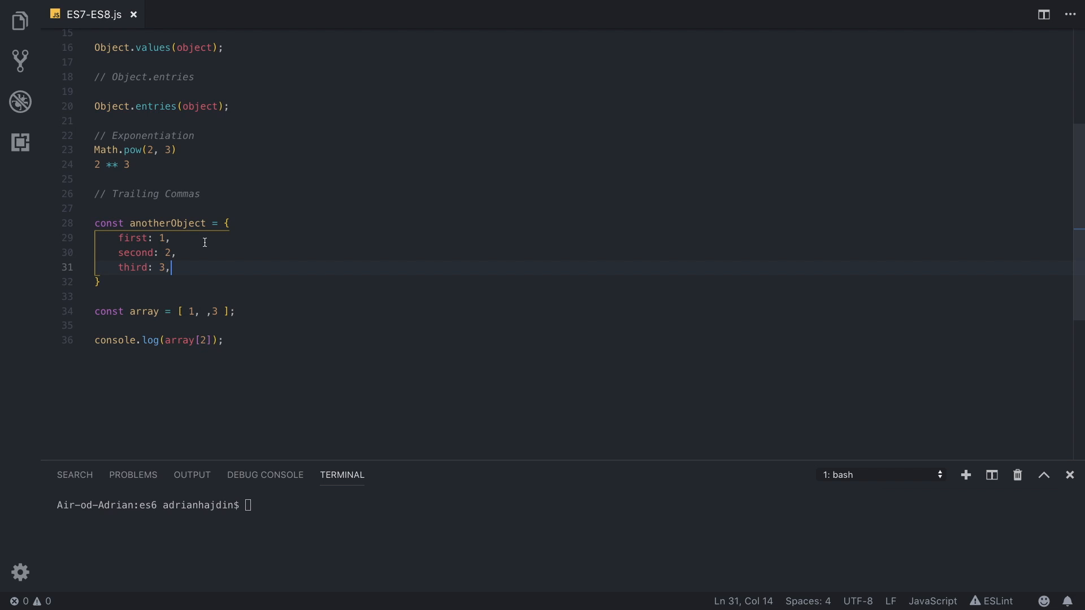
{"action": "mouse_move", "coordinate": [177, 268]}
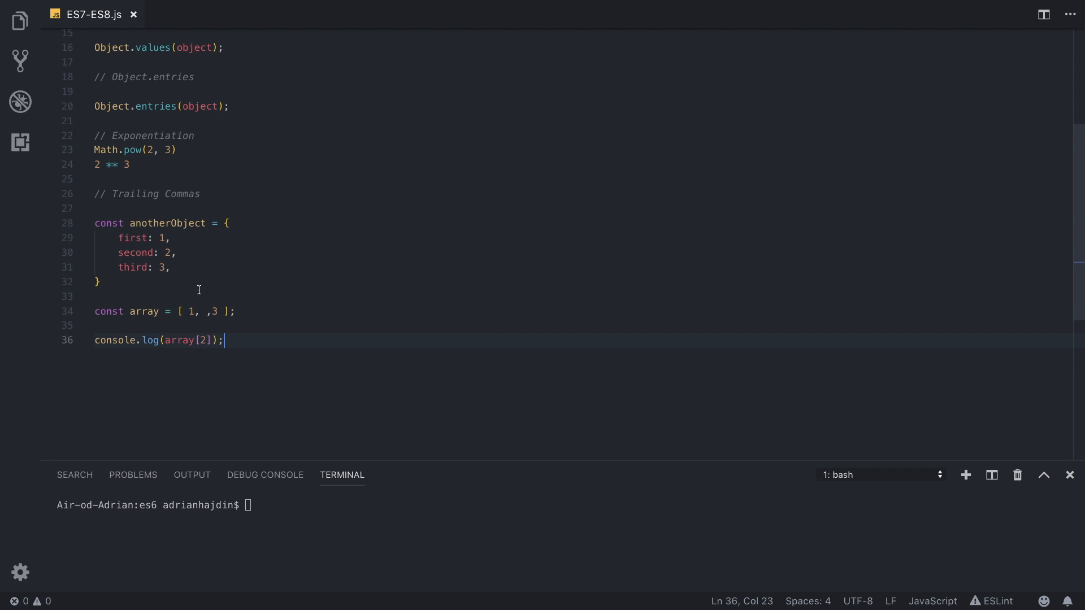
Step: Review the Object.values section and the object's trailing commas in the file
{"action": "left_click", "coordinate": [176, 252]}
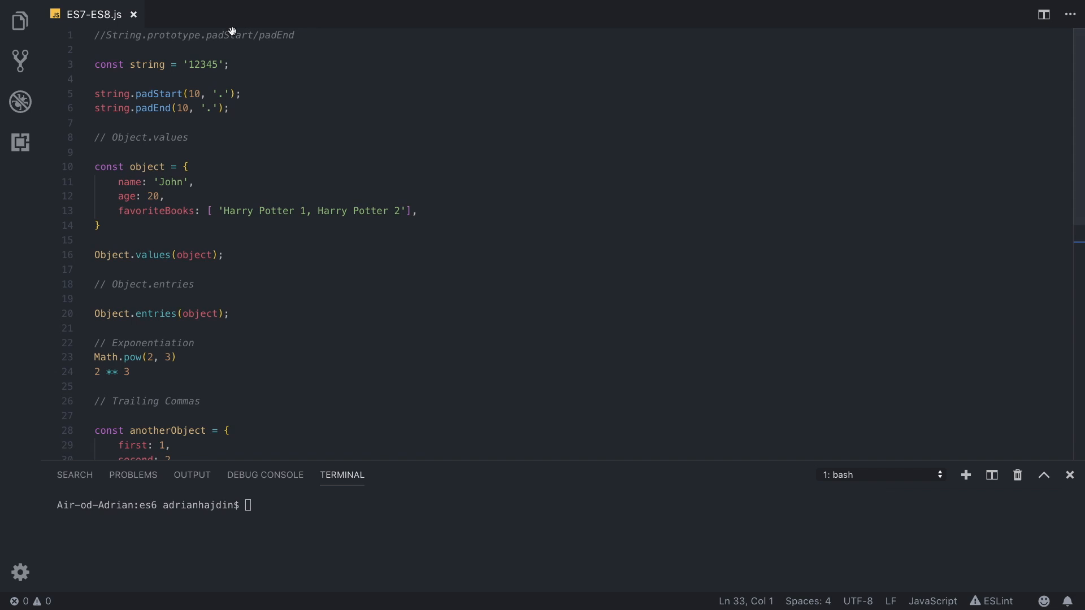
{"action": "scroll", "scroll_direction": "down", "scroll_amount": 3}
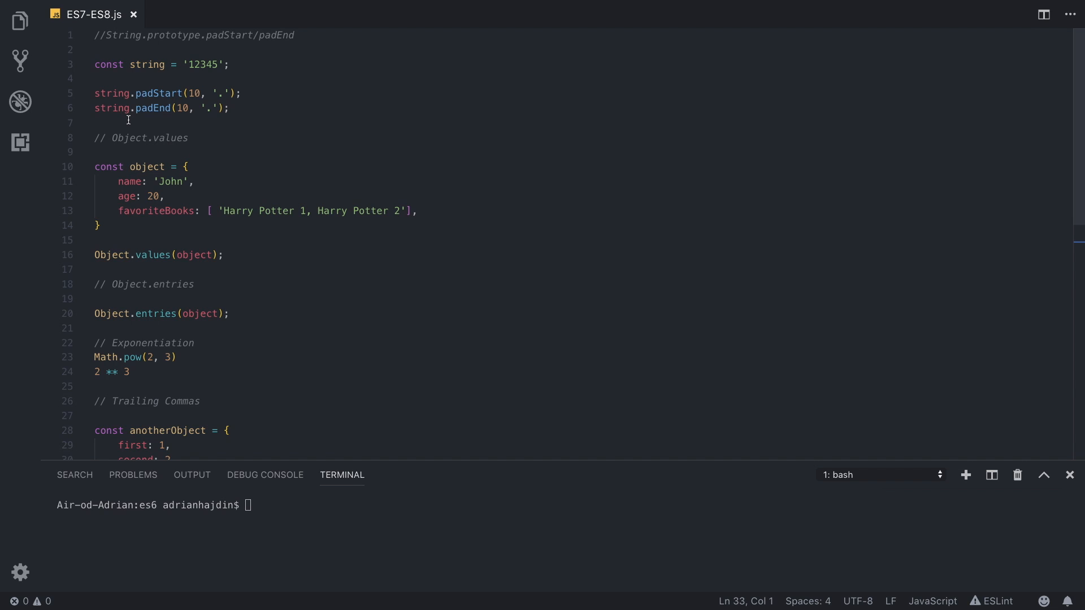
{"action": "mouse_move", "coordinate": [194, 146]}
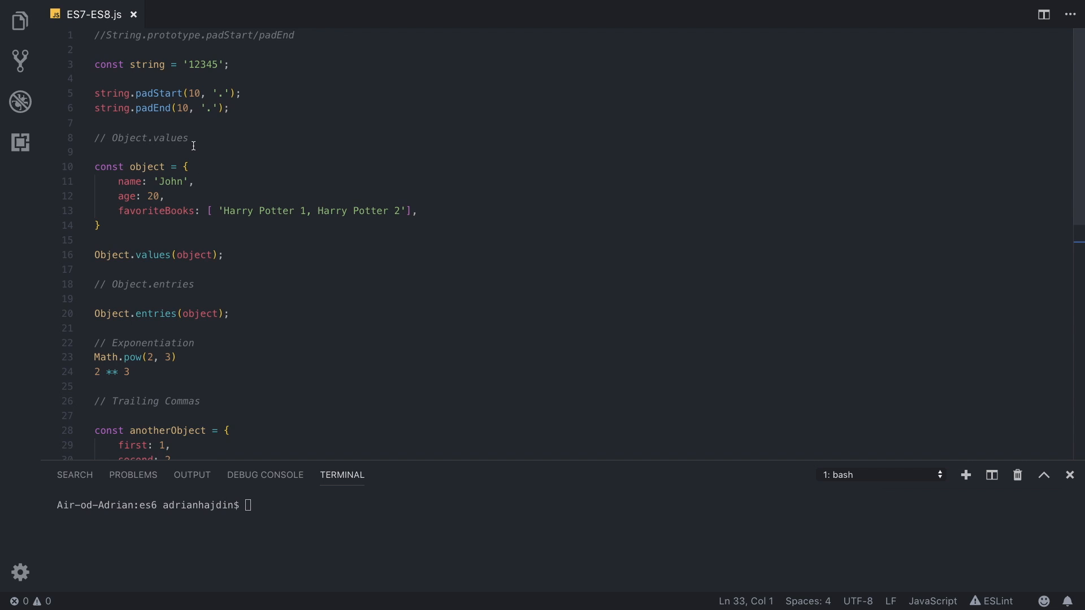
{"action": "double_click", "coordinate": [149, 137]}
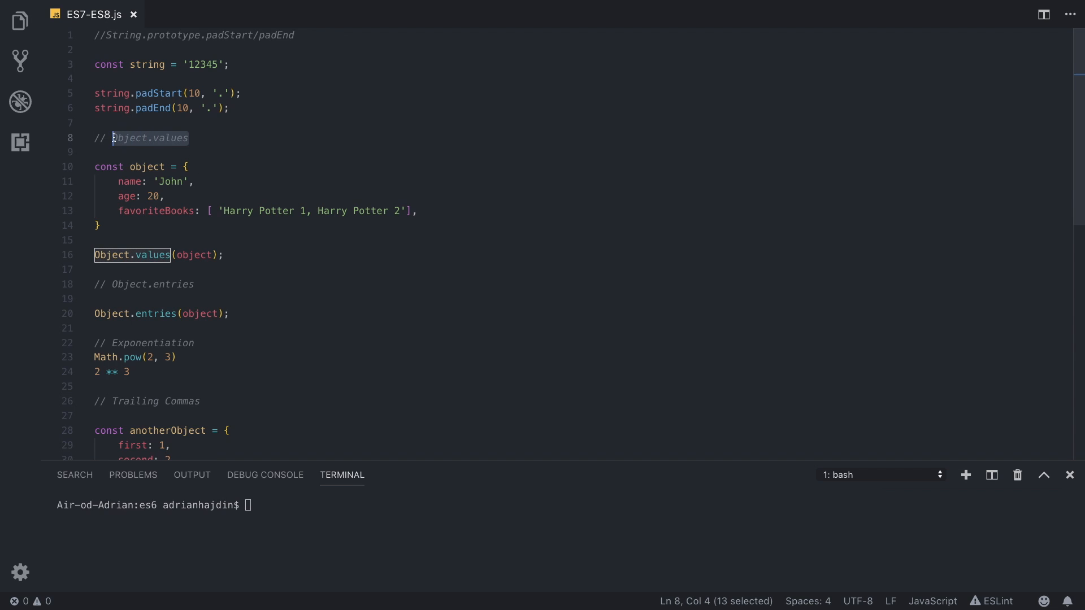
{"action": "double_click", "coordinate": [170, 284]}
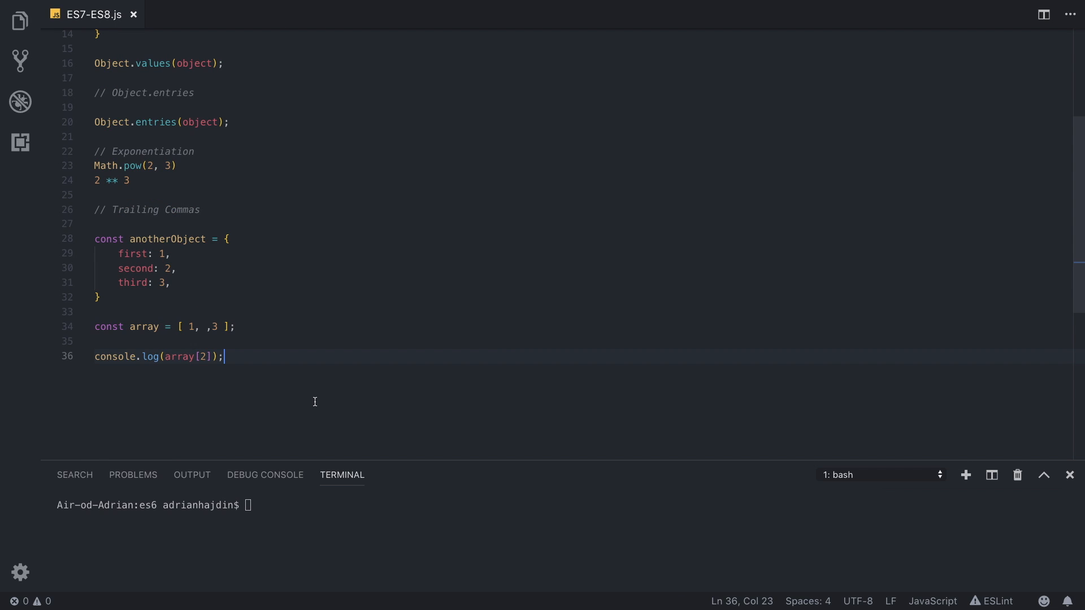
{"action": "mouse_move", "coordinate": [193, 261]}
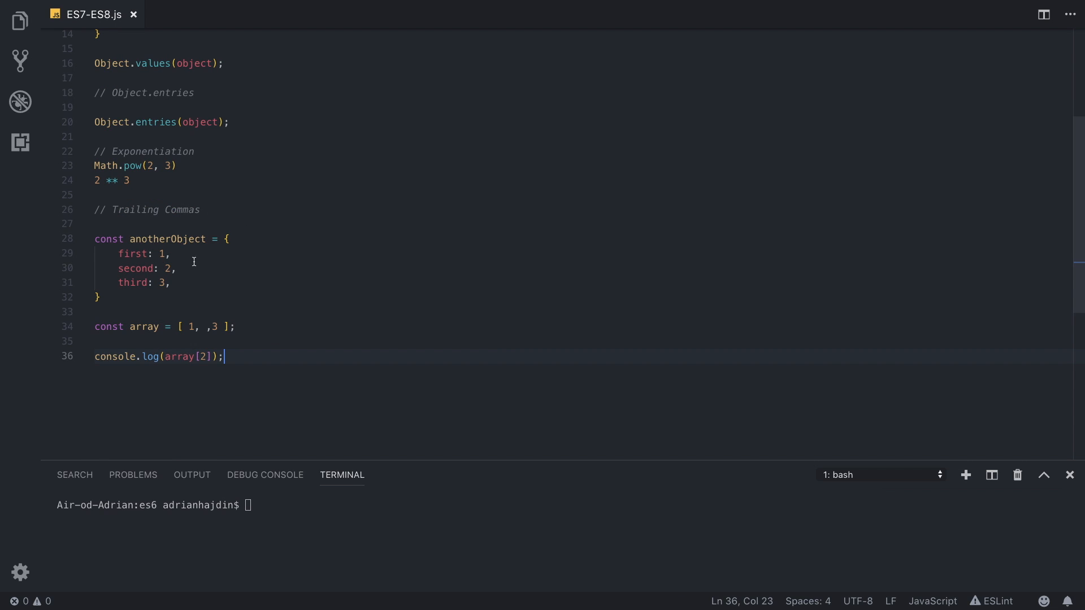
{"action": "left_click", "coordinate": [177, 269]}
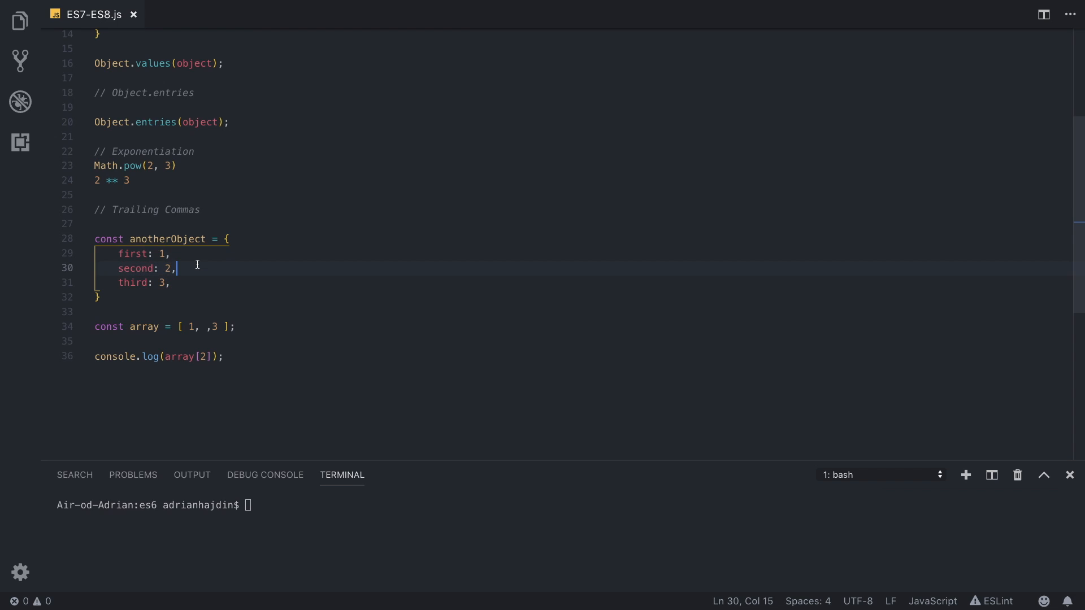
{"action": "double_click", "coordinate": [204, 326]}
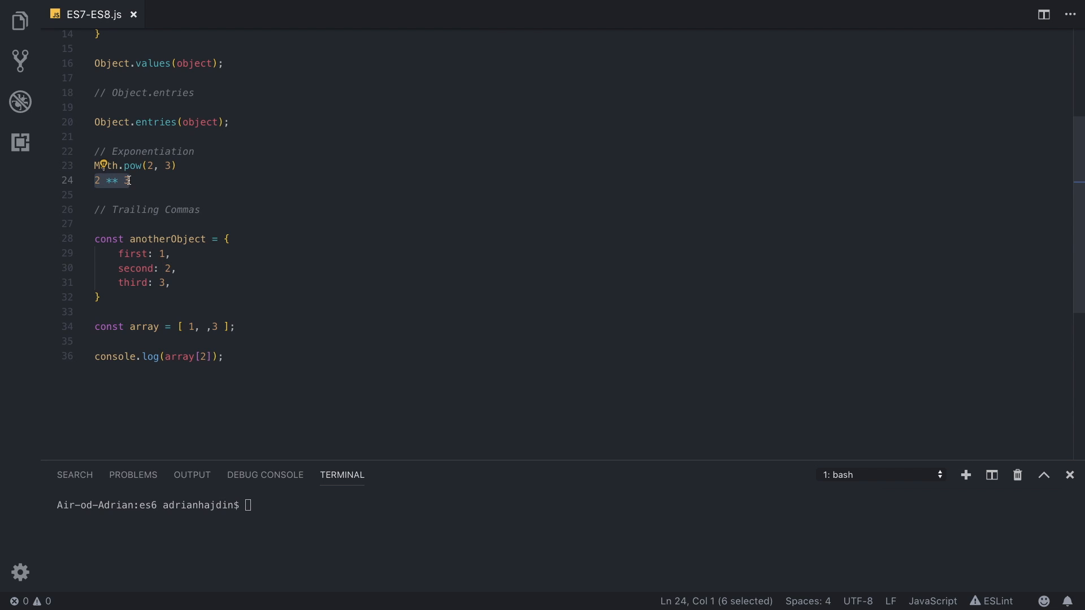
Step: Add the comment heading // Async on a new line at the end of the file
{"action": "left_click", "coordinate": [157, 166]}
{"action": "type", "text": "//"}
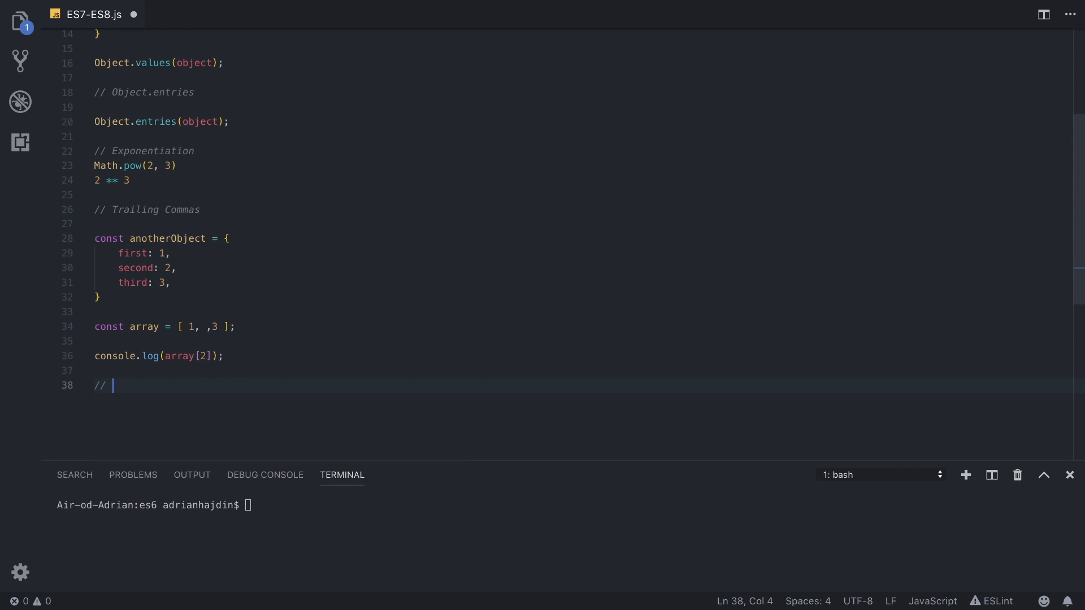
{"action": "type", "text": "Async"}
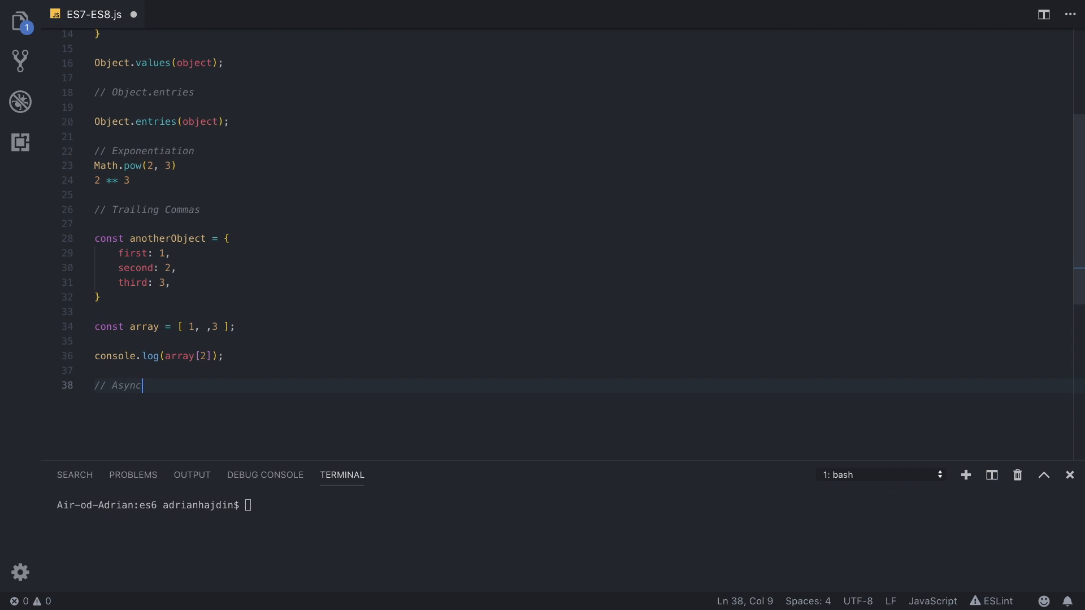